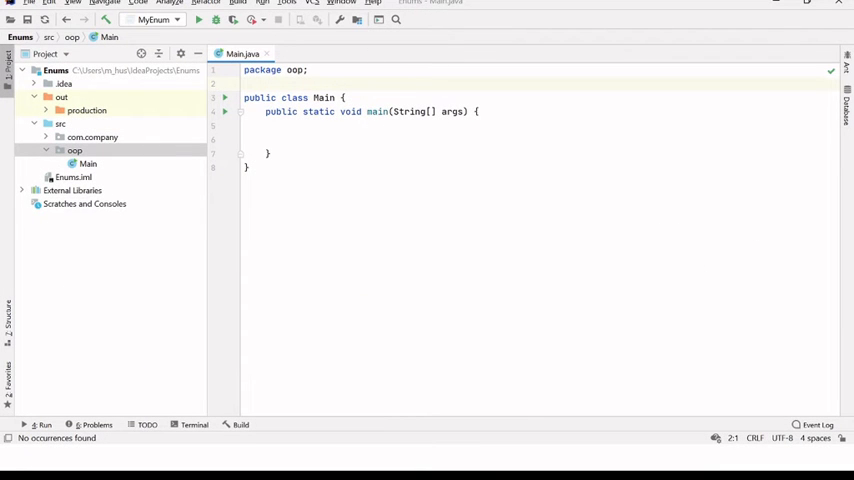
mouse_move(184, 130)
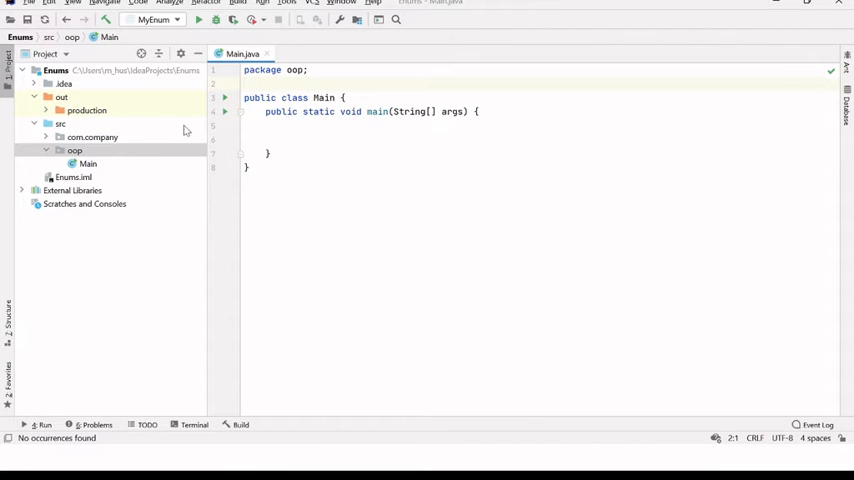
Create a new Java enum named Day in the oop package
left_click(74, 150)
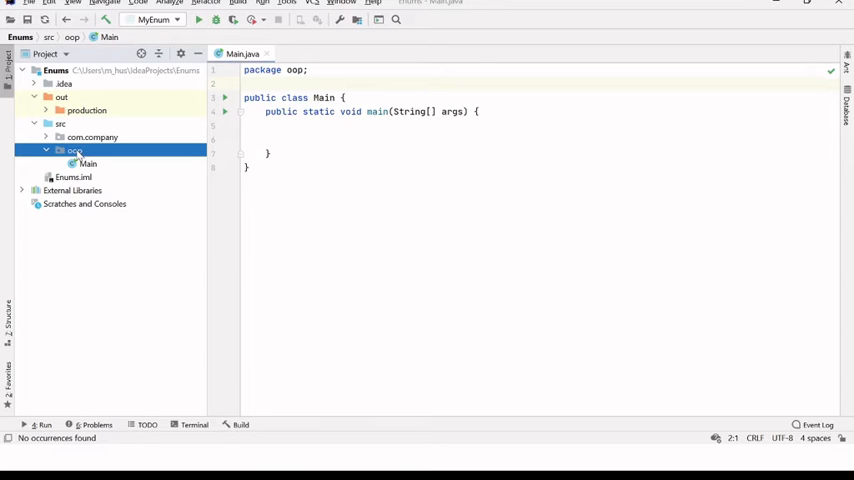
right_click(75, 150)
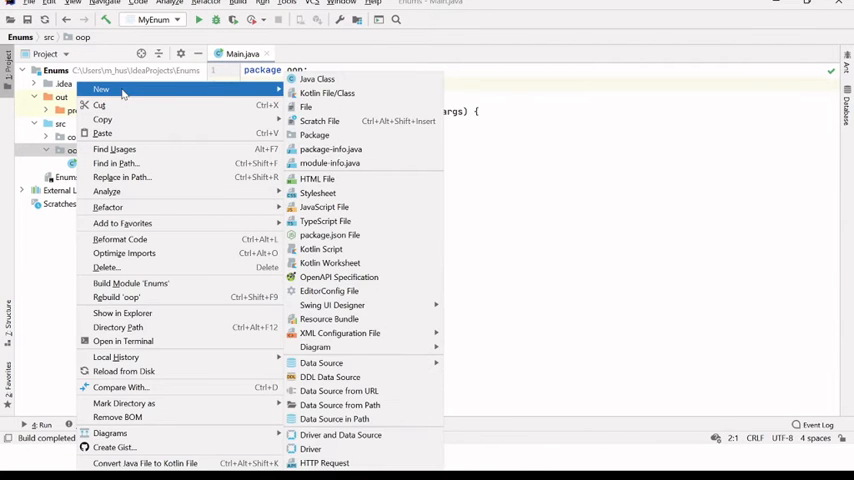
left_click(317, 79)
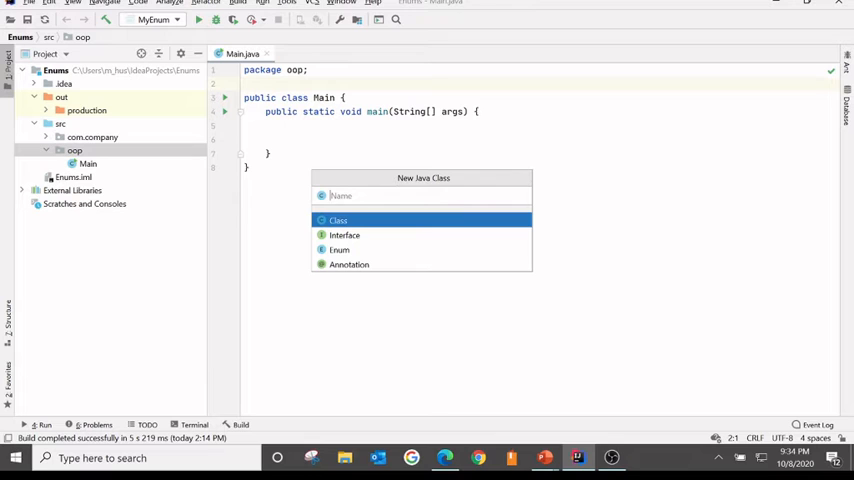
type("Day")
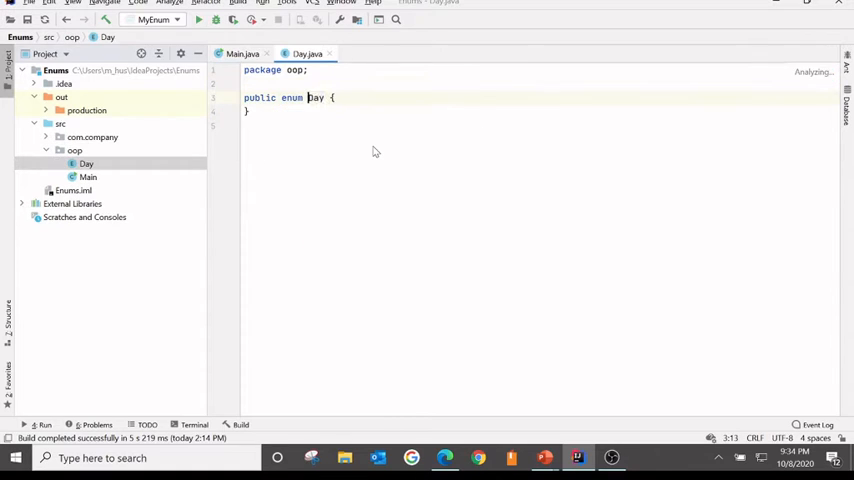
key("enter")
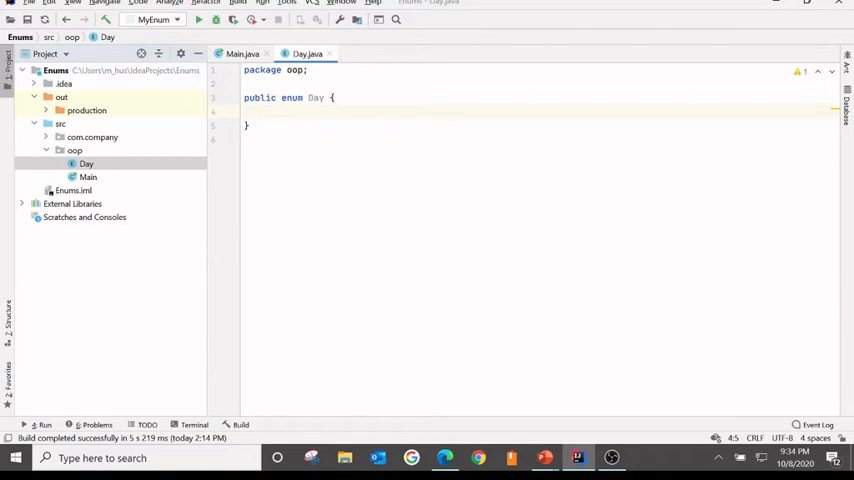
List the constants SUNDAY, MONDAY, TUESDAY, WEDNESDAY, THURSDAY, FRIDAY, SATURDAY in the Day enum
type("SUND")
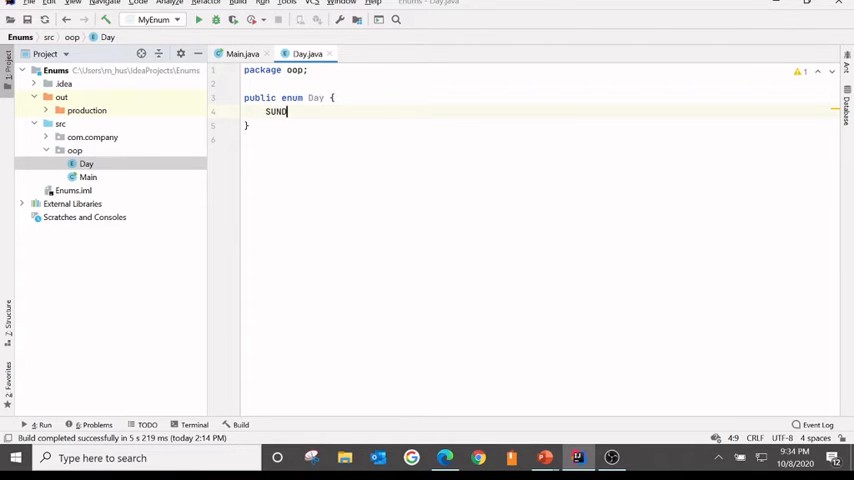
type(",")
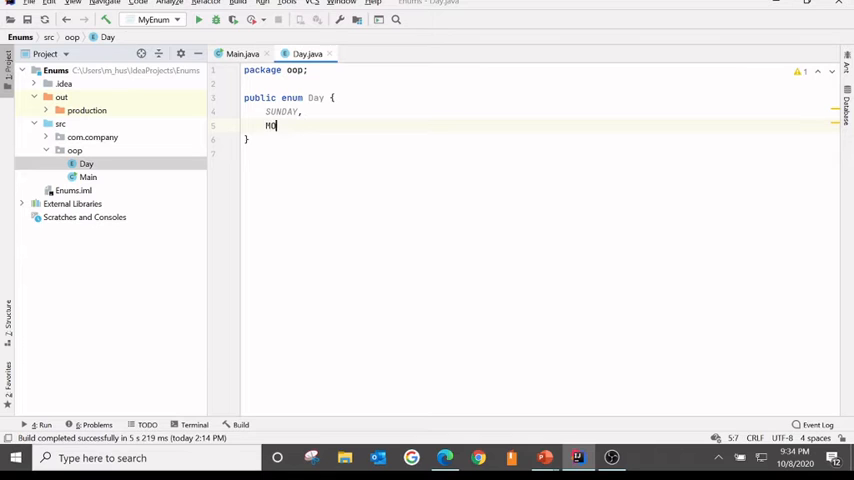
type("ONDAY,")
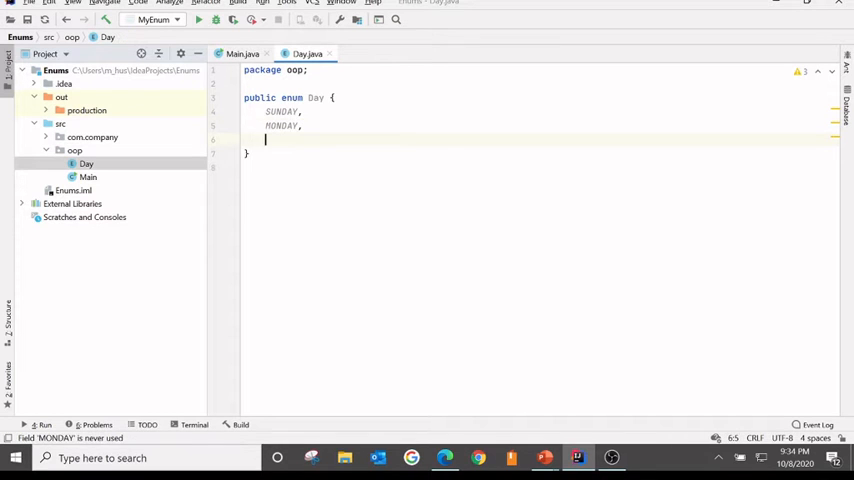
type("TUESDAY,")
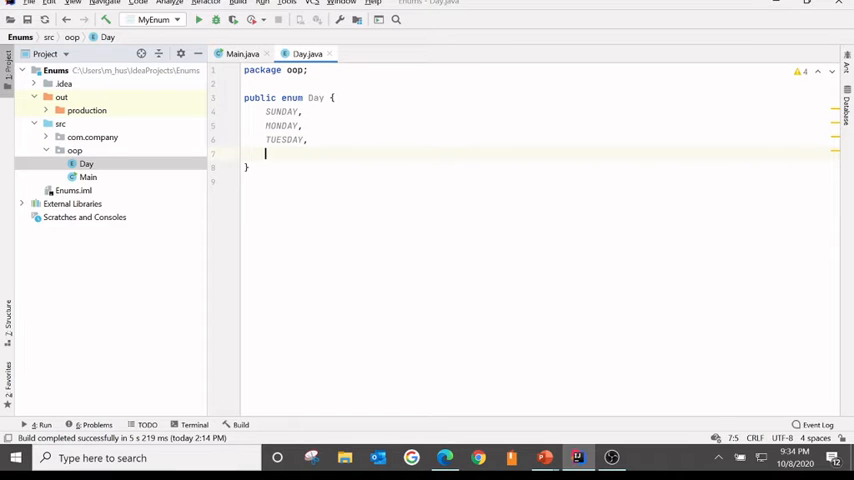
type("WEDNESDAY,")
type("THU")
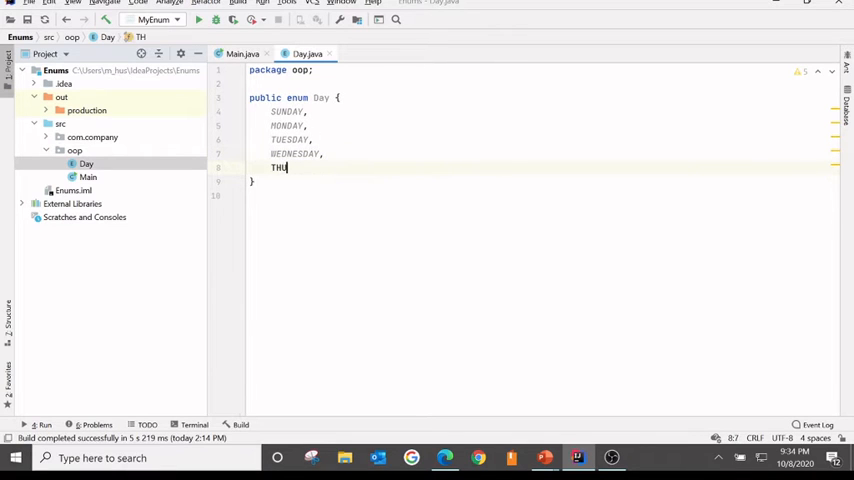
type("RSDAY,")
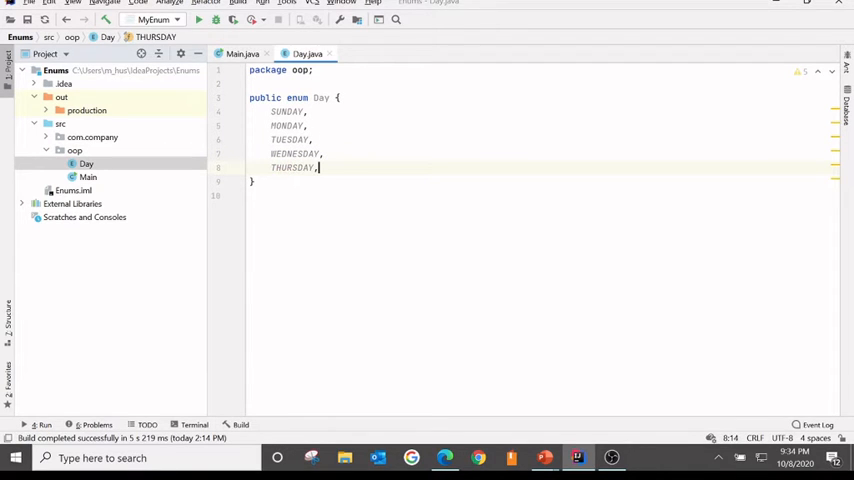
type("FRIDAY,")
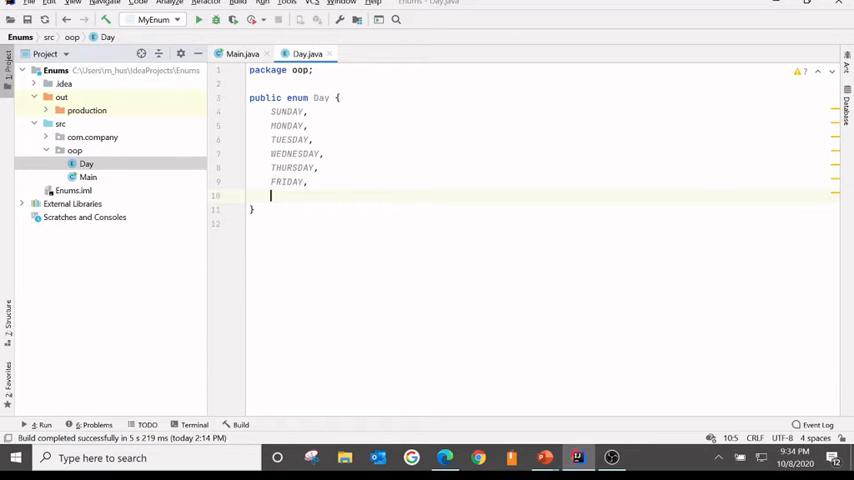
type("SATURDAY")
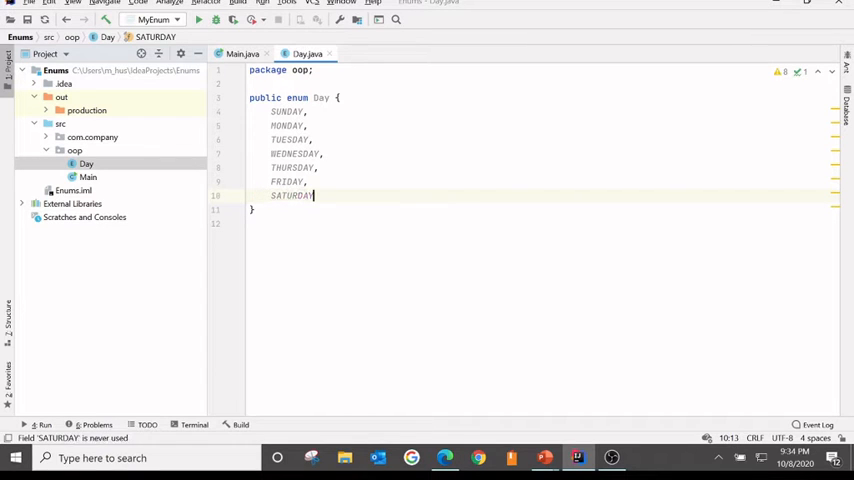
left_click(242, 53)
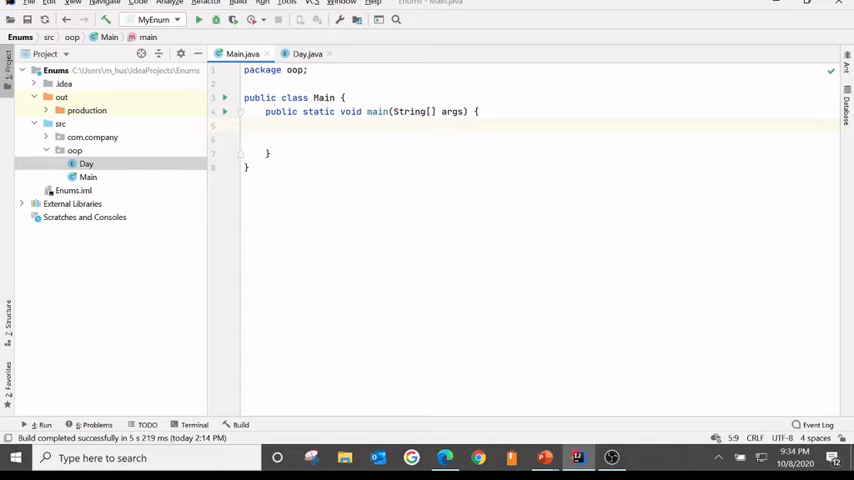
Begin a 'Day d = Day.T' declaration inside Main's main method
type("Day")
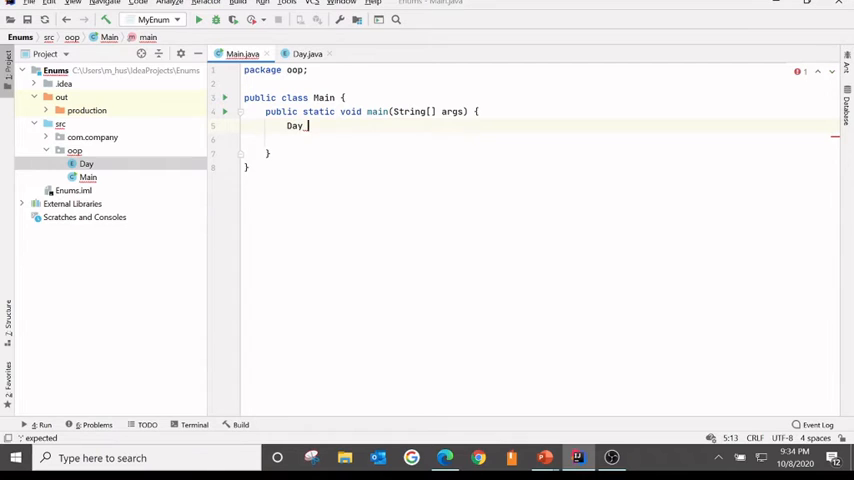
type("d =")
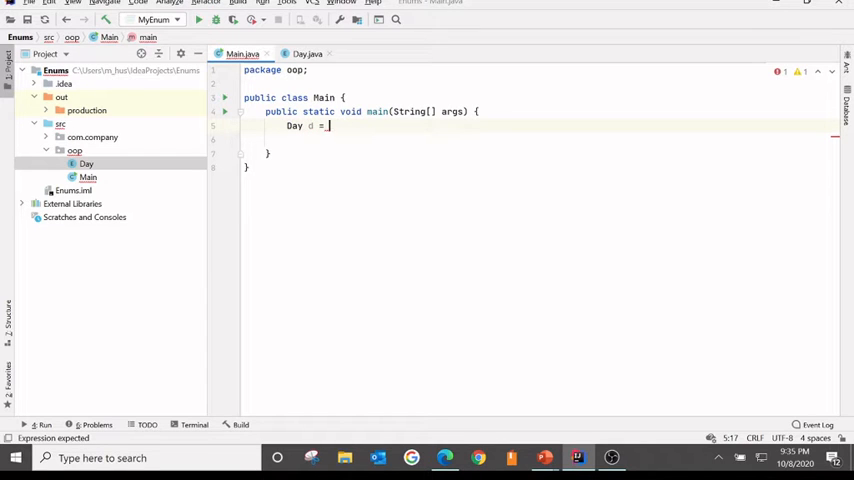
type("Day.T")
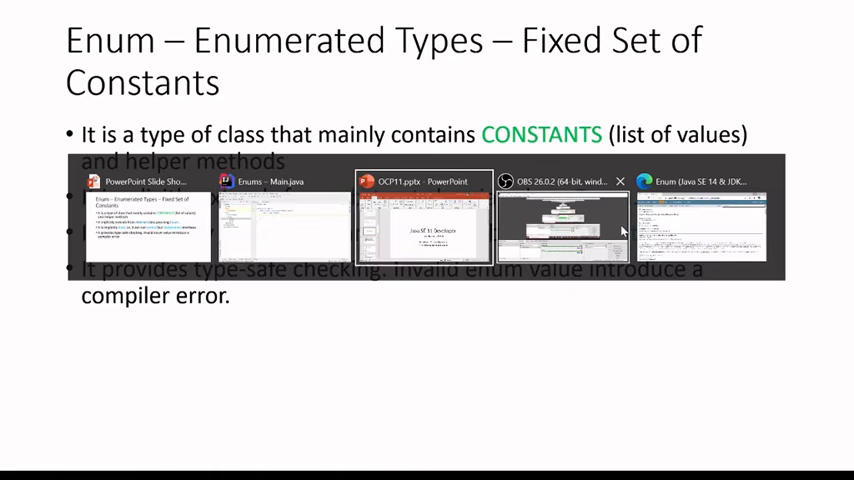
Show the Java SE Enum class Javadoc in Edge scrolled to its Method Summary
left_click(700, 218)
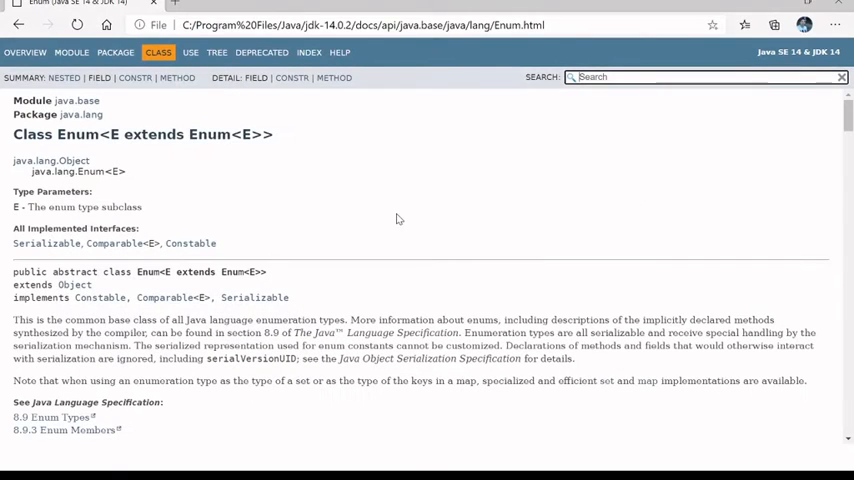
mouse_move(135, 149)
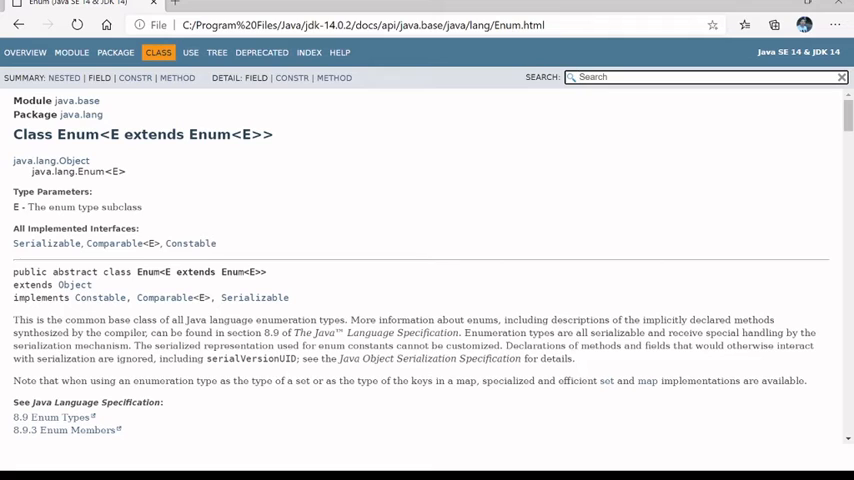
scroll("down", 3)
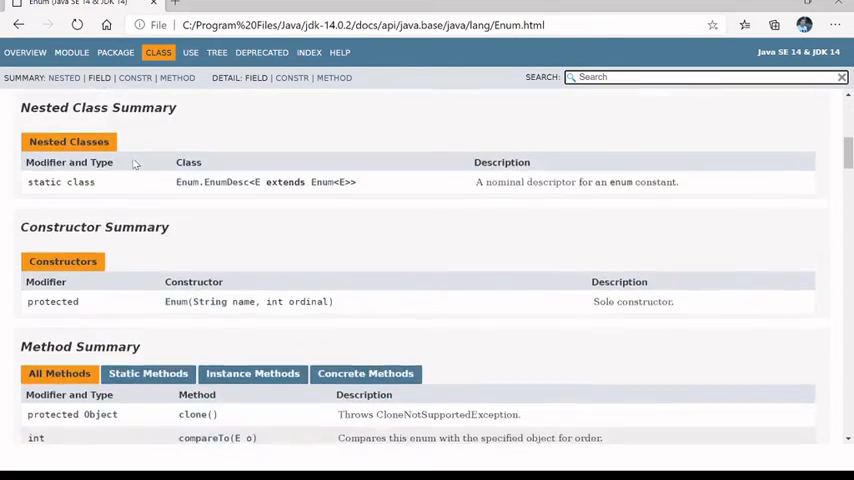
scroll("down", 3)
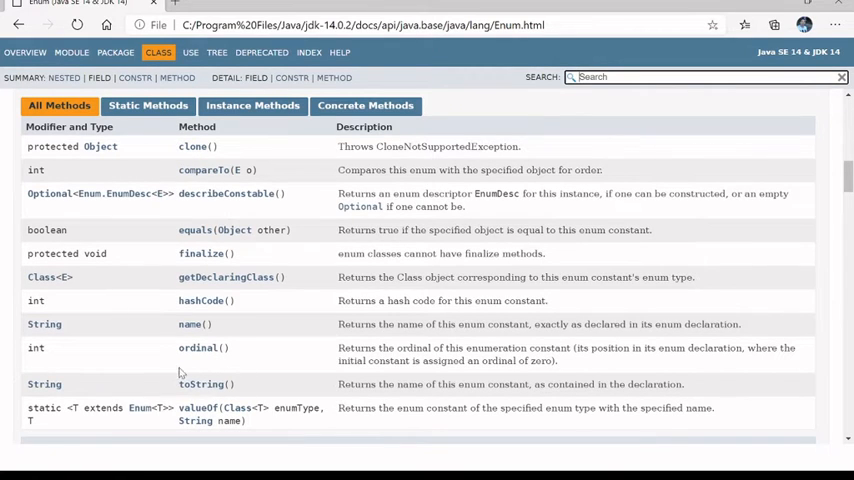
mouse_move(280, 147)
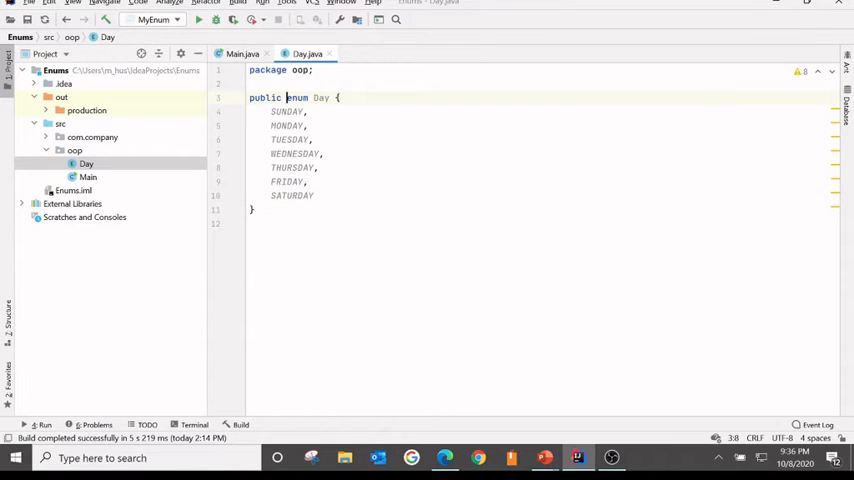
Write a 'public enum ExtendedEnum extends Day{ }' attempt below the Day enum in Day.java
type("final")
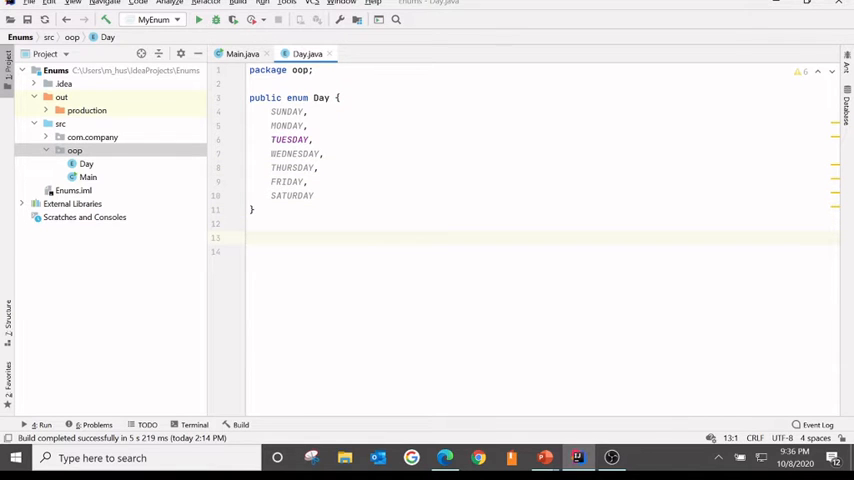
type("public")
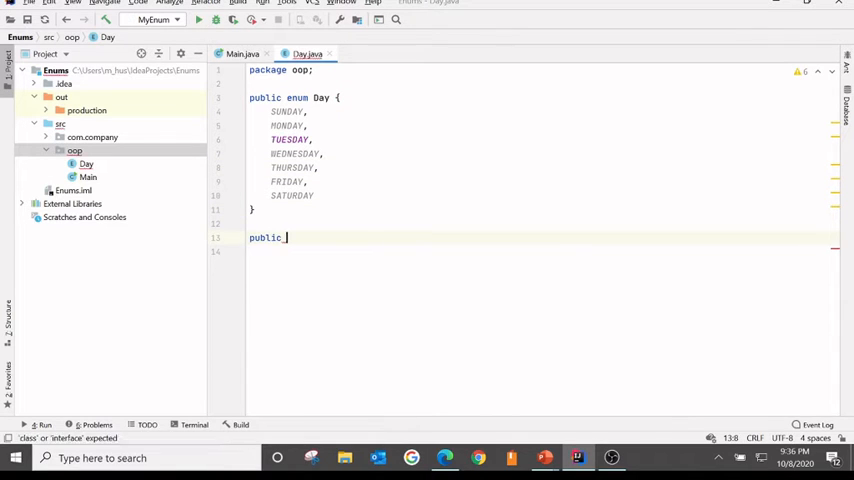
type("ExtendedEnu")
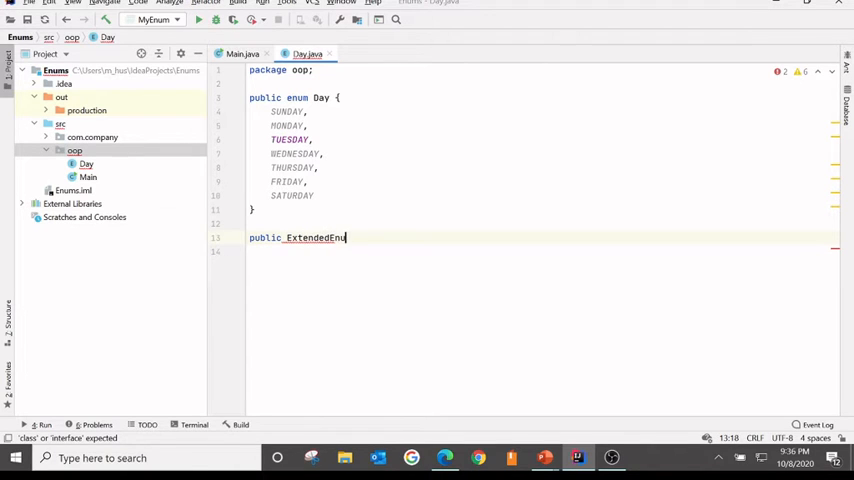
type("e")
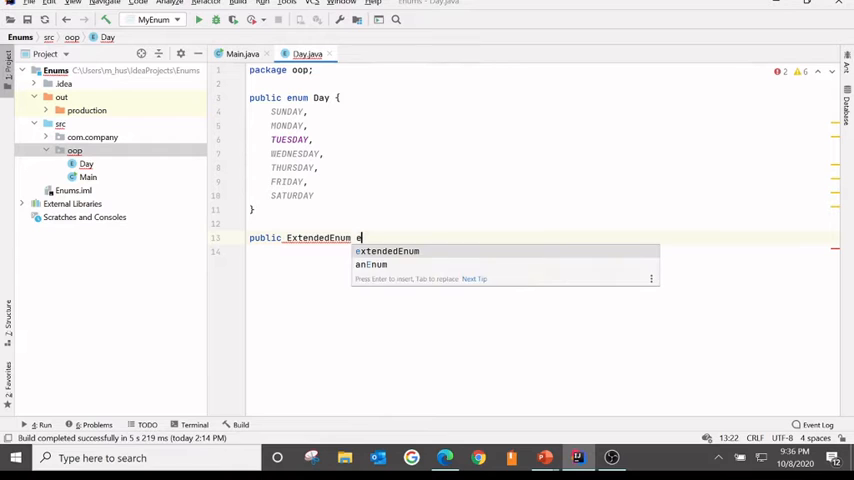
type("extends")
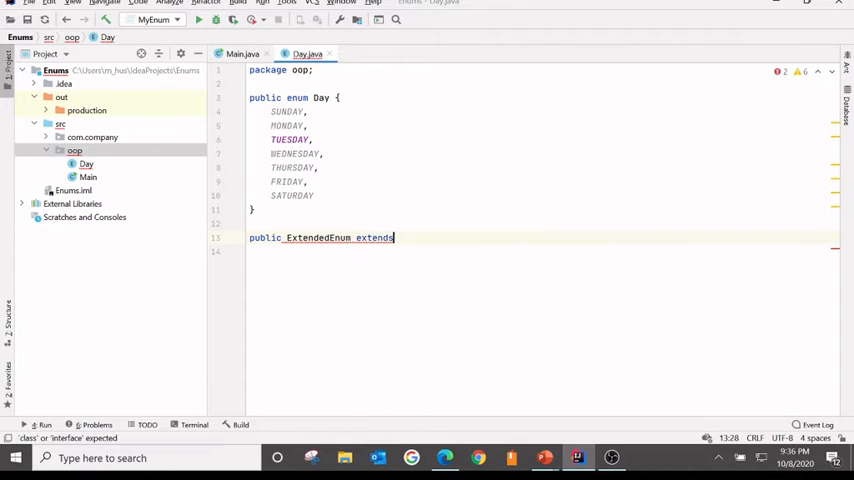
type("Da")
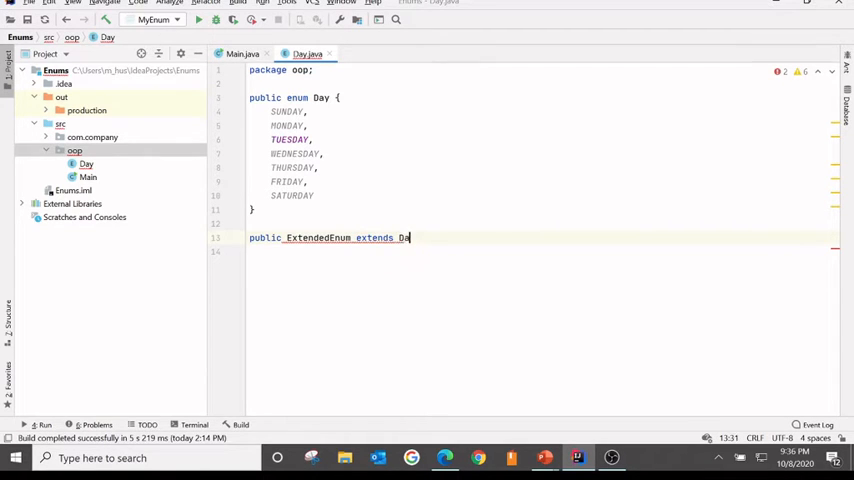
type("y{")
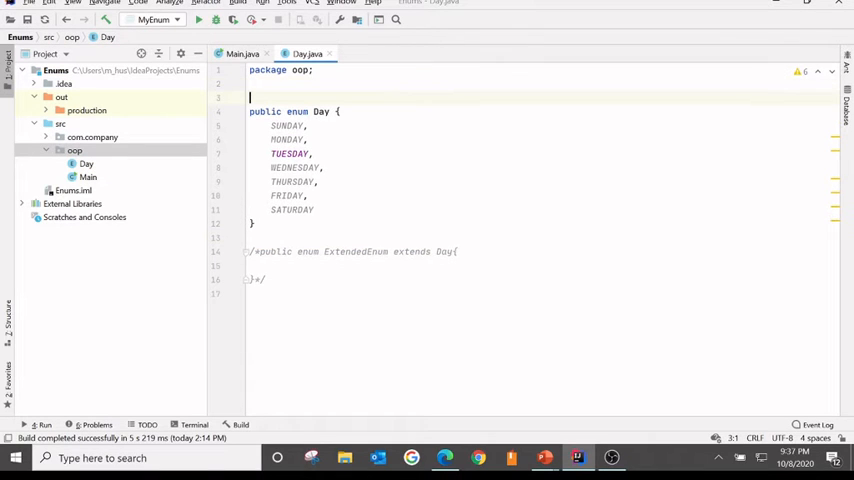
Declare interface MyInterface{} and make Day implement MyInterface in Day.java
type("interface MyInte")
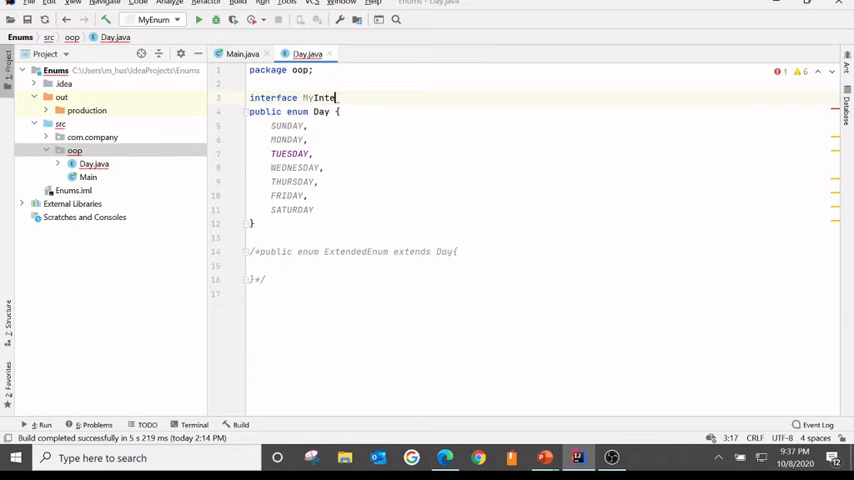
type("rface{")
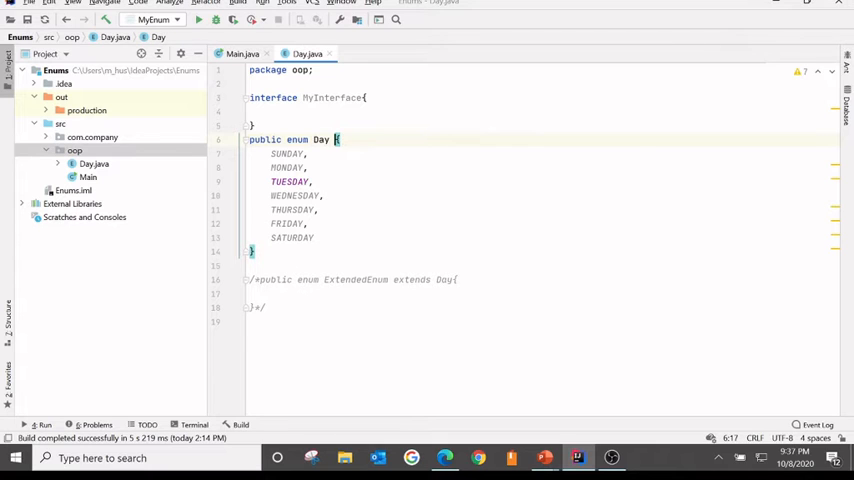
type("implements")
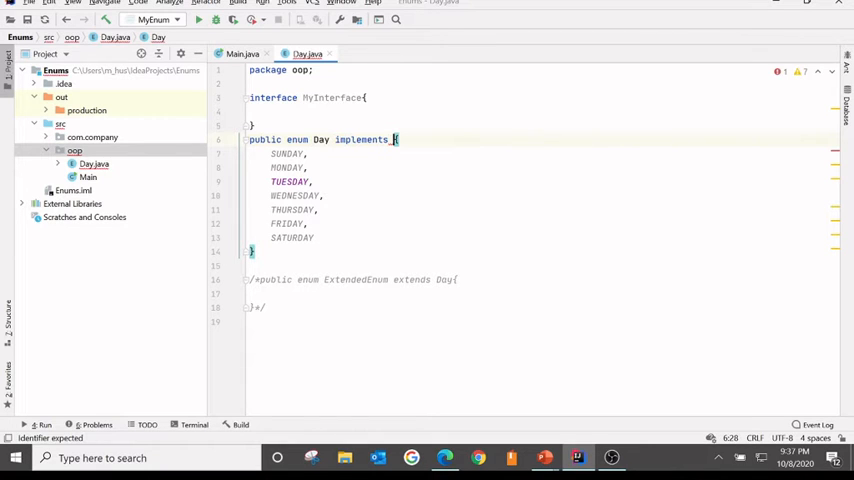
type("MyInterface")
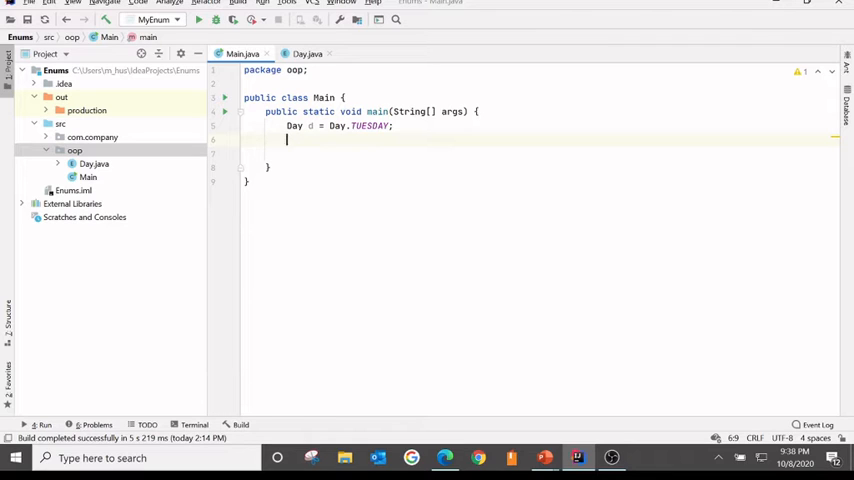
Browse the completion suggestions on 'd.' in main and clear the line again
type("d.")
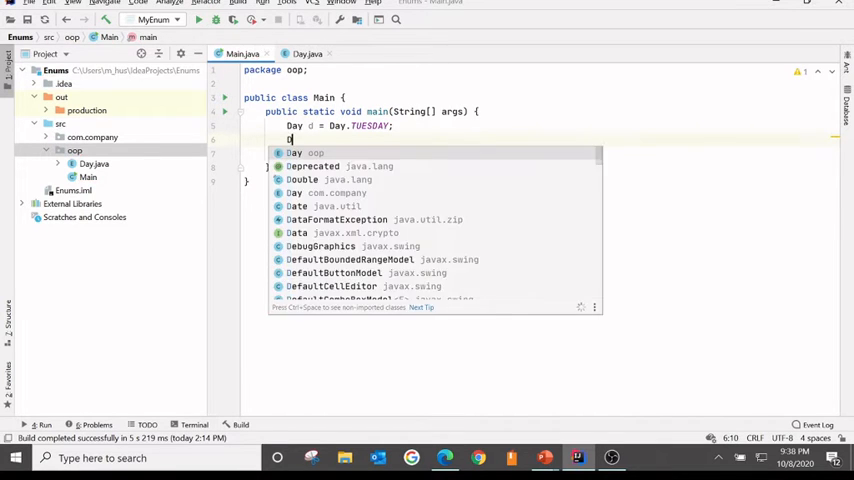
type(".")
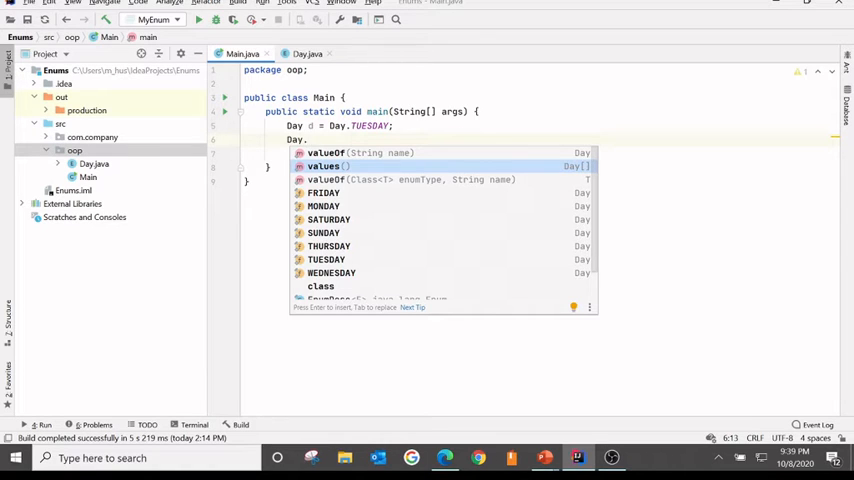
key("Escape")
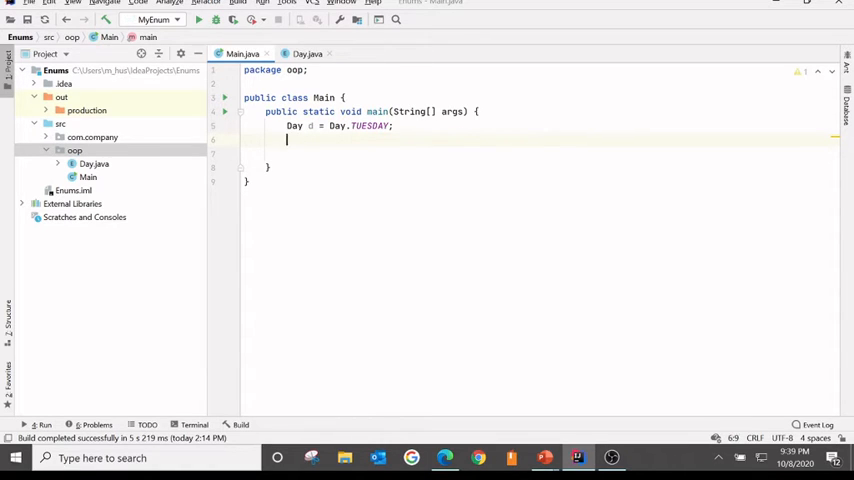
type("d.")
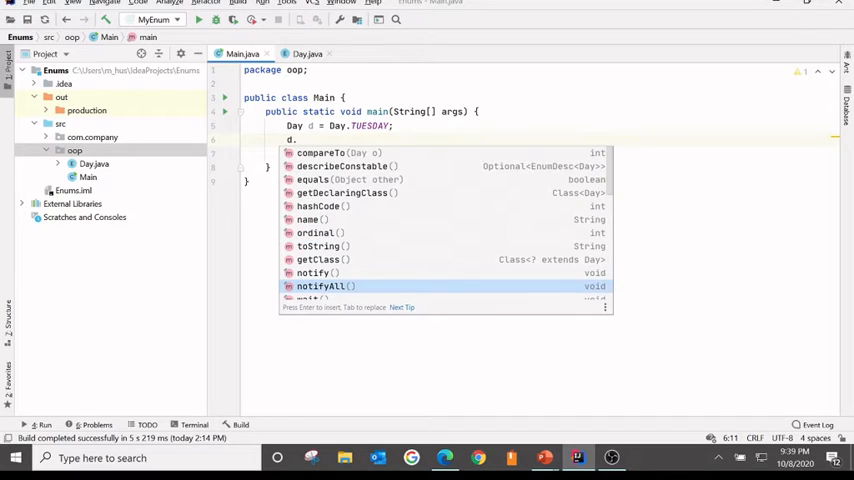
key("Escape")
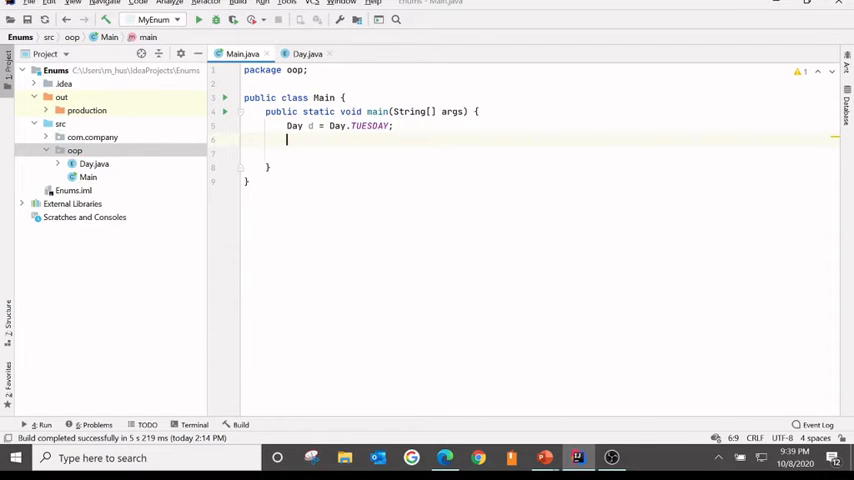
Declare Day d1 = Day.valueOf("TUESDAY"); after the first declaration
type("Day d1 =")
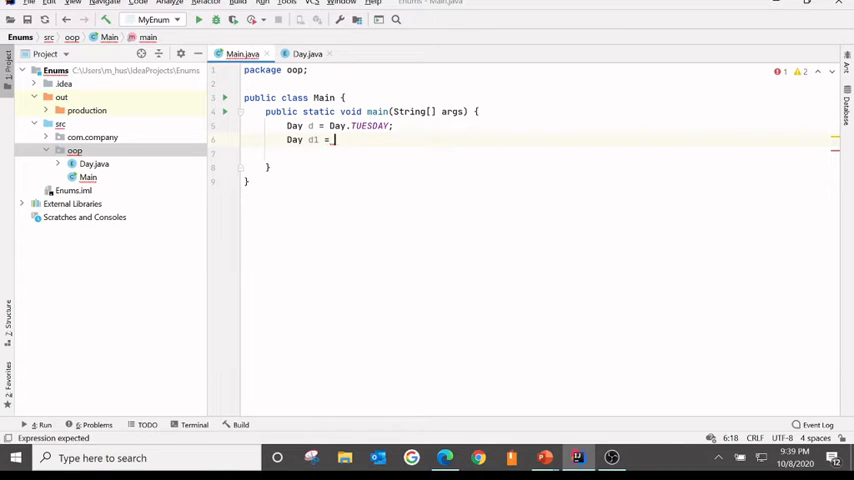
type("Day.valueOf(\"")
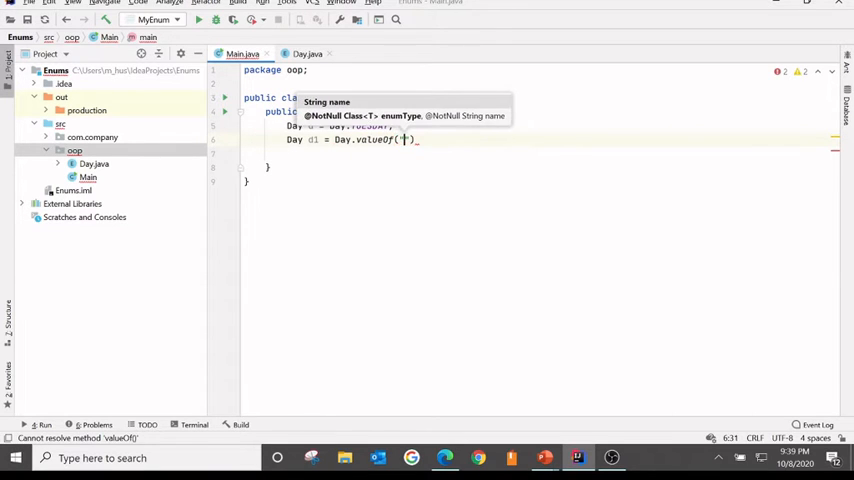
type("T")
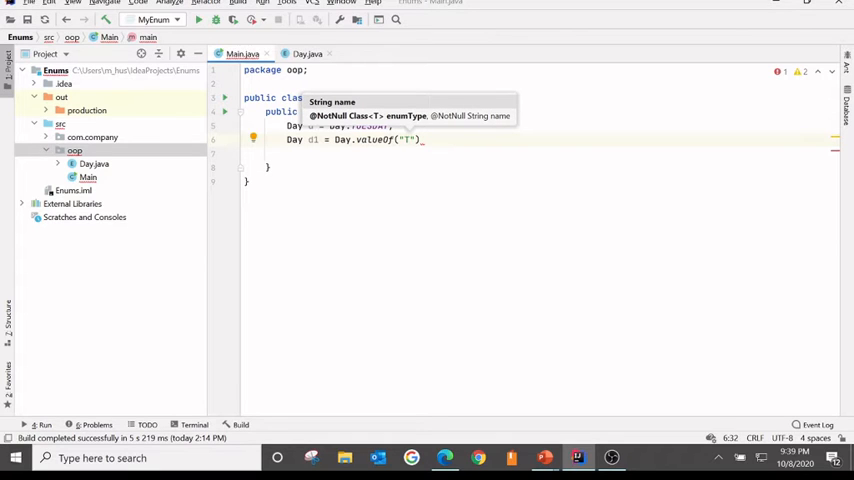
type("UESDAY")
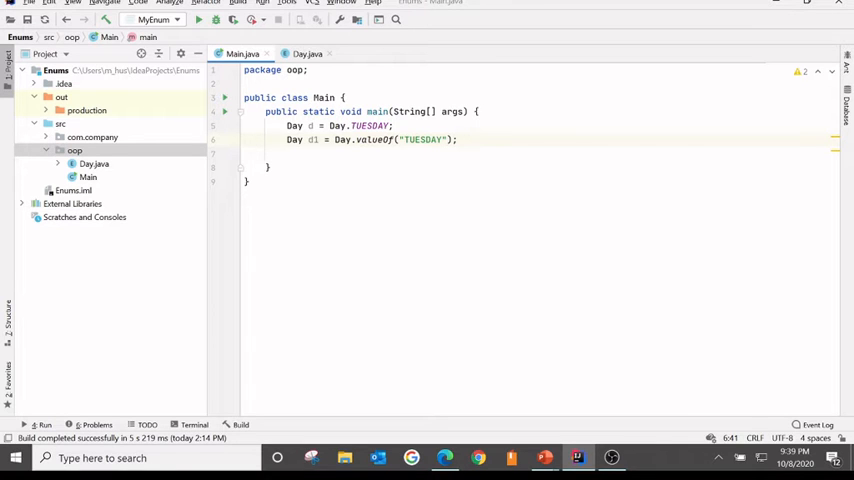
Reassign d1 from Day.valueOf("tuesday"), run Main to get 'No enum constant', then comment it out
left_click_drag(305, 139, 458, 139)
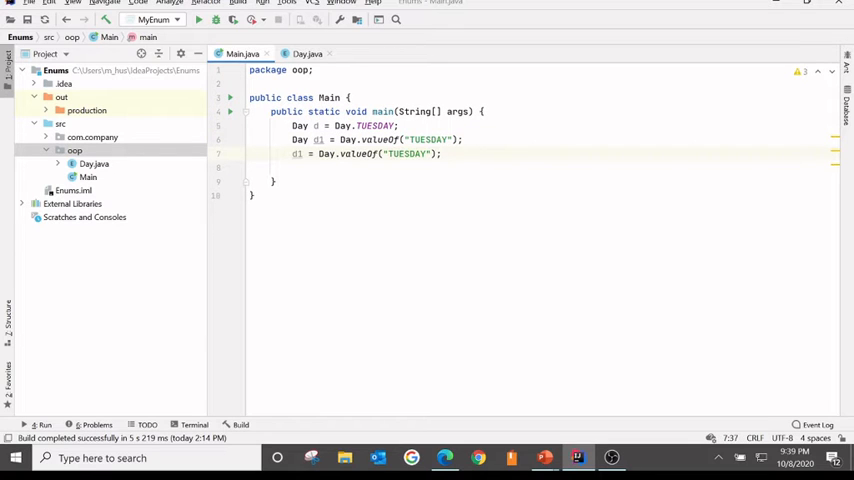
double_click(406, 153)
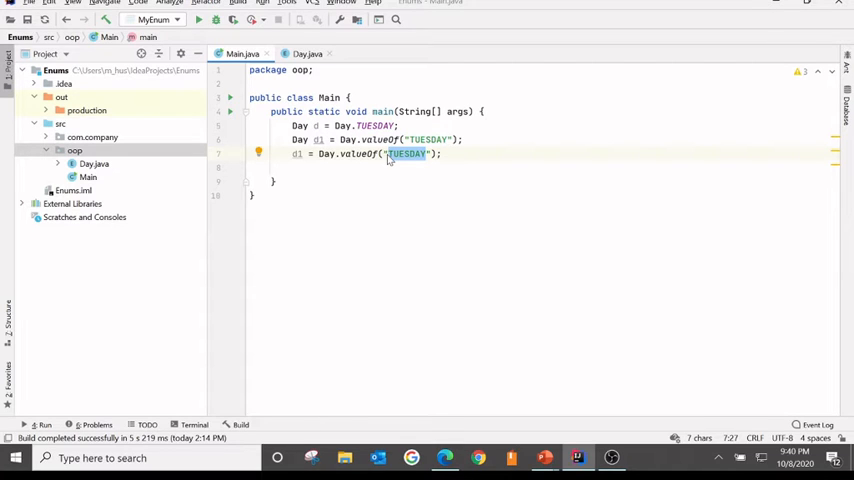
type("tuesday")
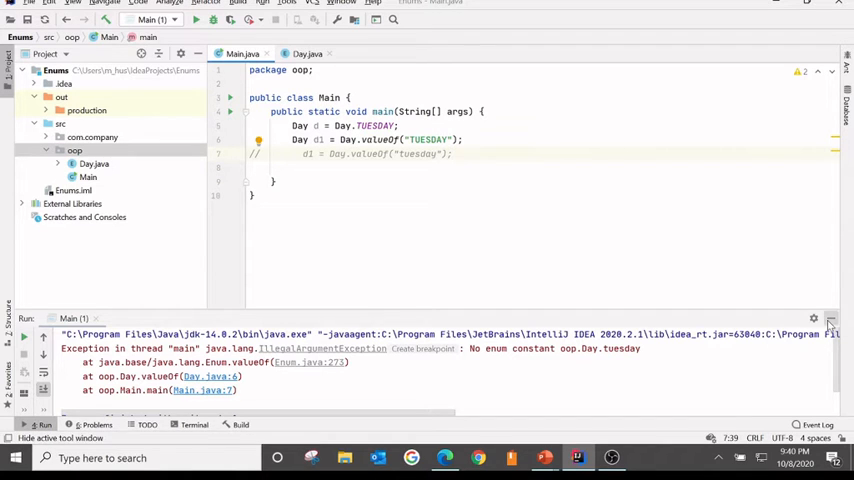
left_click(831, 318)
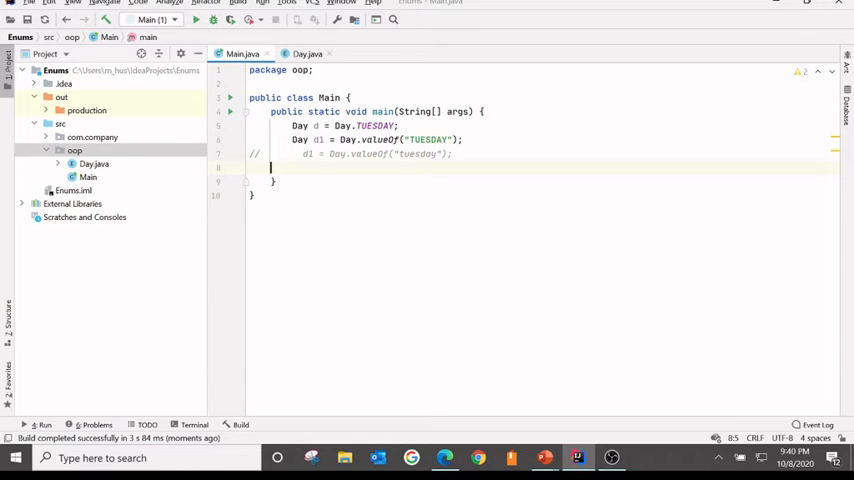
Print d == d1 and d.equals(d1) in main and run Main, showing true twice
key("enter")
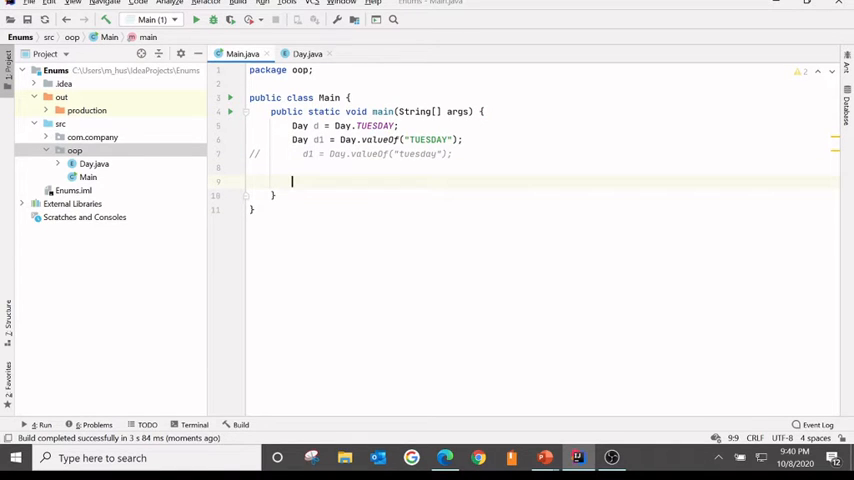
type("System.out.println();")
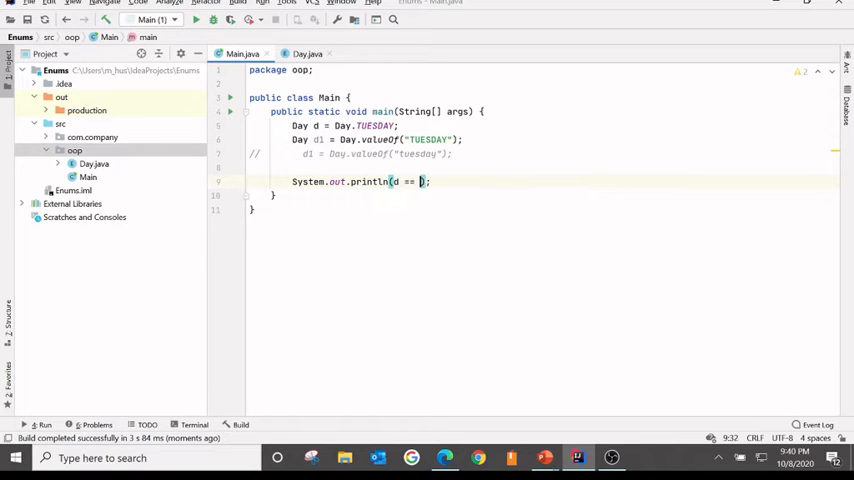
type("d1")
type("s")
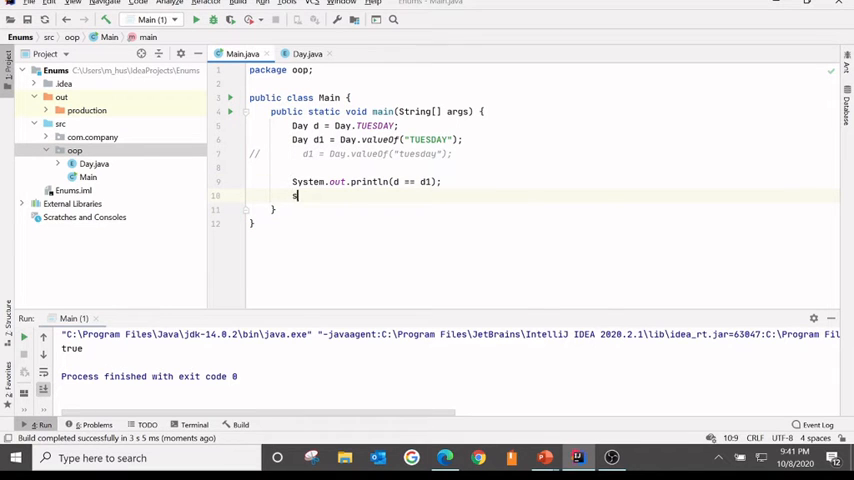
type("out.println();")
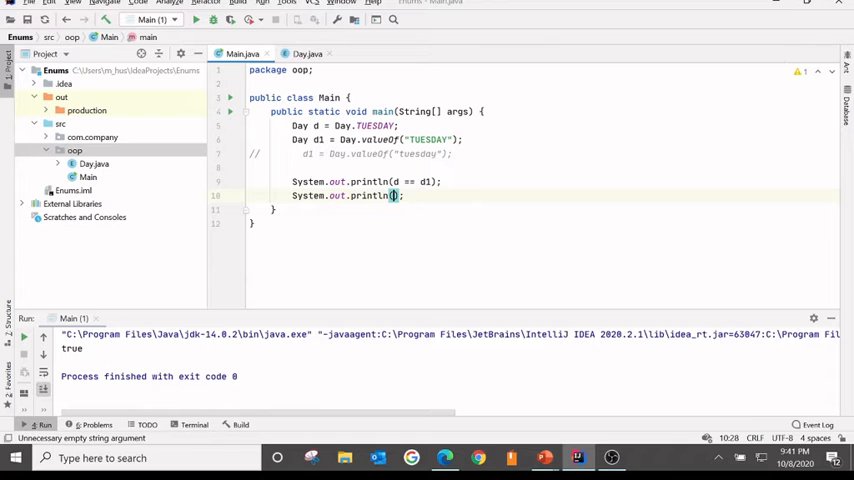
type("d.equals(d1")
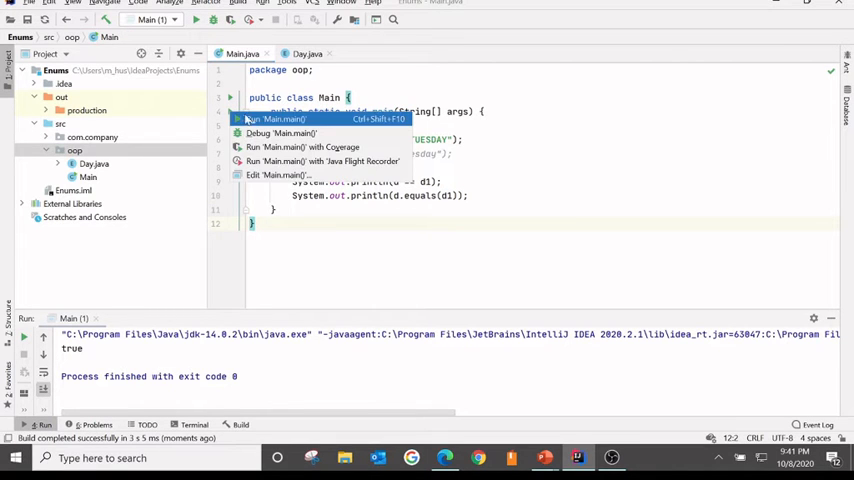
left_click(283, 119)
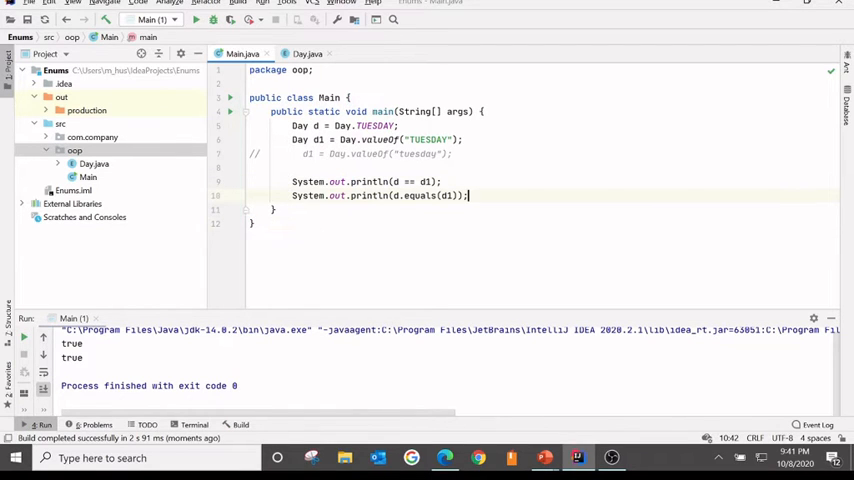
key("enter")
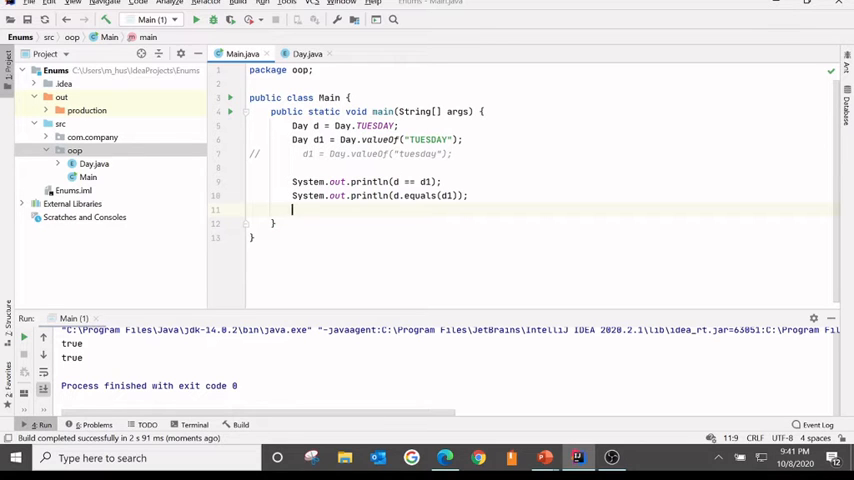
Add System.out.println(Day.SUNDAY); to main
type("System.out.println();")
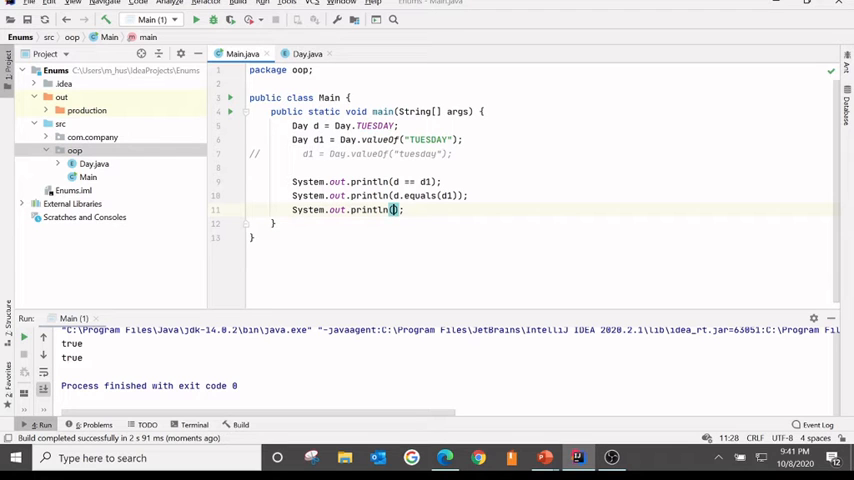
type("Day")
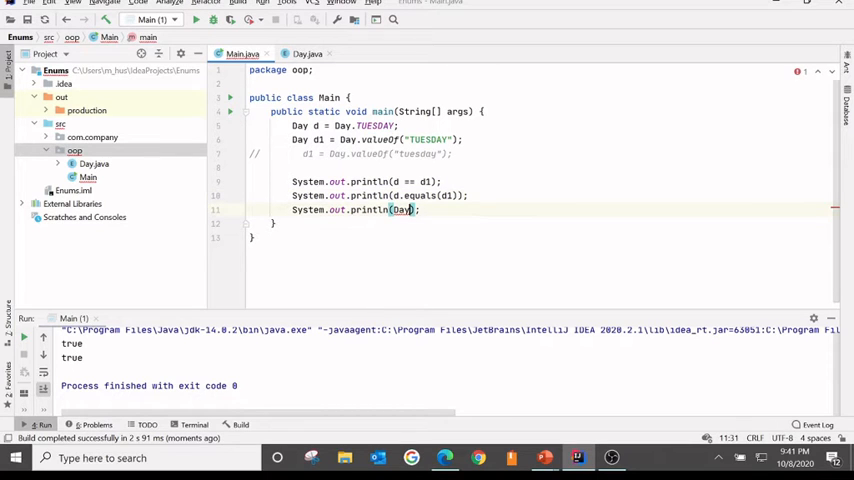
type(".")
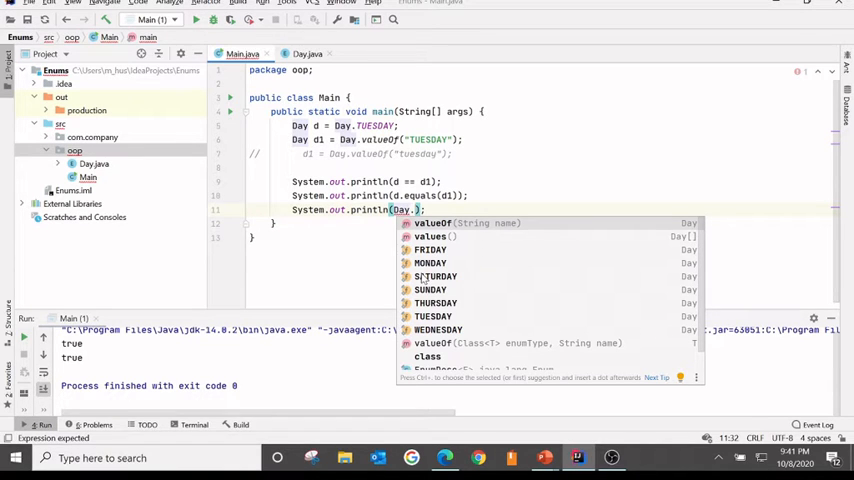
type("SUNDAY")
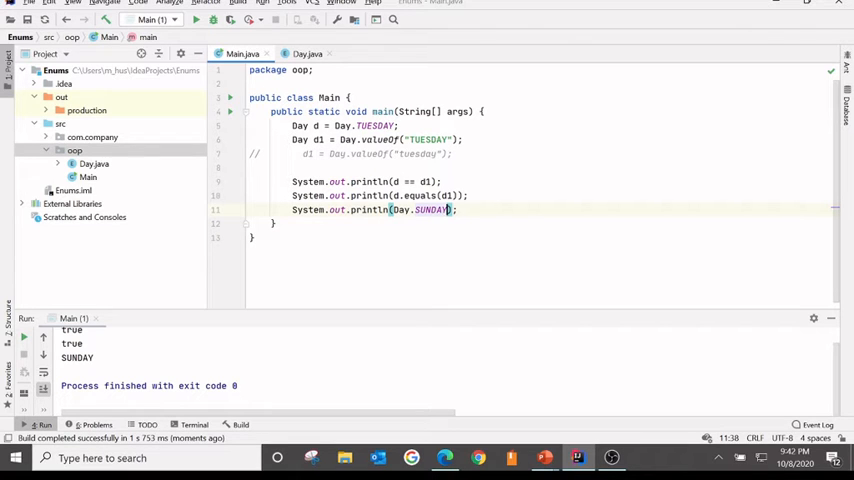
Add System.out.println(d.toString()); so the run output ends with TUESDAY
type(".t")
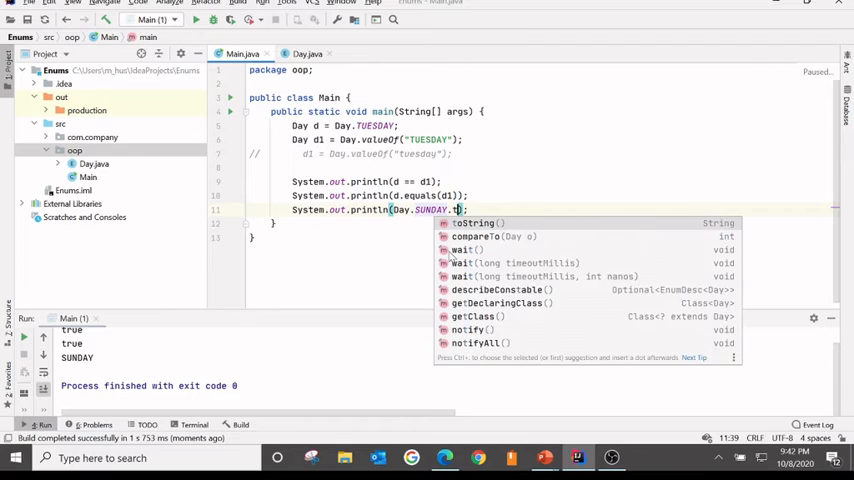
left_click(475, 222)
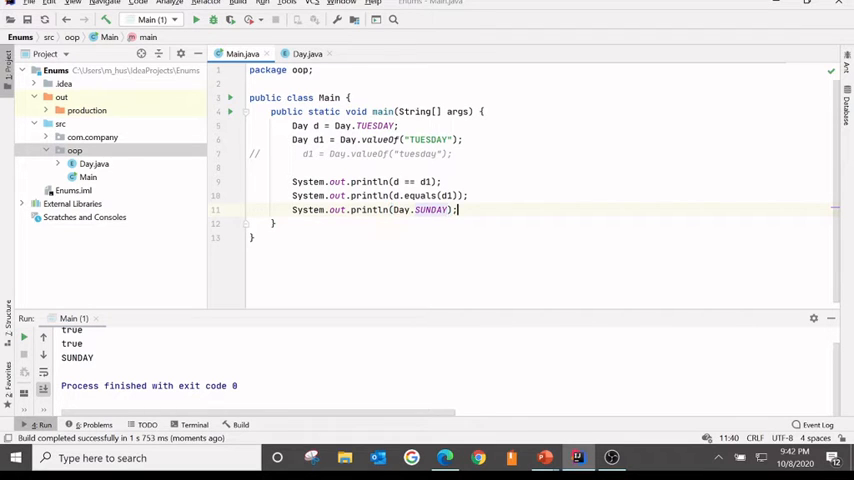
type("s")
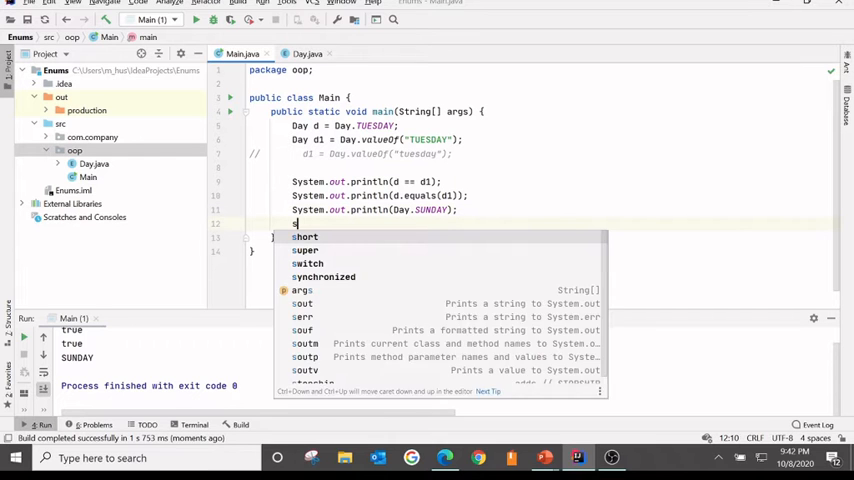
type("out.println();")
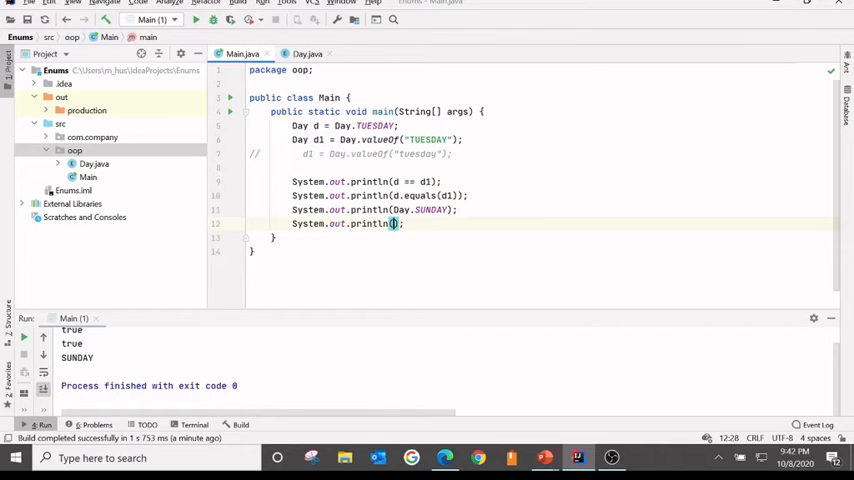
type(".toString(")
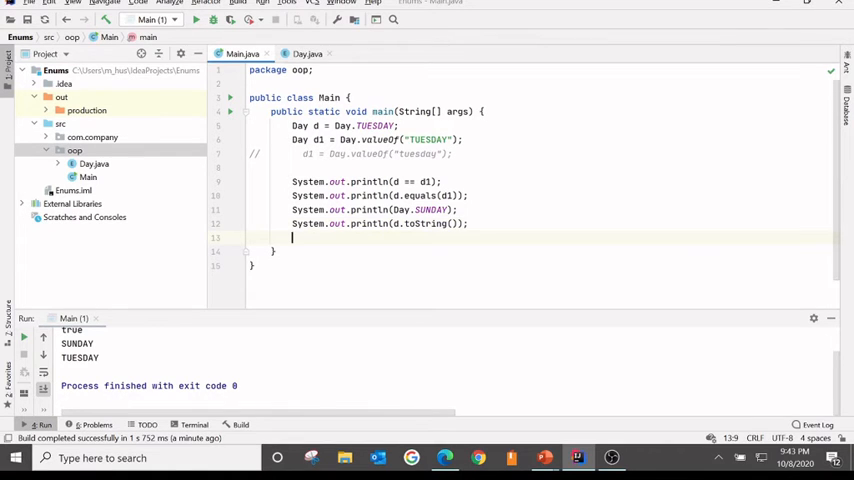
Write a for-each over Day.values() printing day.name() + " " + day.ordinal() and run Main
key("alt+tab")
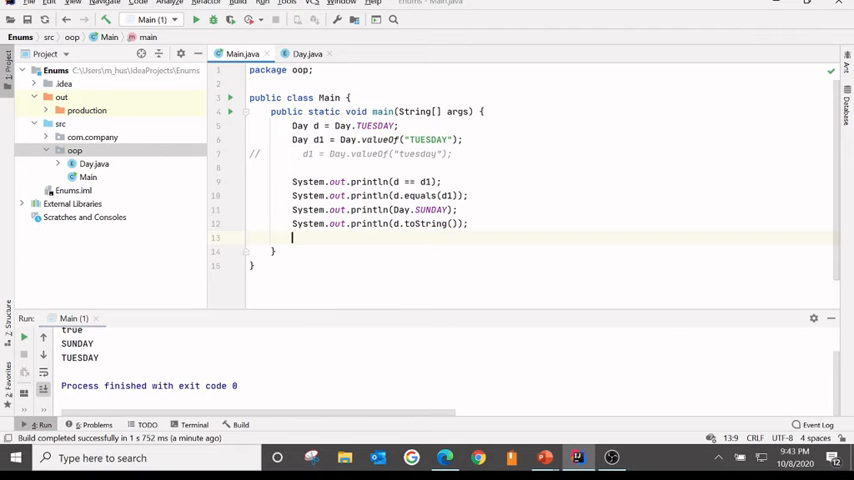
type("for (")
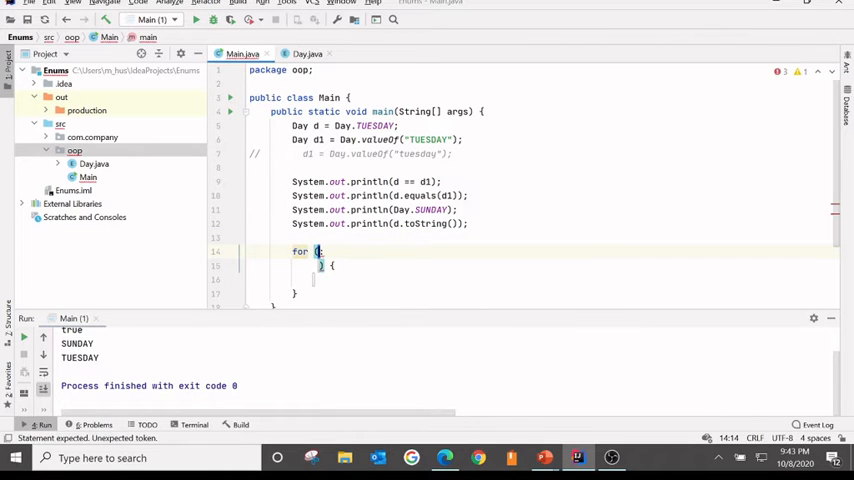
type("Day")
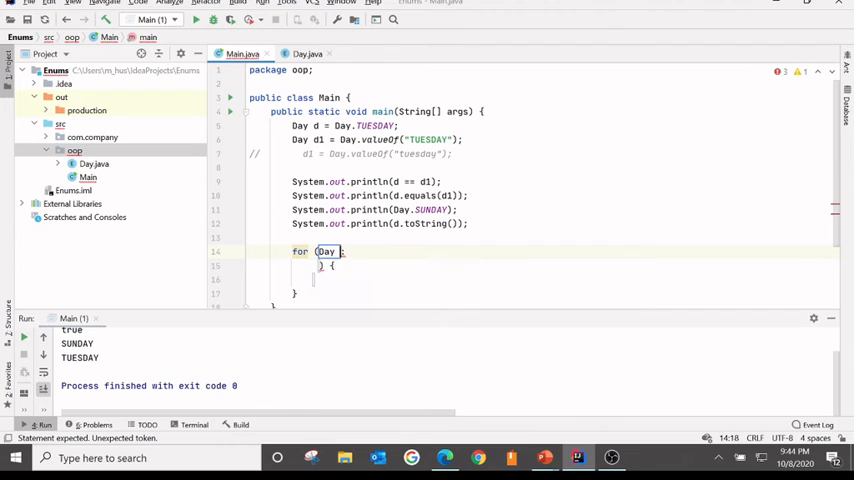
type("day: ) {")
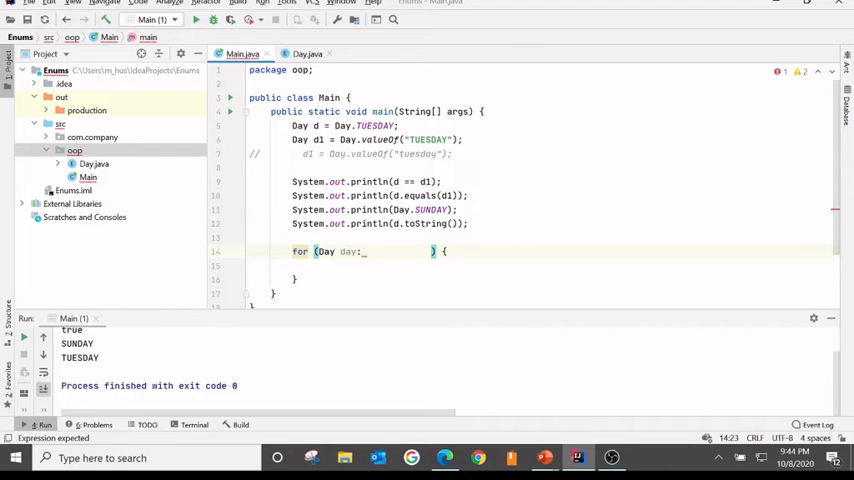
type("Day")
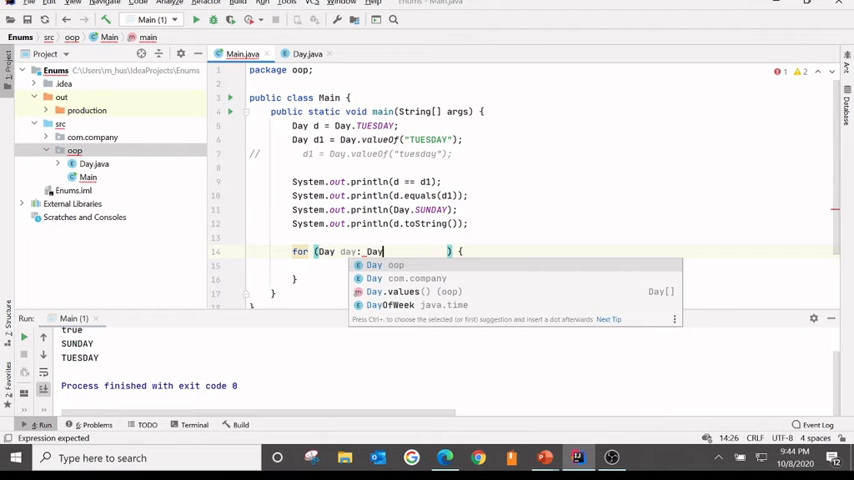
type(".values(")
left_click(537, 265)
type("System.out.println();")
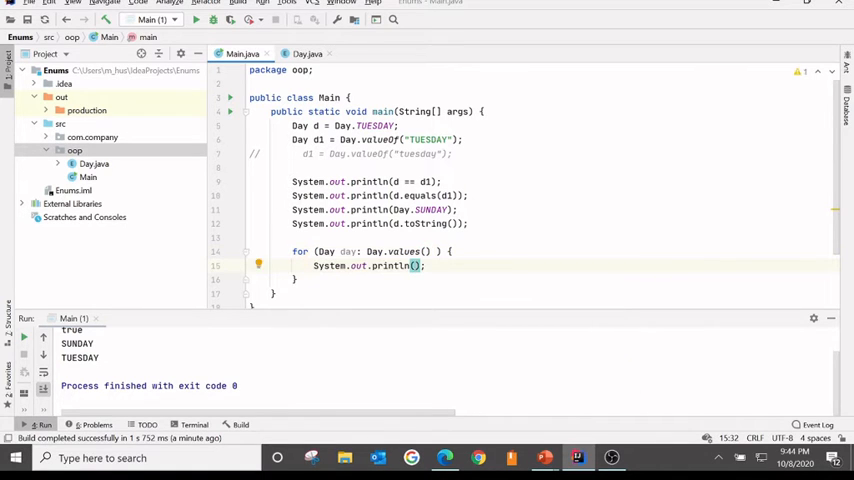
type("day")
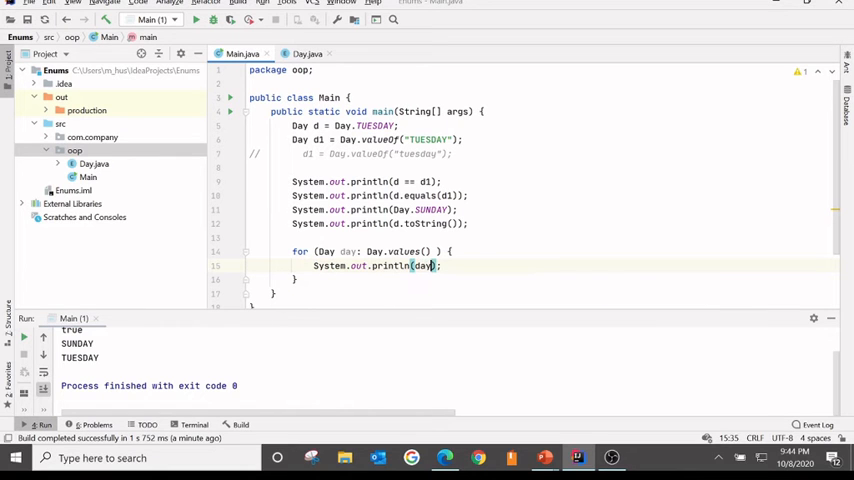
type(".name(")
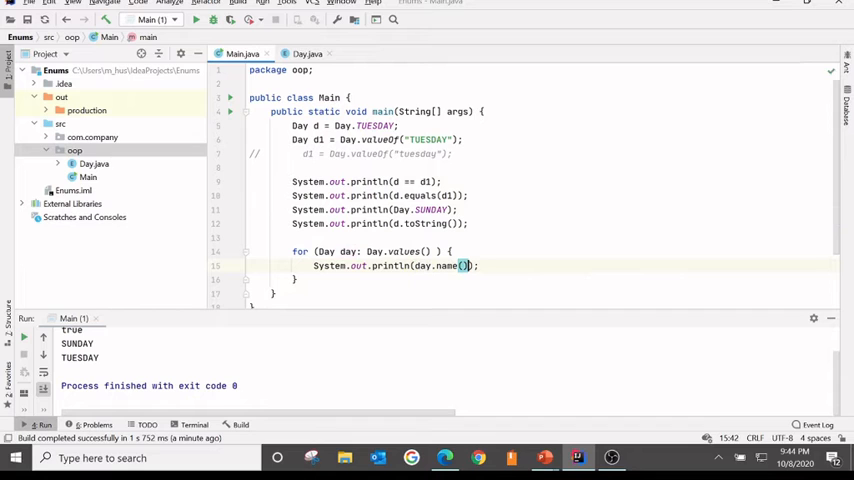
type("+ \" \" + day")
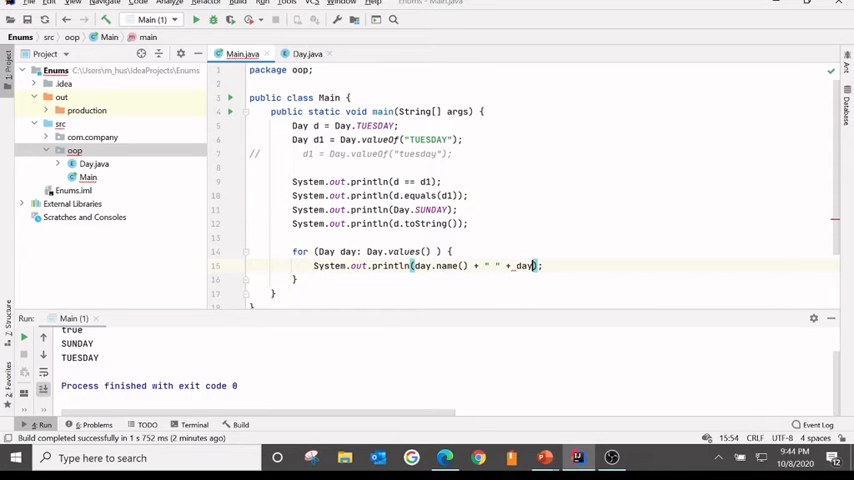
type(".ordinal(")
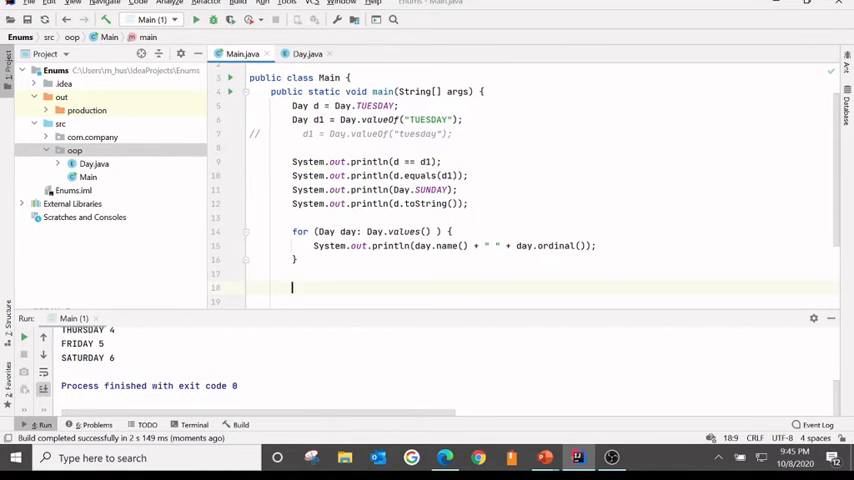
type("if")
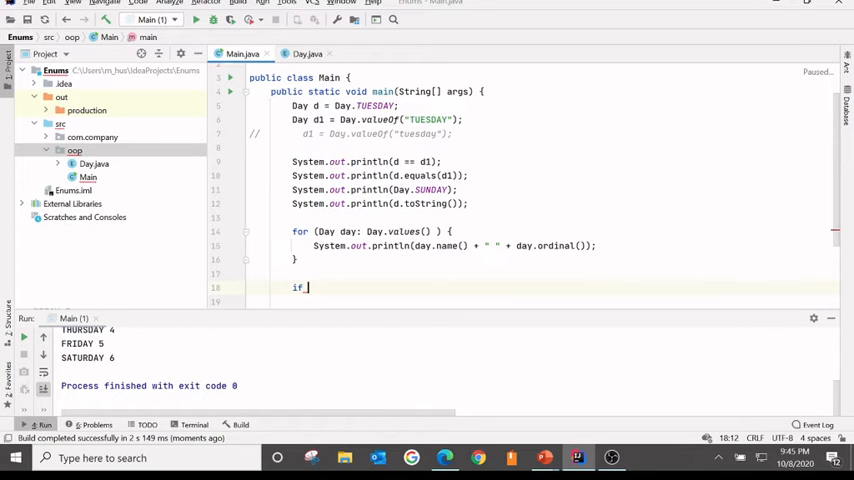
Write if (Day.THURSDAY == 4){ in main, see the type error, then return to Day.java
type("(")
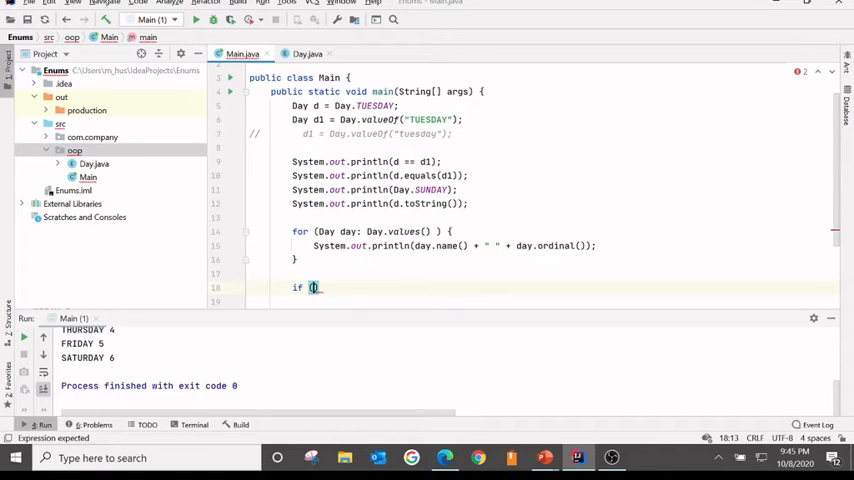
type("Day.THURSDAY")
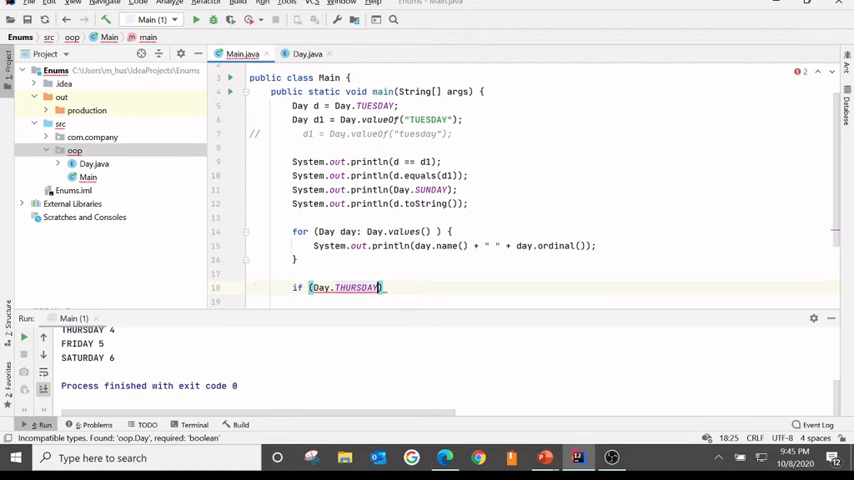
type("==")
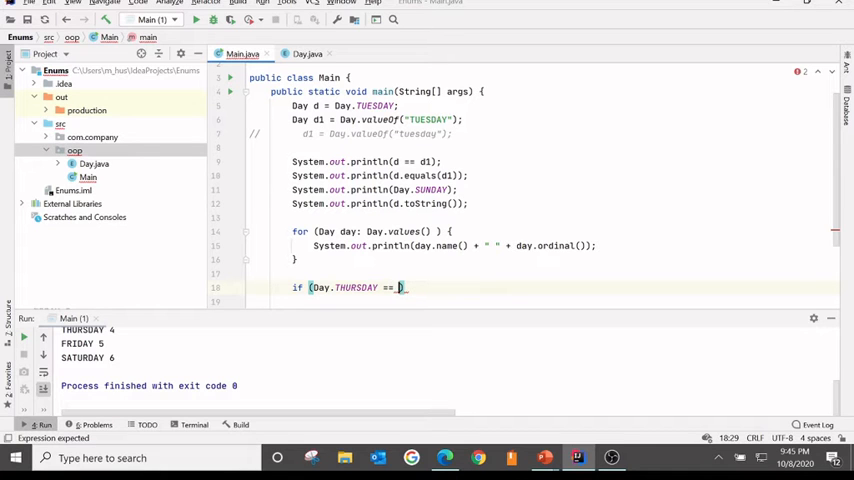
type("4){")
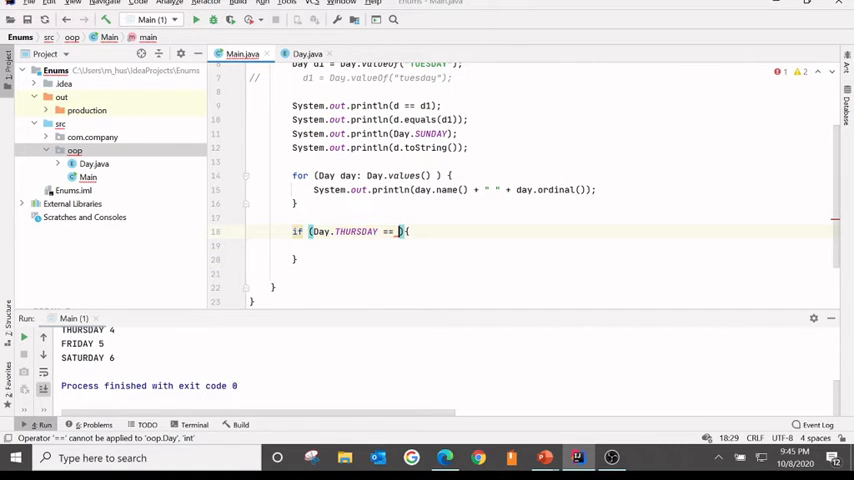
type("d")
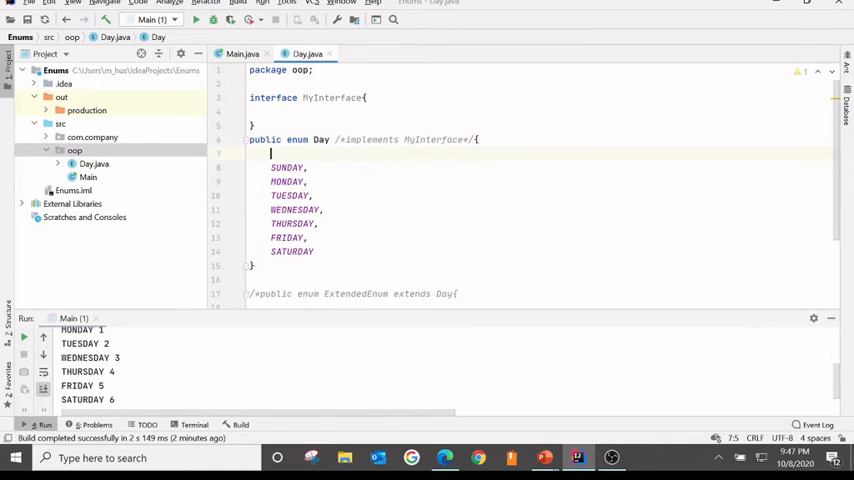
Close the constants with a semicolon after SATURDAY and declare private String temperature; below them
type("int i =0;")
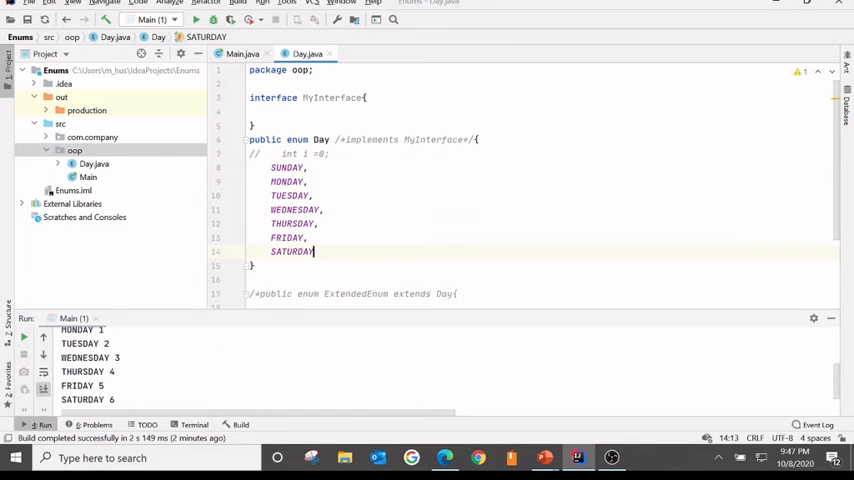
key("enter")
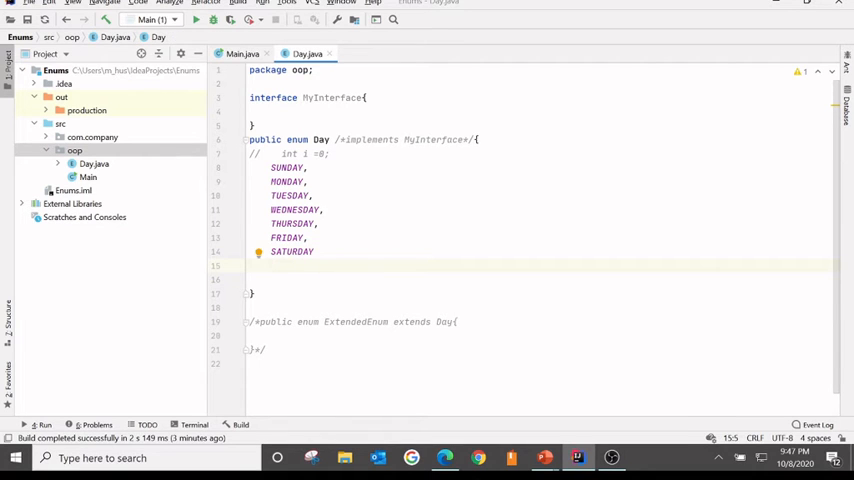
key("enter")
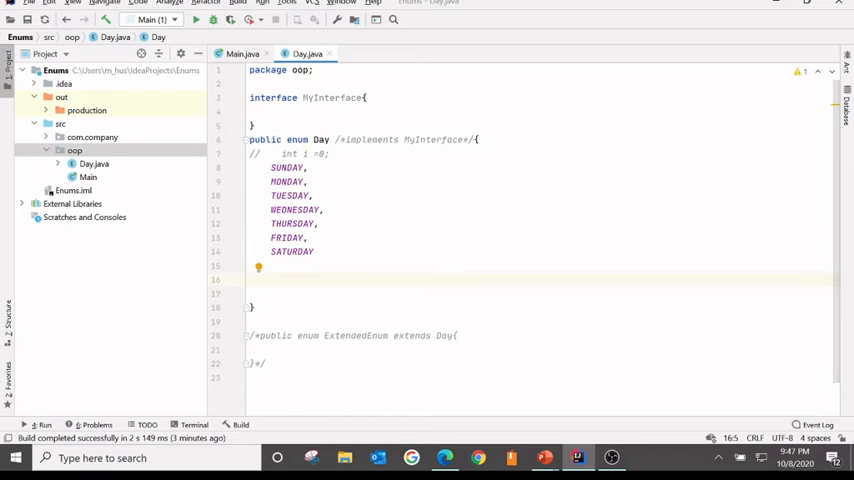
type("private")
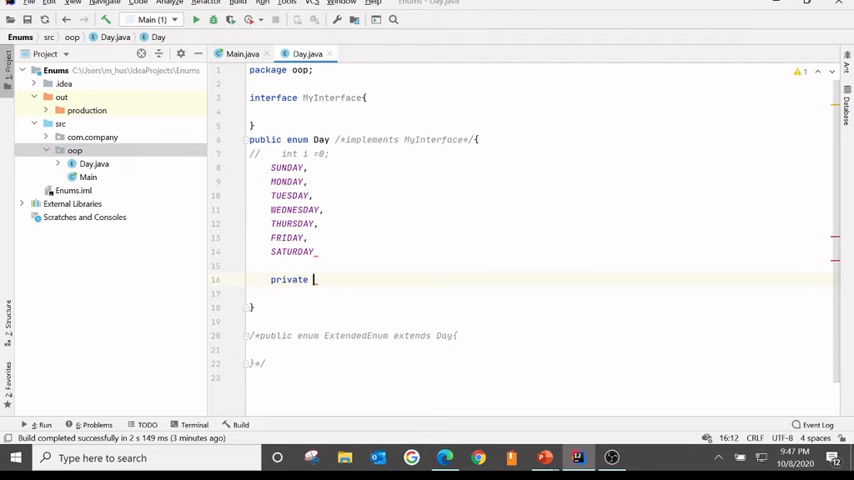
type("String")
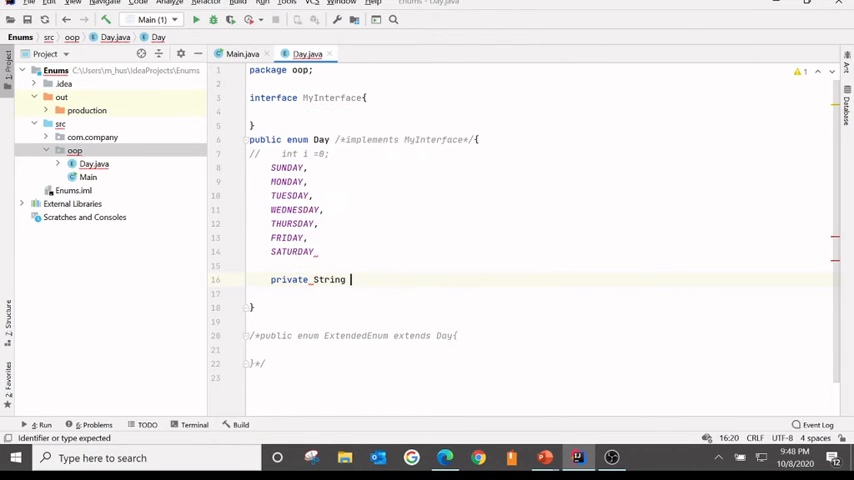
type("temperature")
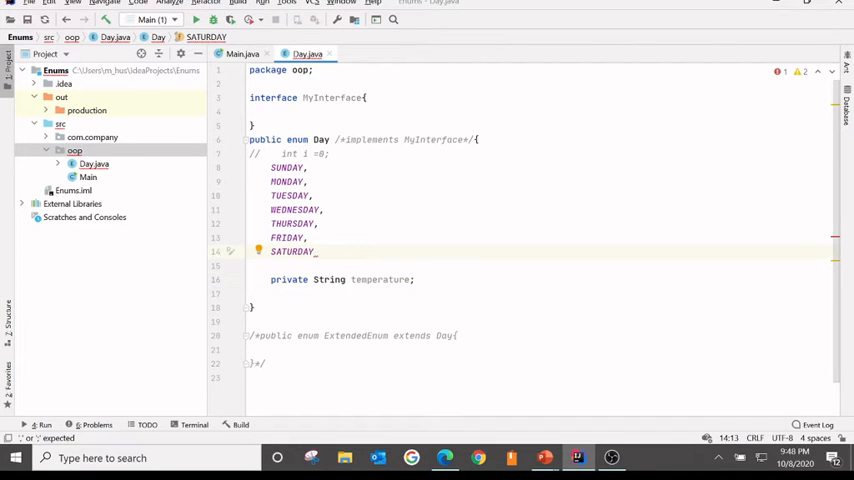
type(";")
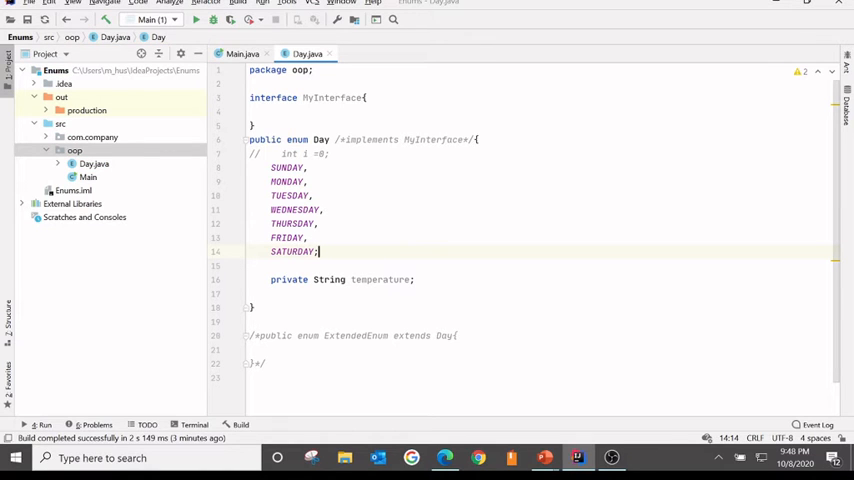
key("alt+tab")
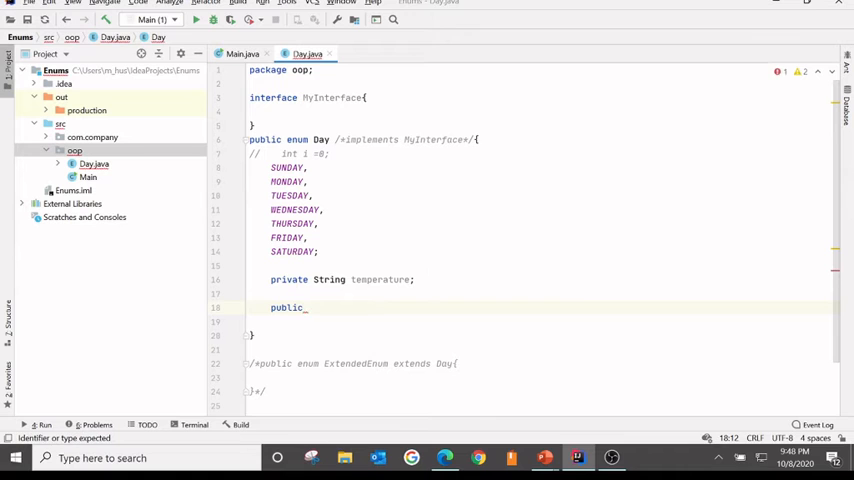
Add public void printTemperature(){ System.out.println(65); } to Day and copy it into a SUNDAY body
type("void s")
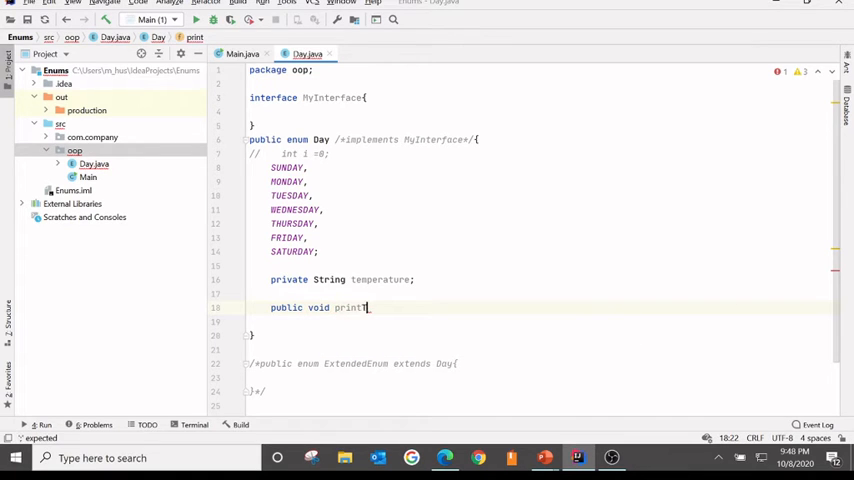
type("Temperature")
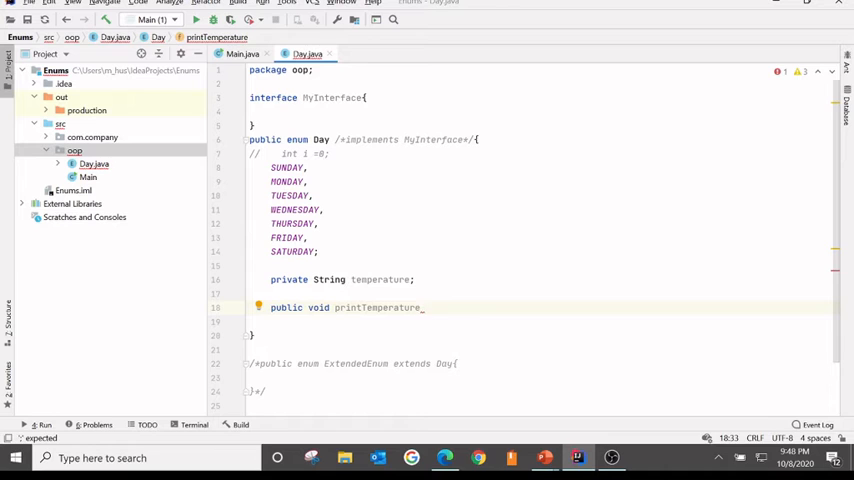
type("(){")
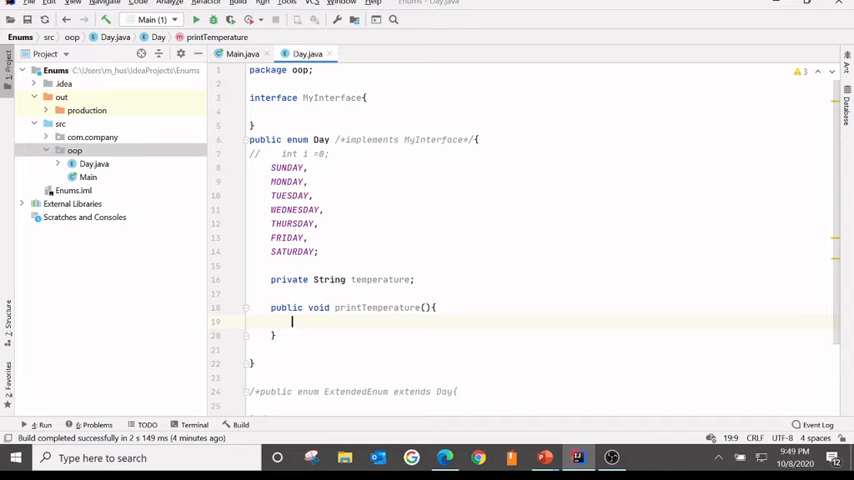
type("sou")
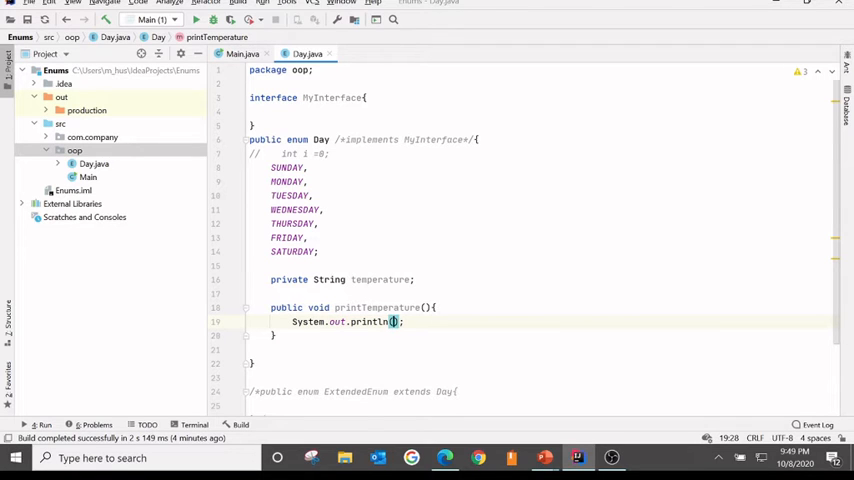
type("65")
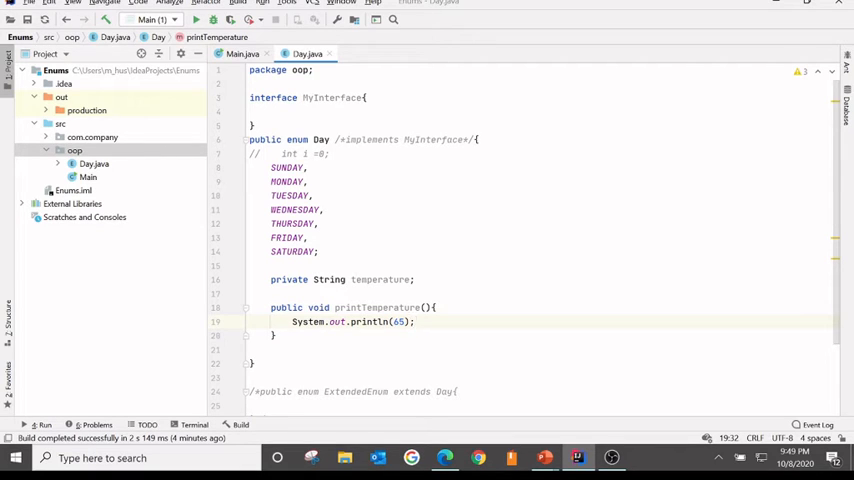
left_click_drag(270, 307, 278, 335)
type("{")
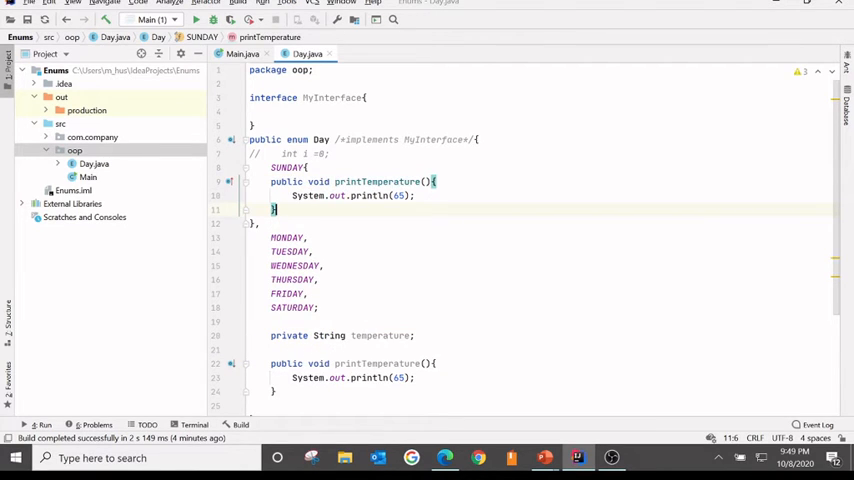
mouse_move(128, 8)
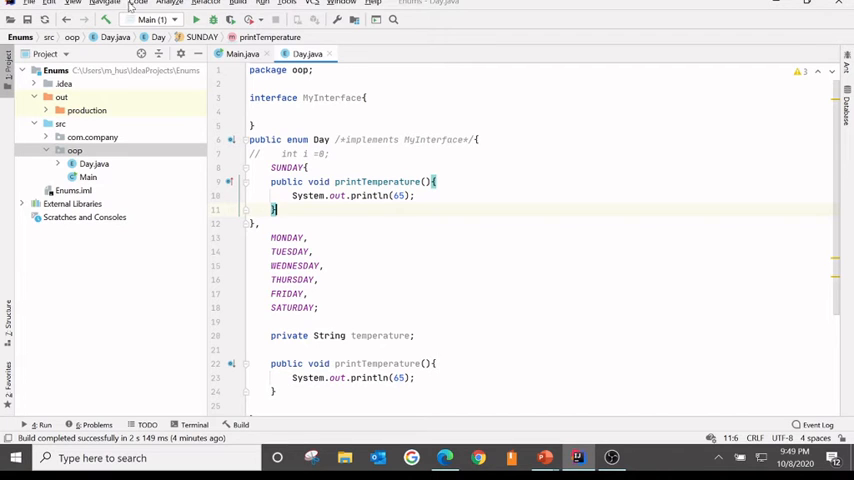
Rearrange Day.java so MyInterface sits below the enum, and make SUNDAY's println print 75
left_click(137, 2)
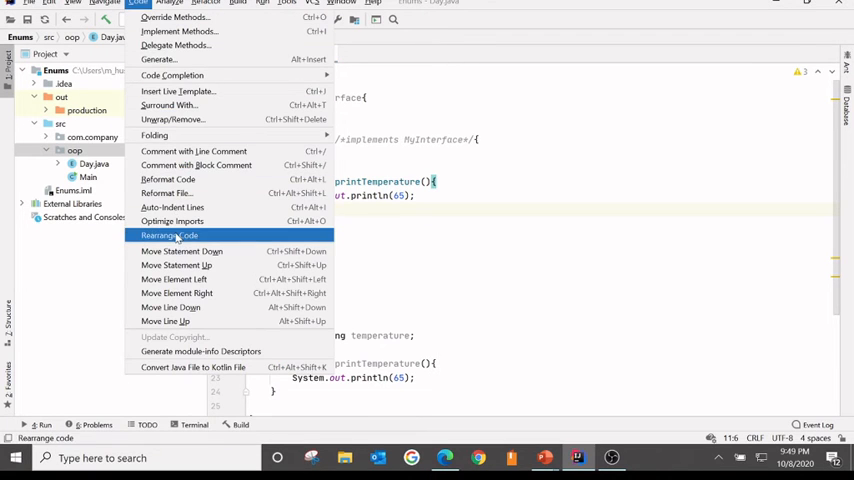
left_click(169, 235)
type("28")
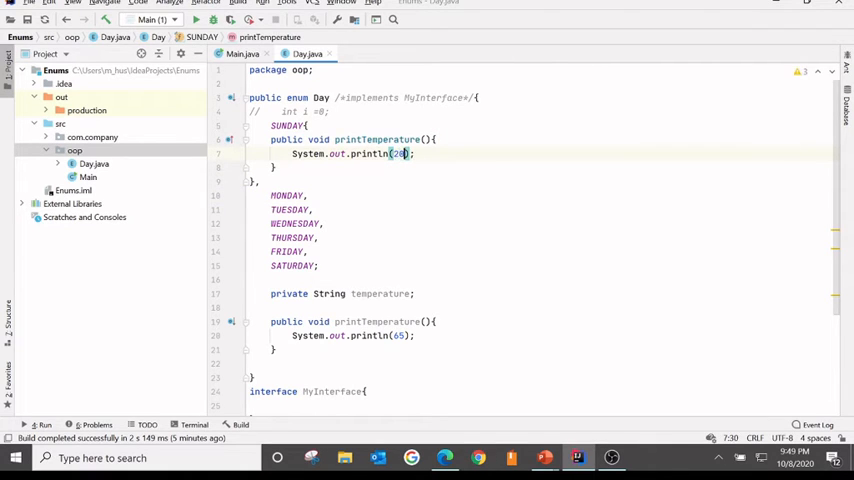
key("Backspace")
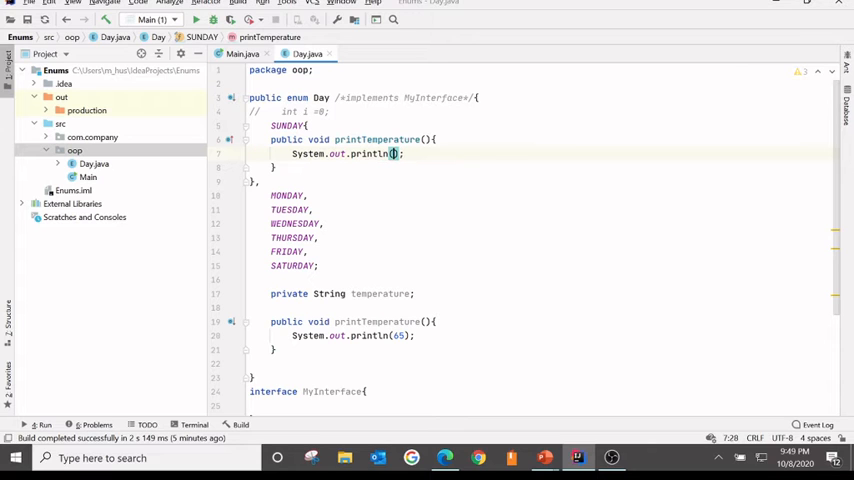
type("75")
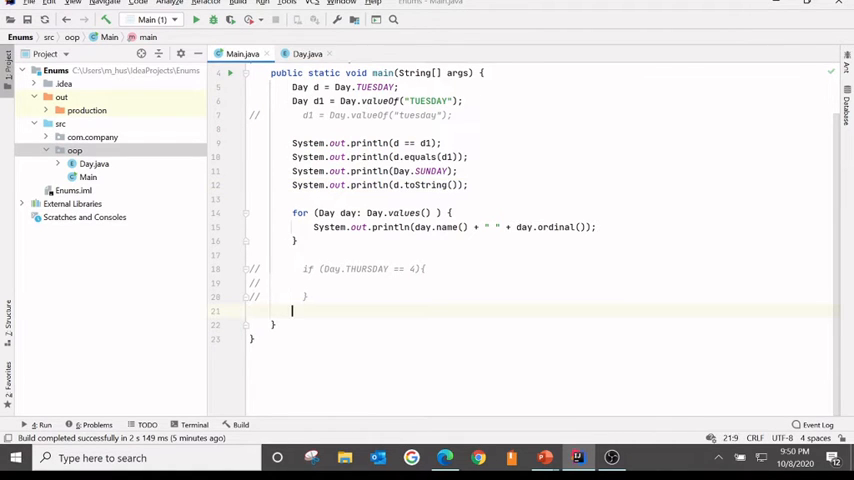
Call d.printTemperature(); and Day.SUNDAY.printTemperature(); in main via autocomplete
type(".")
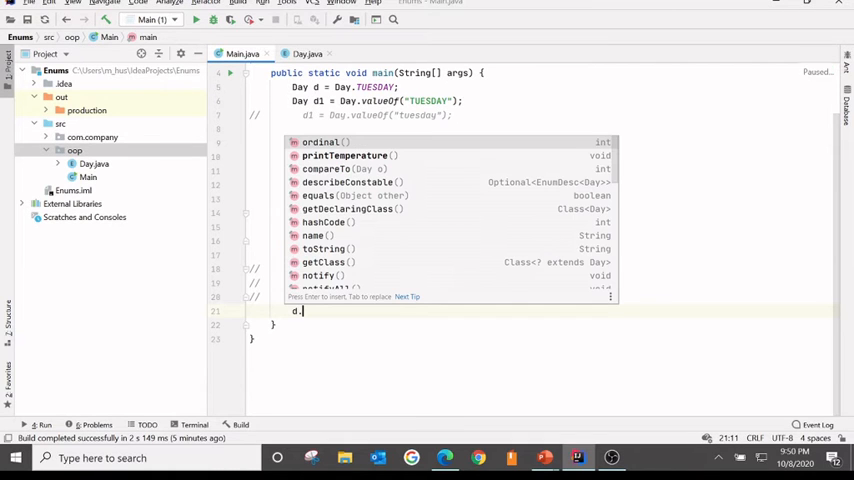
key("Down")
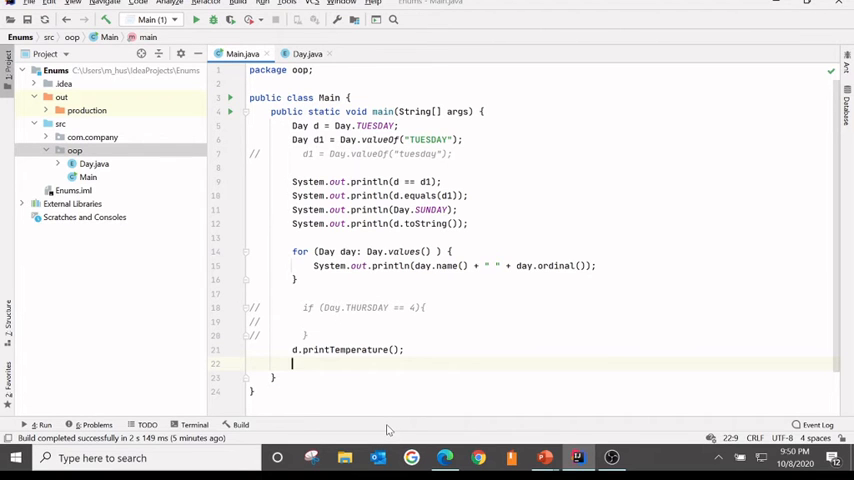
type("Day.SUNDAY")
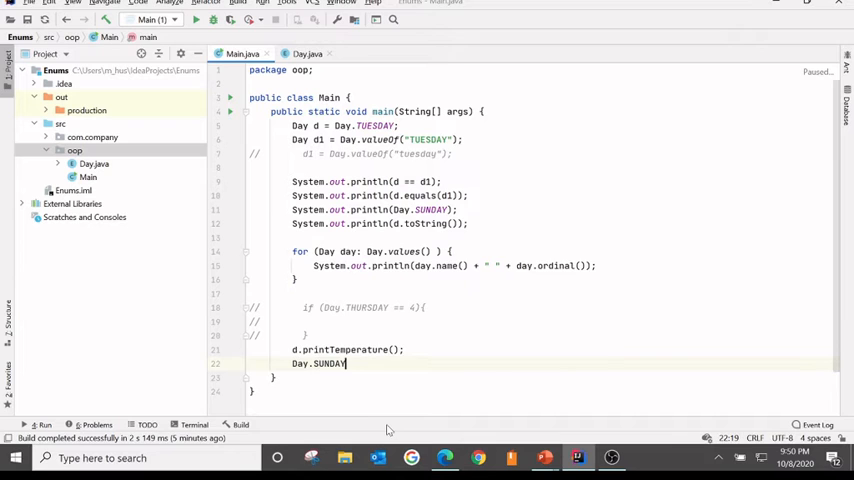
type(".p")
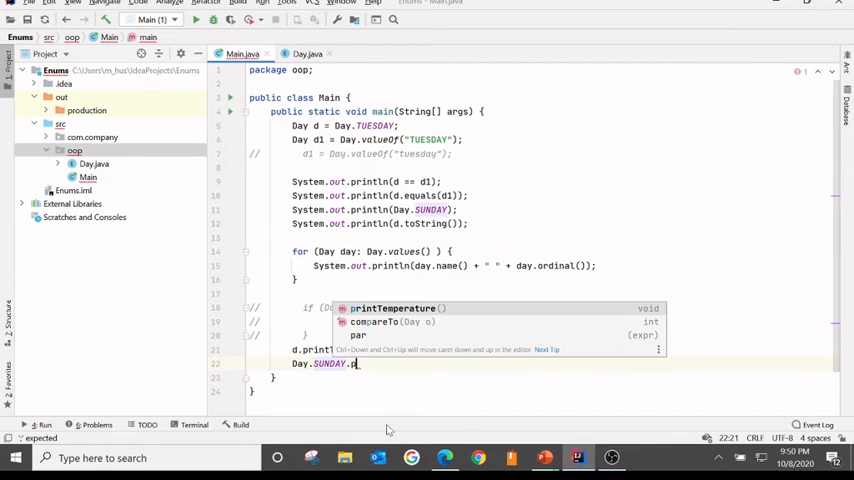
left_click(393, 308)
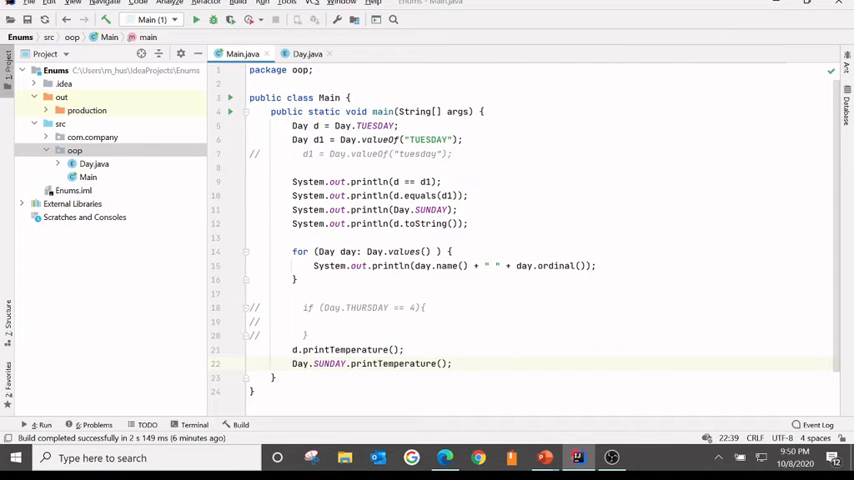
Run Main.main() so it prints 65 then 75, then return to Day.java
left_click(307, 53)
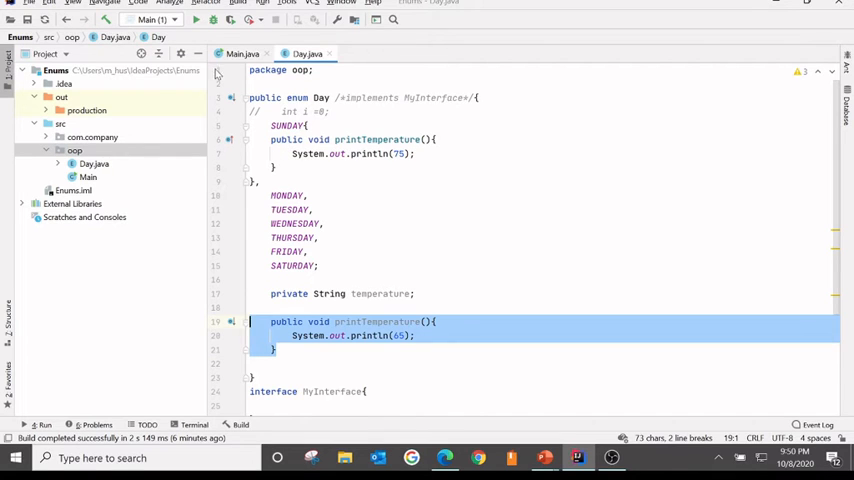
left_click(242, 53)
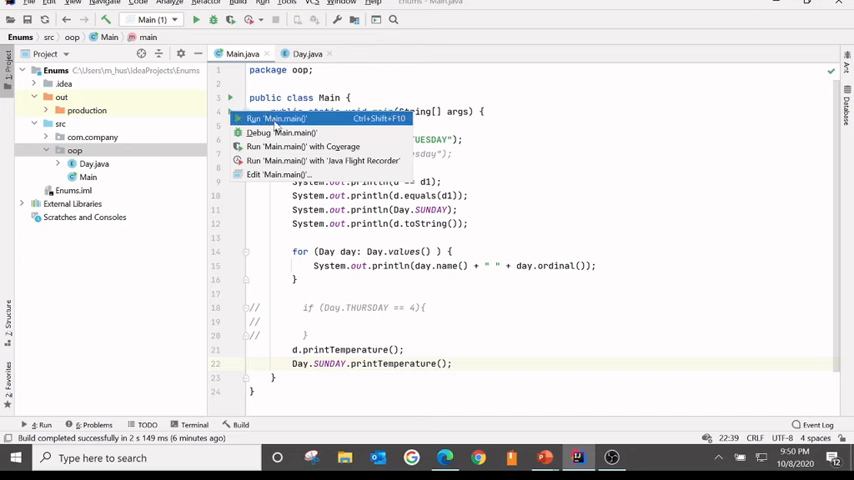
left_click(277, 118)
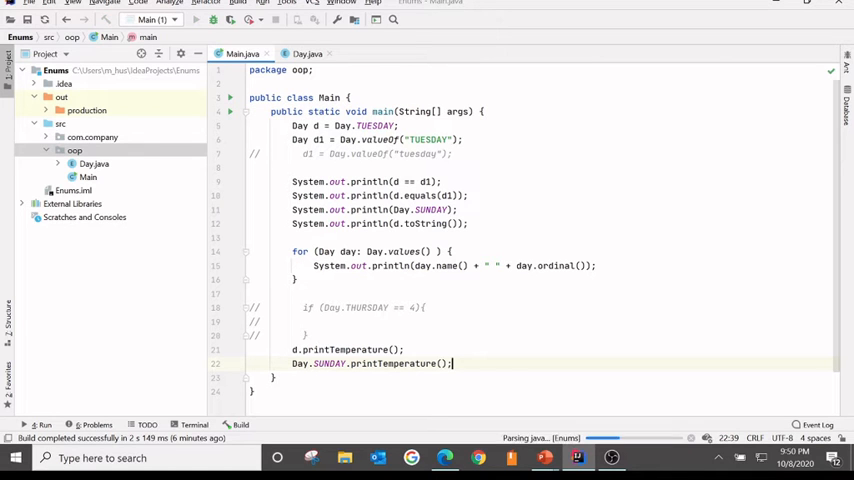
left_click(196, 19)
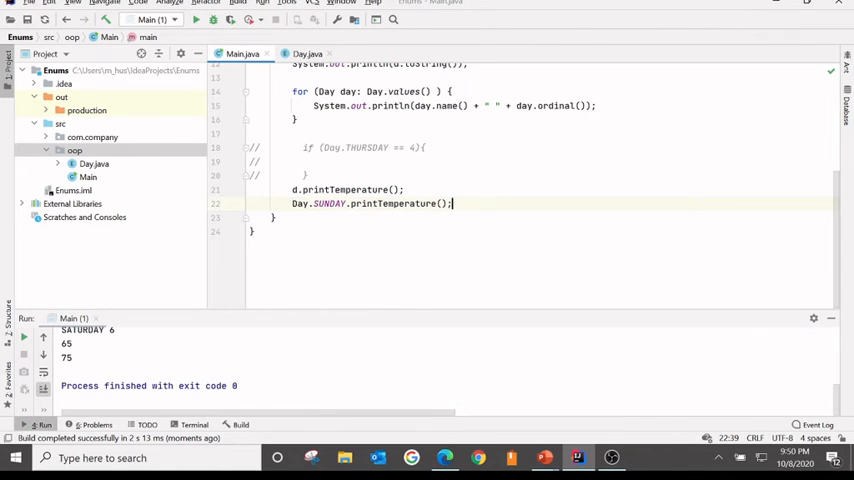
left_click(307, 53)
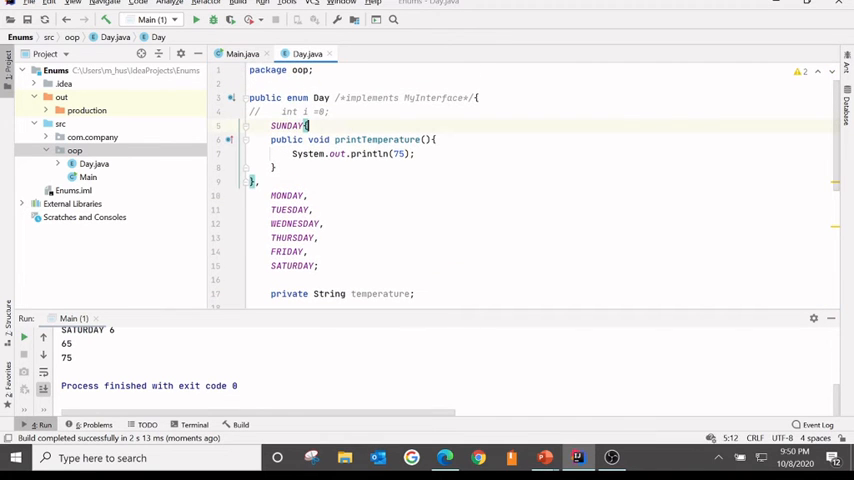
Scroll through the Day enum to review SUNDAY's nested printTemperature method
scroll("down", 3)
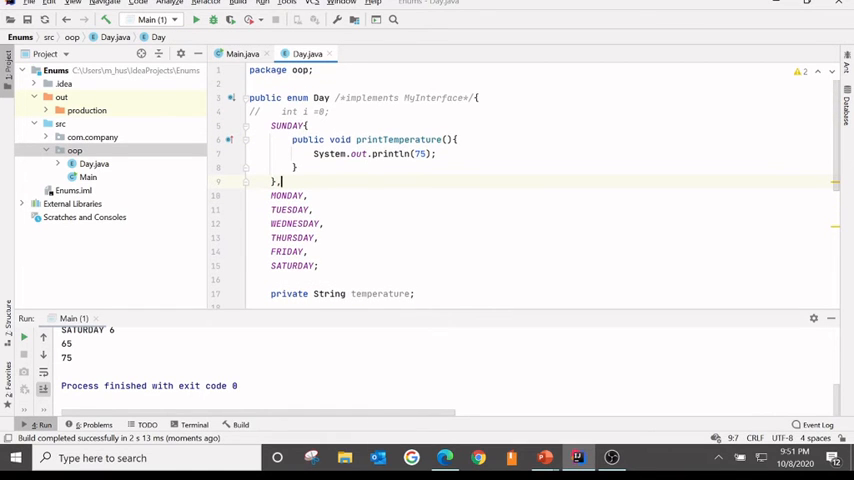
scroll("down", 3)
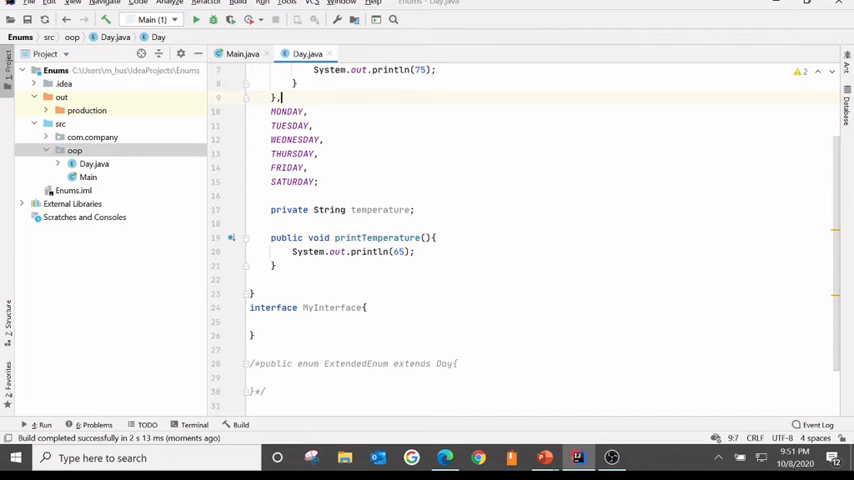
scroll("up", 3)
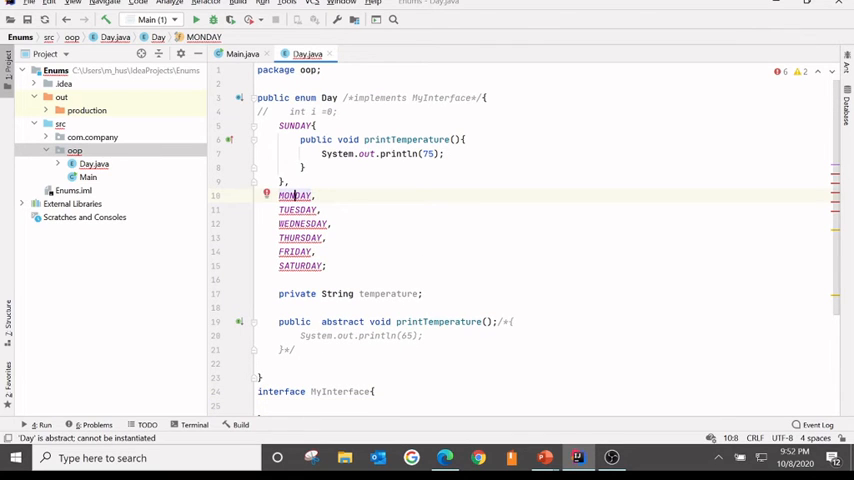
Use Implement methods quick-fixes to give MONDAY through SATURDAY empty printTemperature overrides
left_click(266, 194)
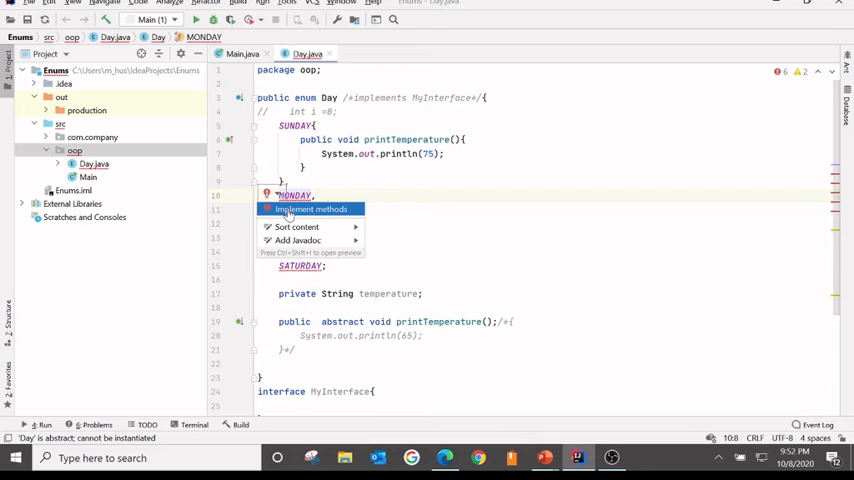
left_click(310, 209)
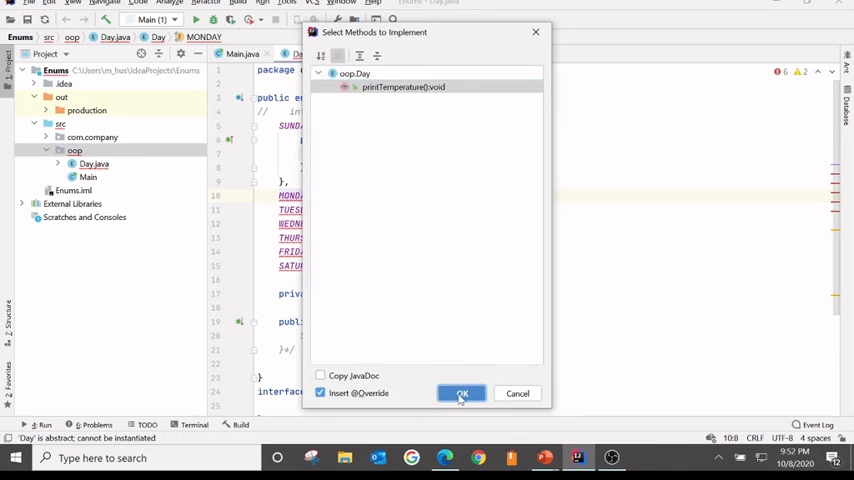
left_click(461, 393)
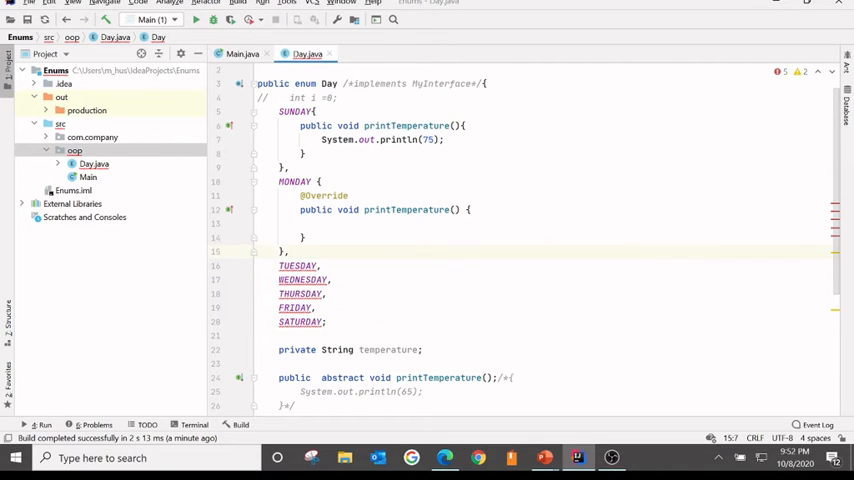
left_click(296, 265)
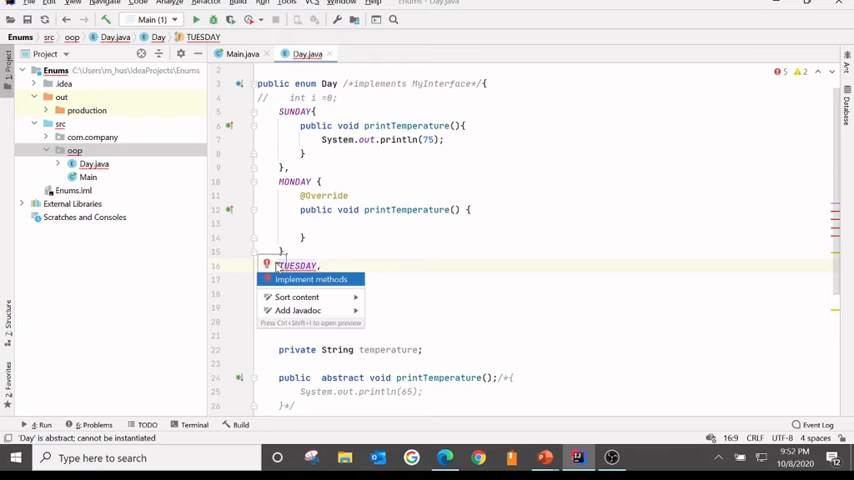
left_click(310, 279)
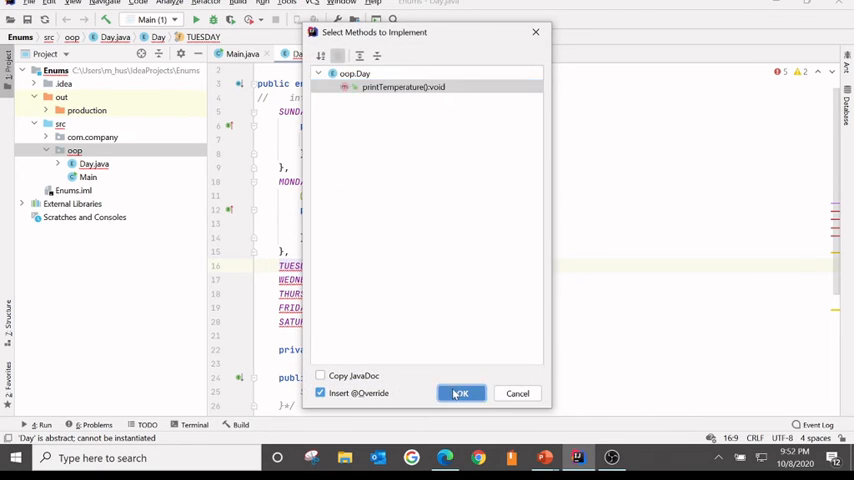
left_click(460, 393)
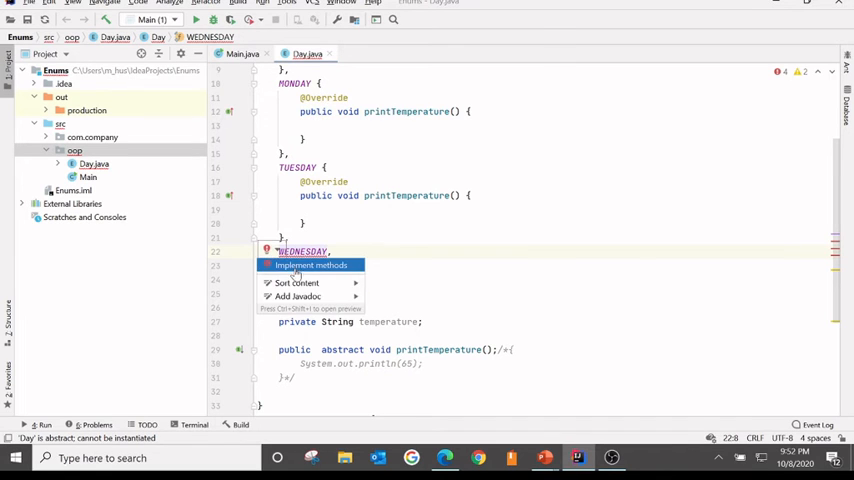
left_click(311, 264)
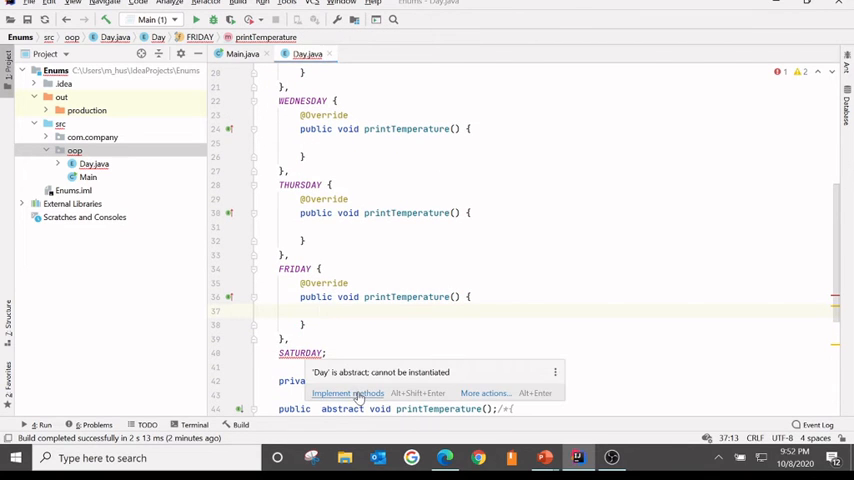
left_click(347, 392)
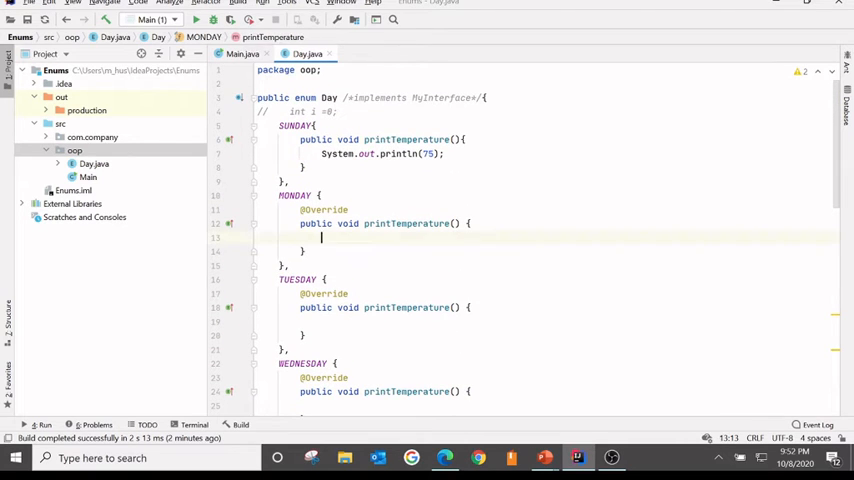
Fill each override with System.out.println printing 65, 75 or 85 and condense each constant to one line
type("System.out.println();")
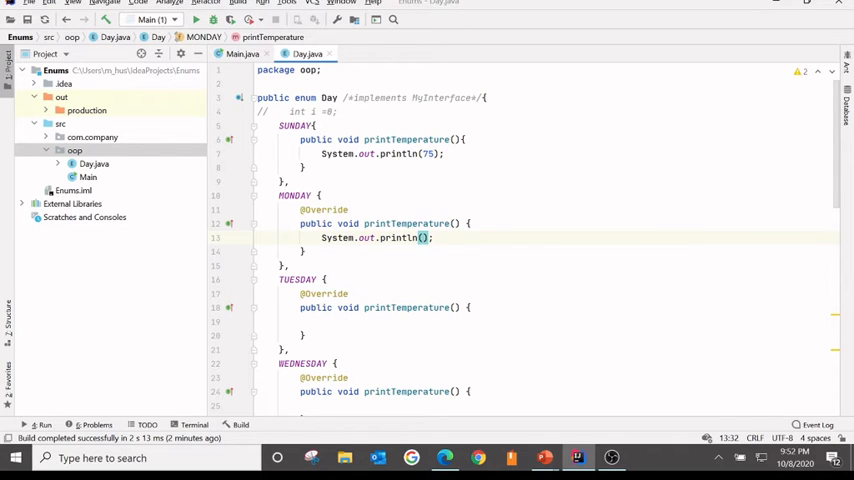
type("65")
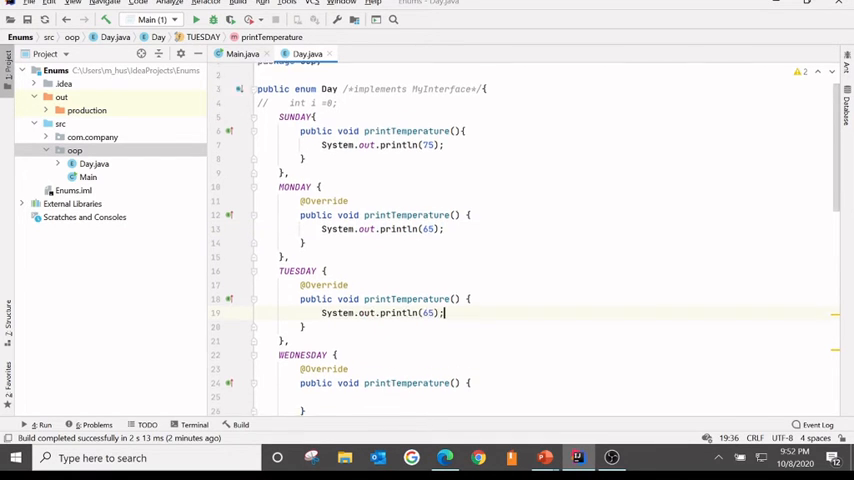
scroll("down", 3)
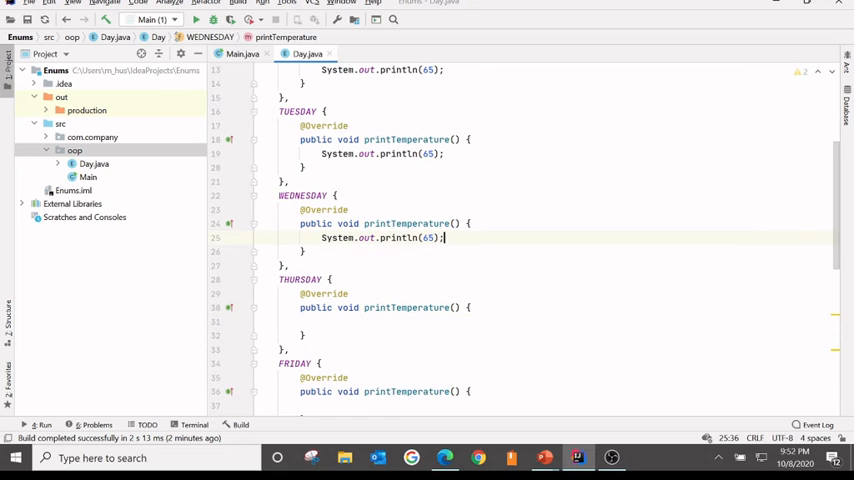
scroll("down", 3)
type("private String temperature;")
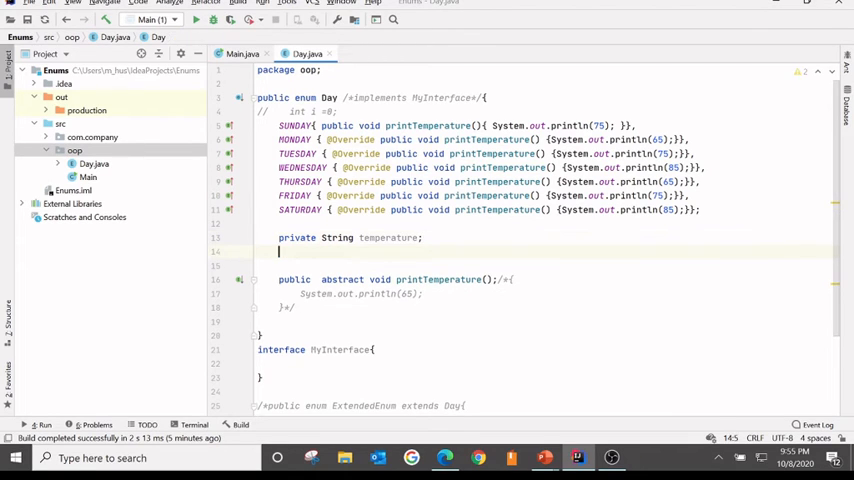
Write Day(String temperature){ this.temperature = temperature; } below the temperature field
type("Day")
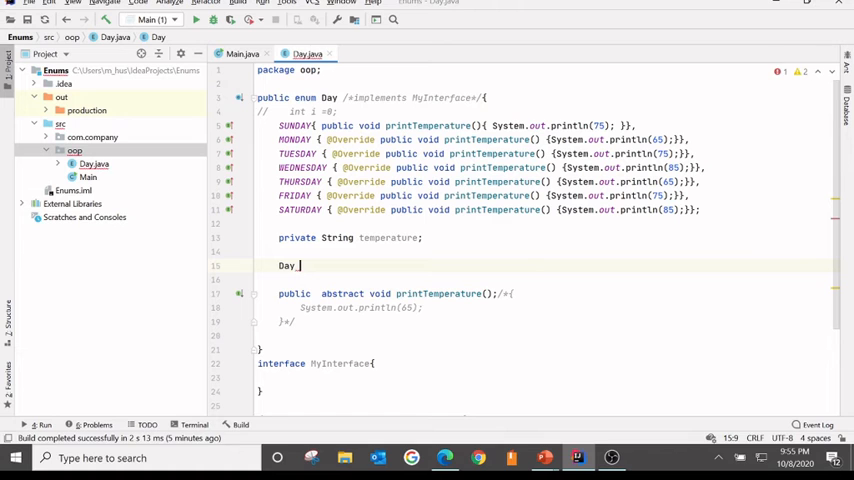
type("(String temperature){")
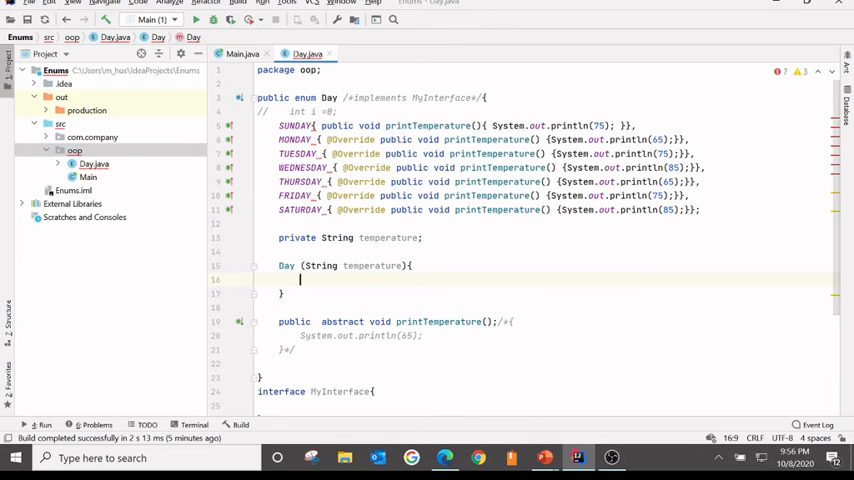
type("this.temperature")
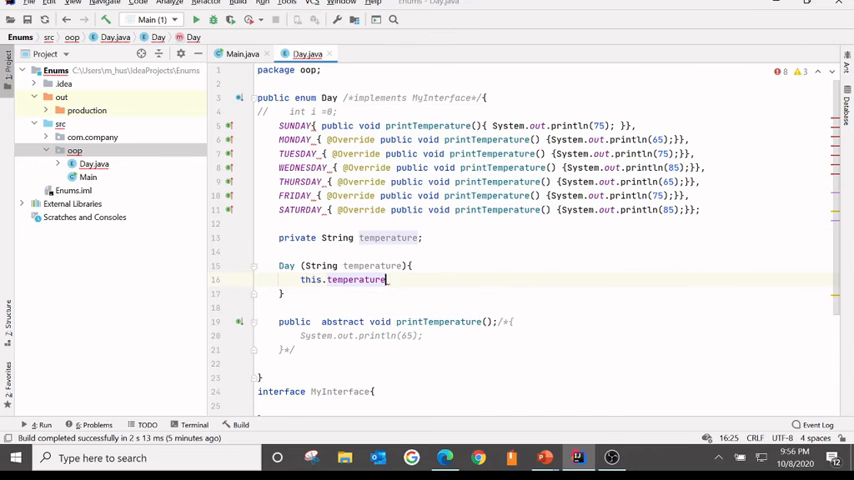
type("_te")
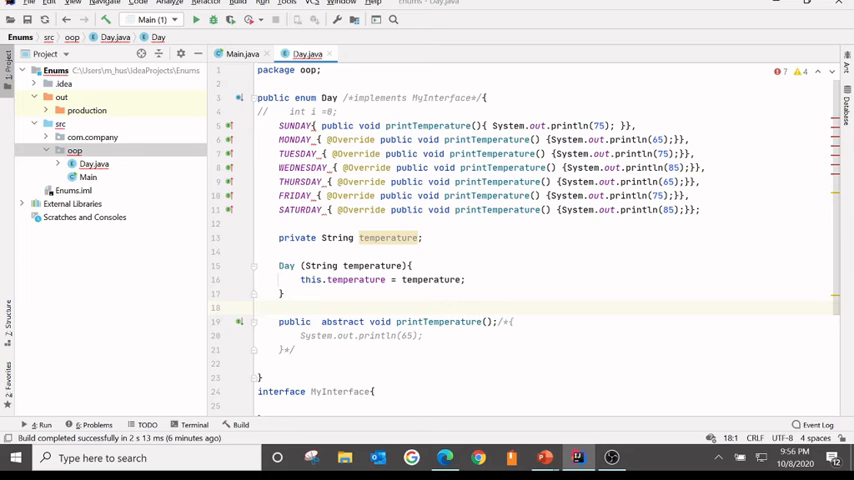
Pass "High" to most constants and "Moderate" to MONDAY and THURSDAY as constructor arguments
left_click(318, 125)
type(" (\"\")")
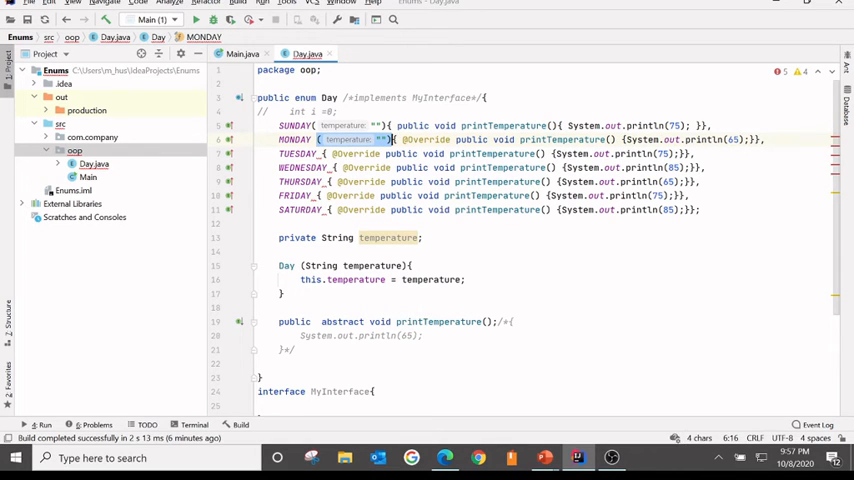
left_click(325, 153)
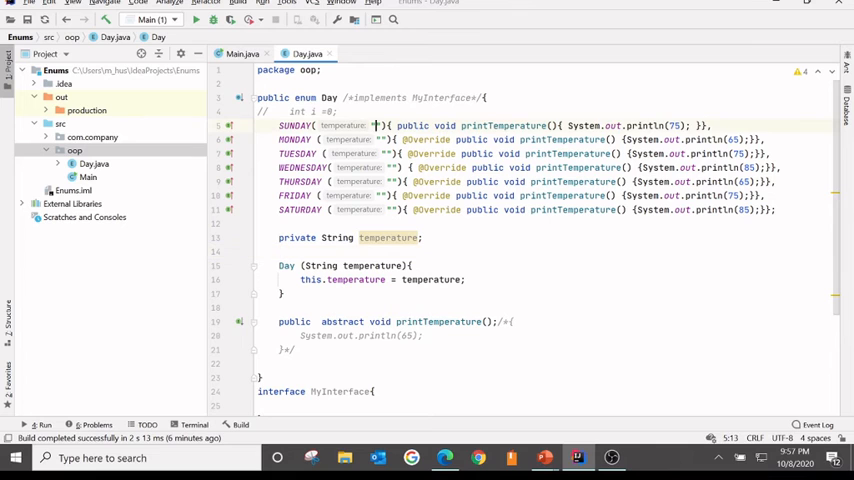
type("High")
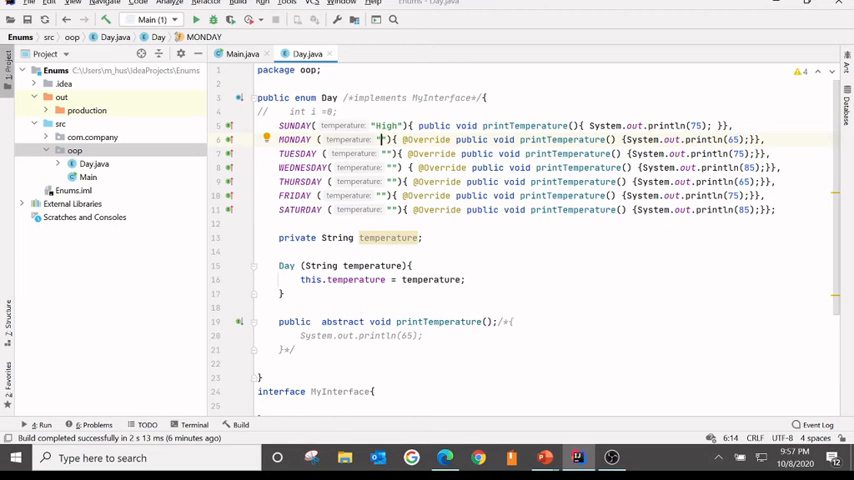
type("Moderate")
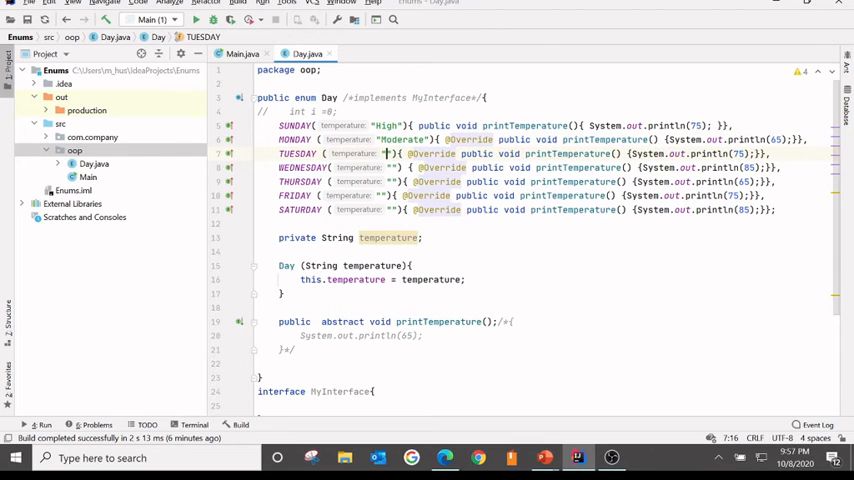
type("High")
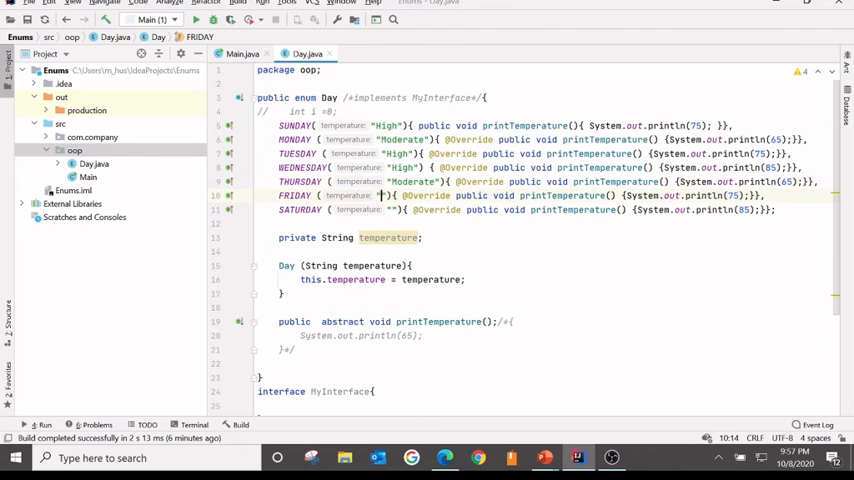
type("High")
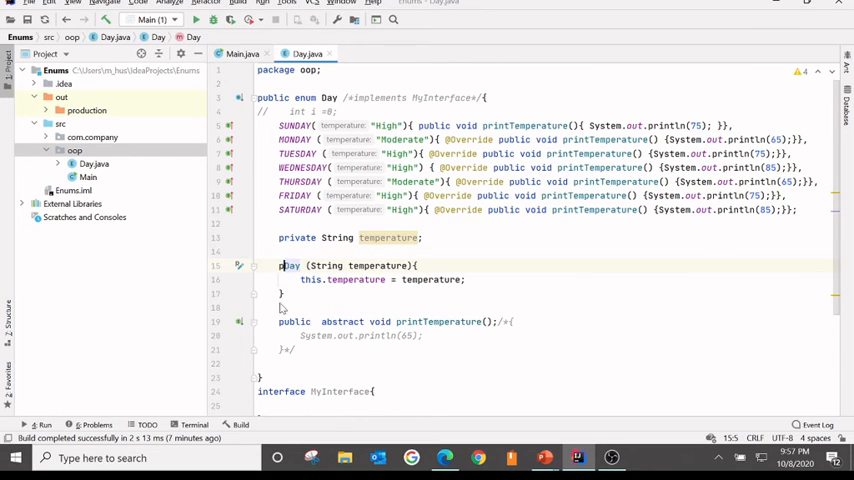
Add private before the Day constructor, then wrap it as /*private*/ since it is redundant
type("private")
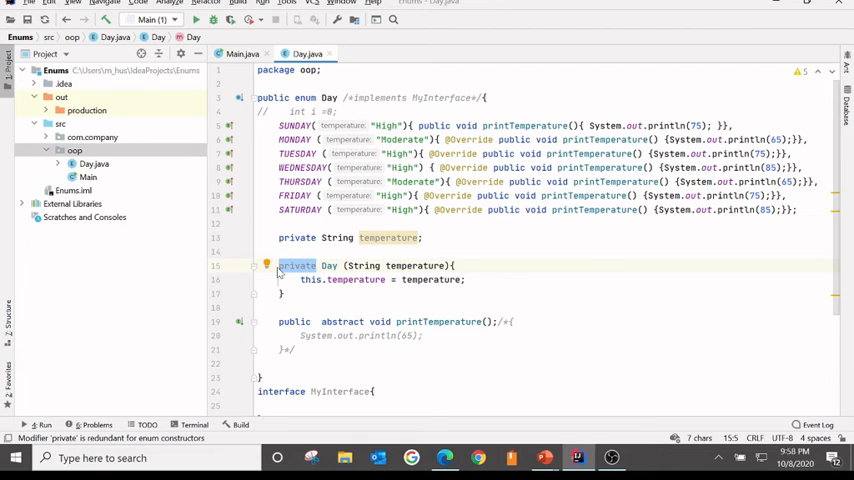
type("/*private*/")
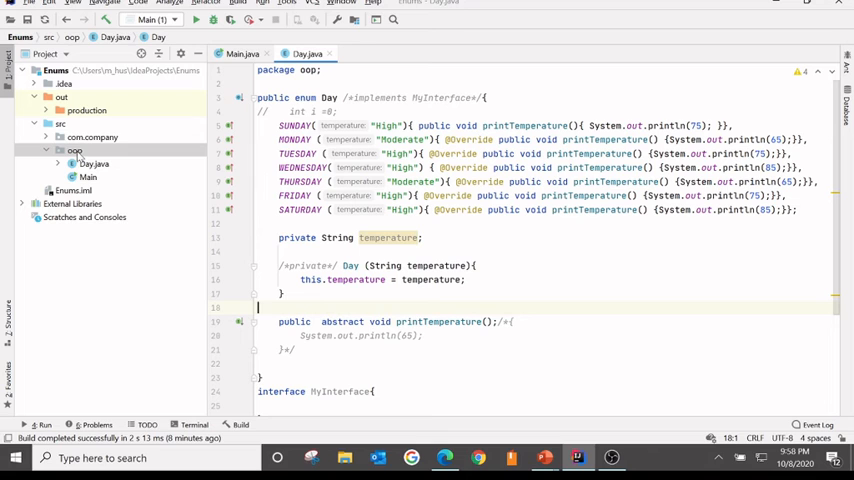
Create a new Java class MyClass inside the oop package
right_click(74, 150)
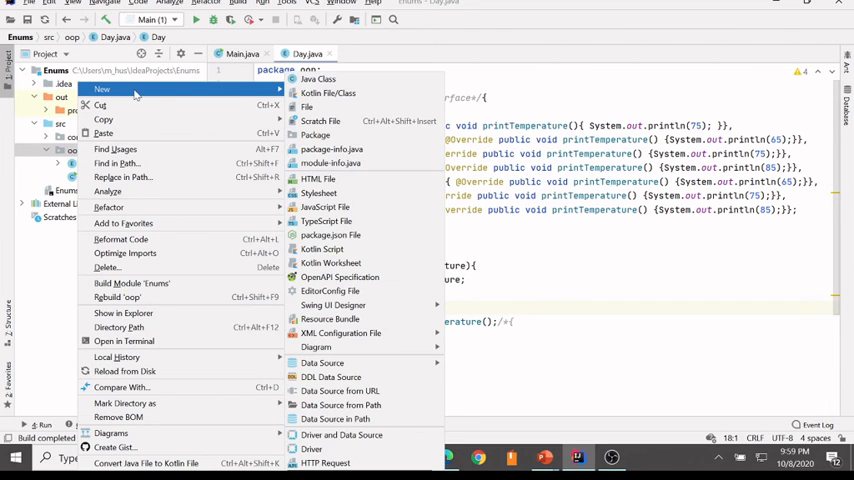
mouse_move(318, 79)
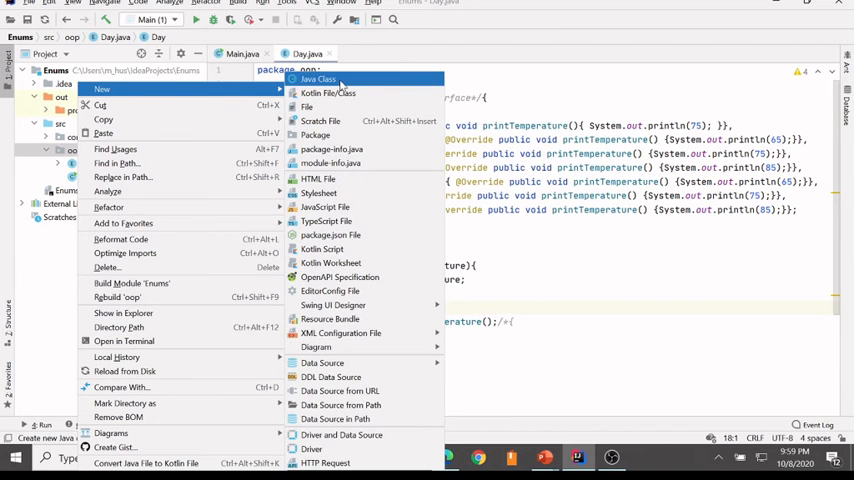
left_click(319, 79)
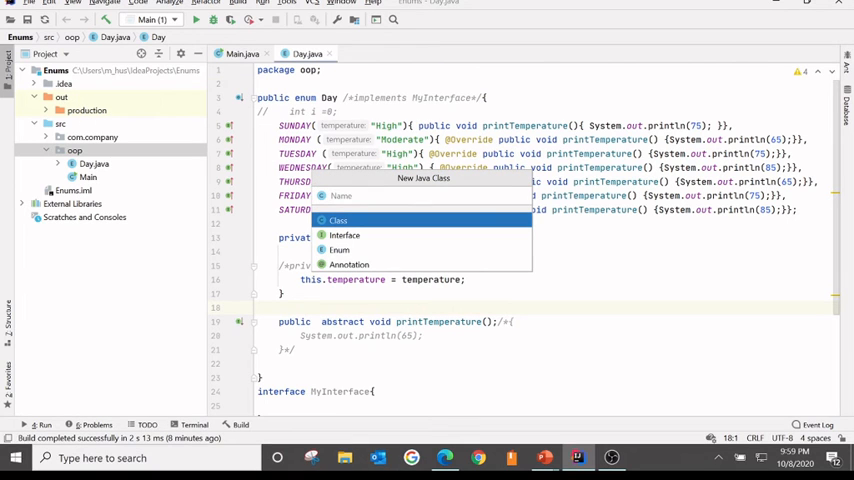
type("Myc")
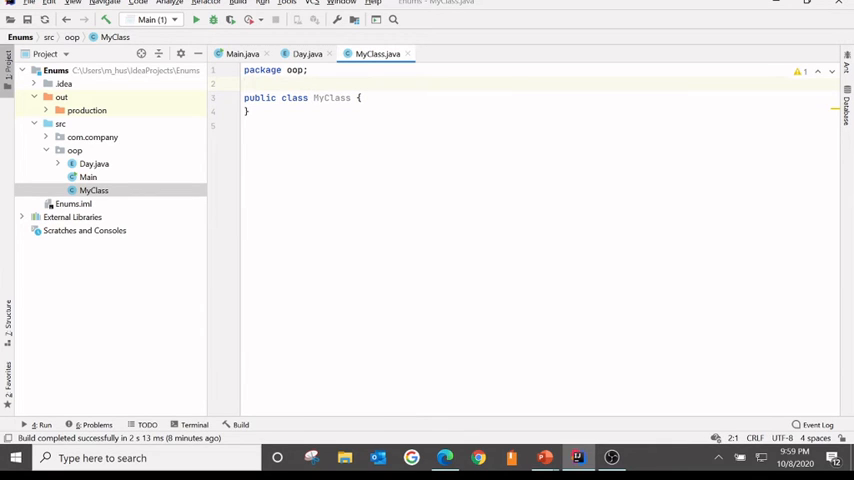
Declare enum MyEnum with the single constant ONCE above MyClass
type("enum")
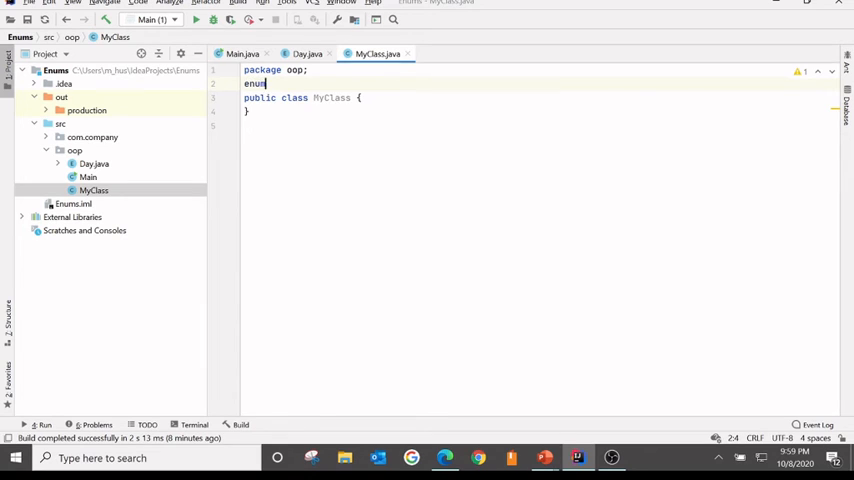
type("_My")
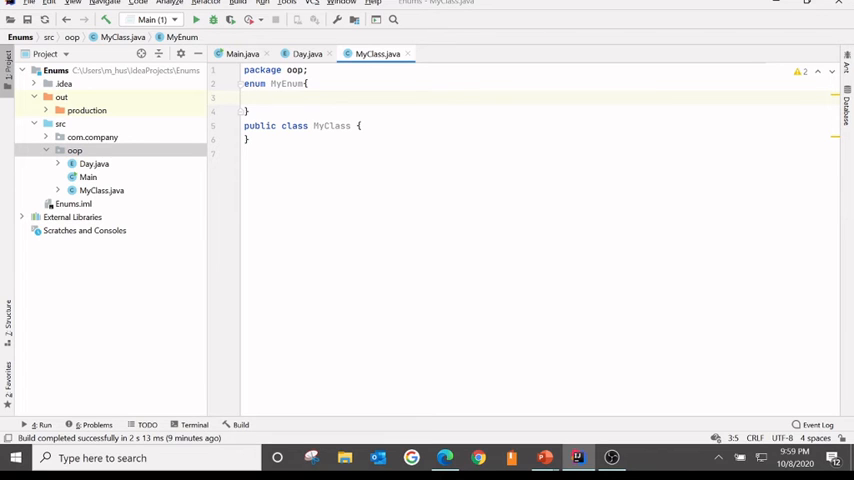
type("ONCE")
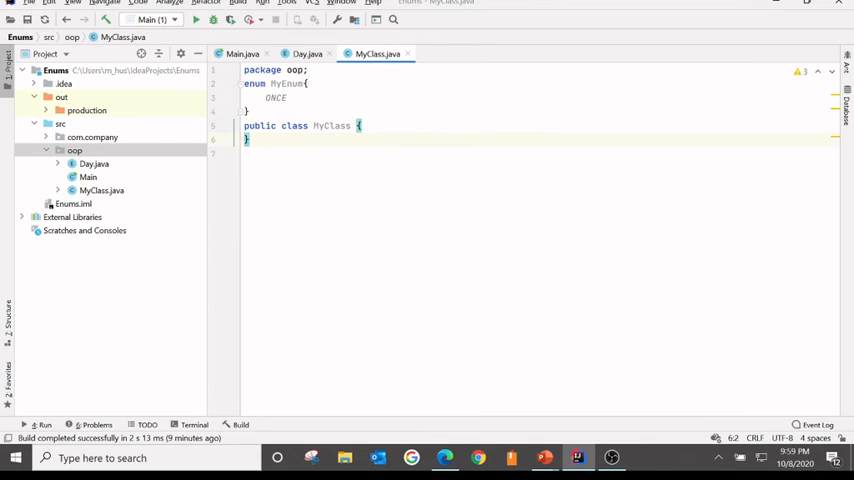
Write a MyEnum() constructor that prints "constructing"
key("enter")
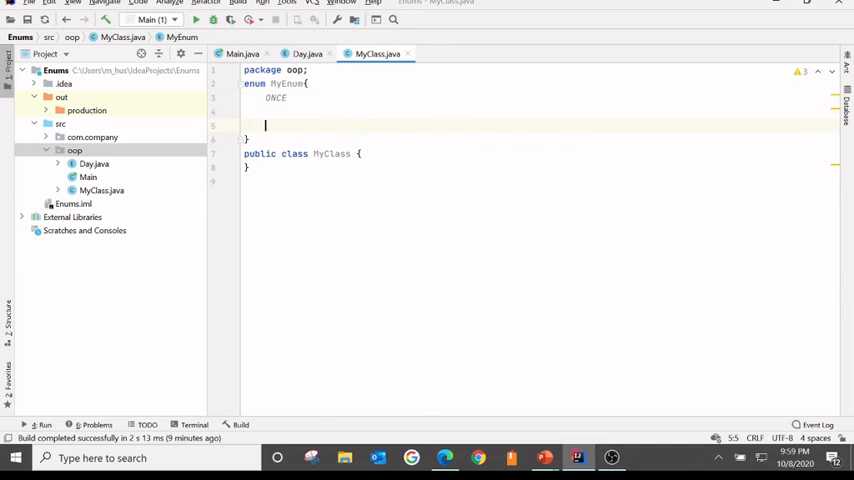
type("mYe")
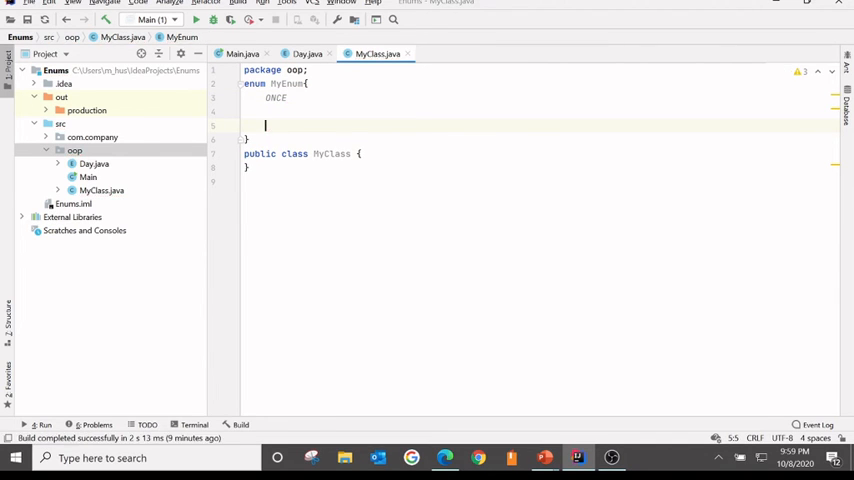
type("MyEnum(")
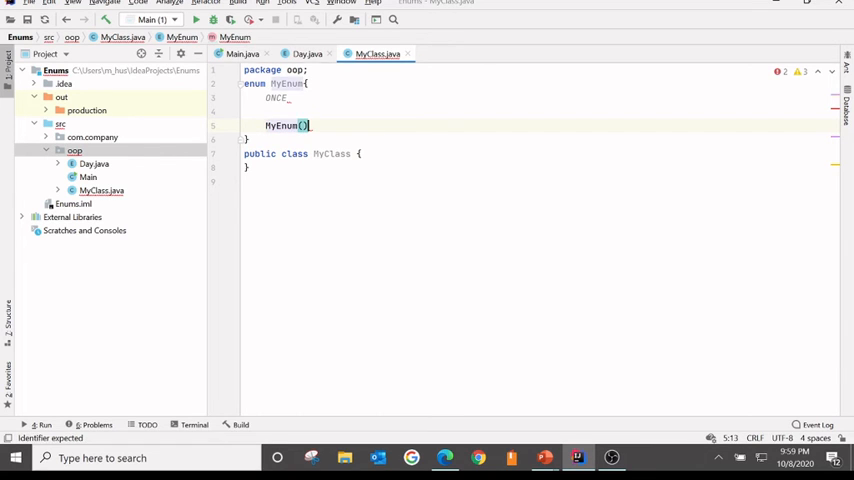
type("{")
left_click(537, 98)
type(";")
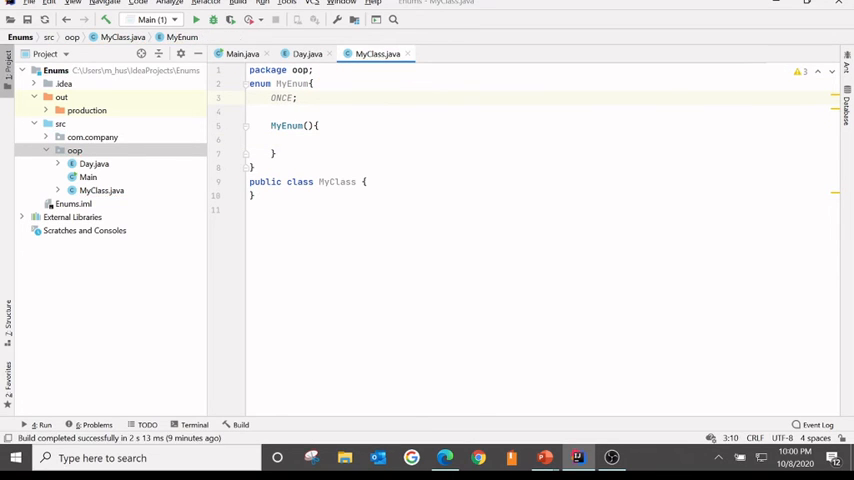
type("sou")
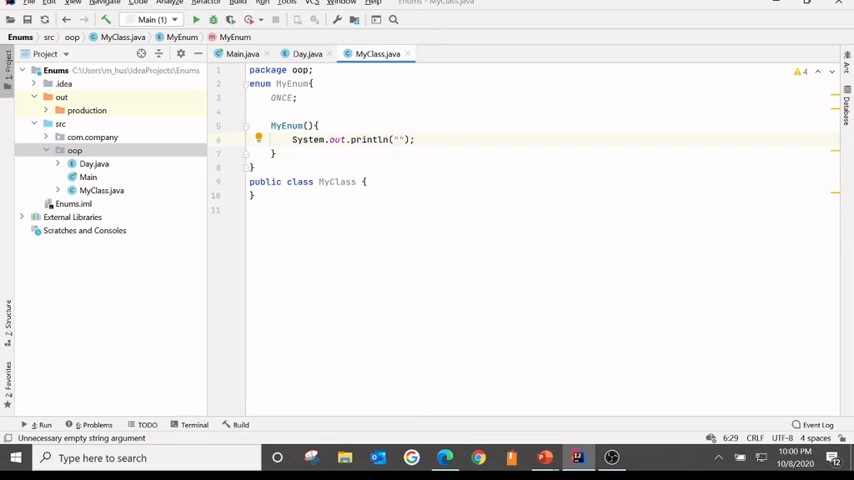
type("constr")
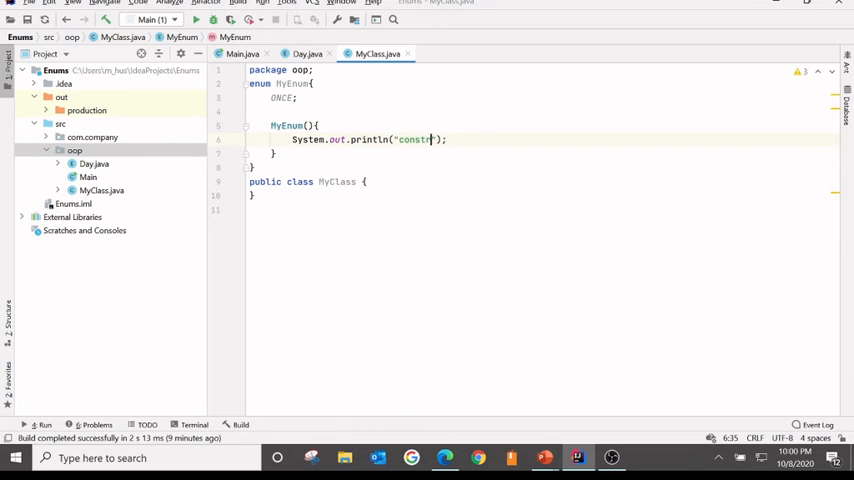
type("ucting")
type("public static void main(String[] args) {")
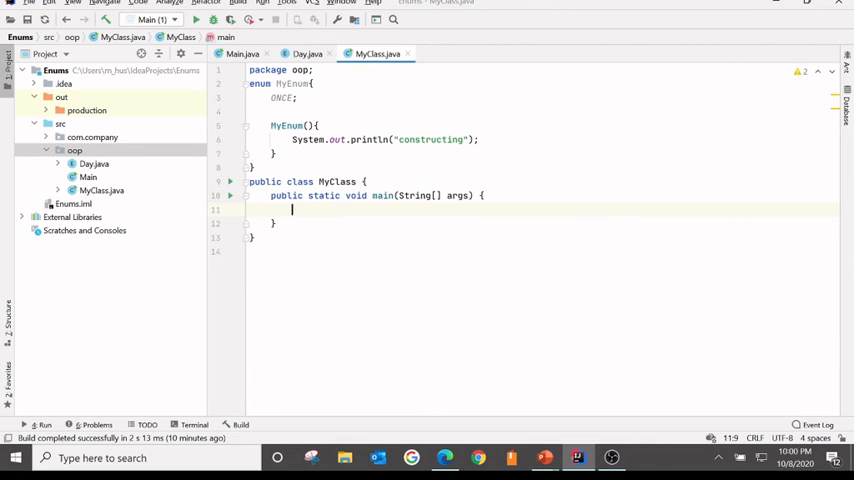
Declare MyEnum e1 = MyEnum.ONCE; and MyEnum e2 = MyEnum.ONCE; in main
type("M")
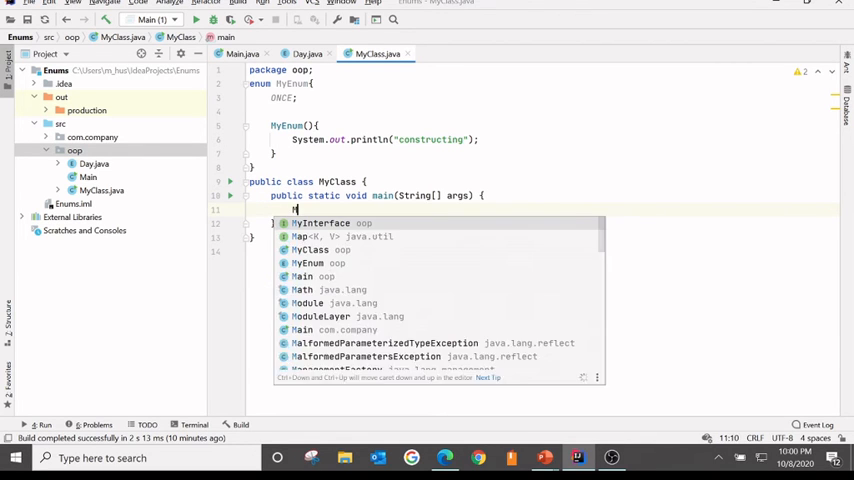
type("yEnum")
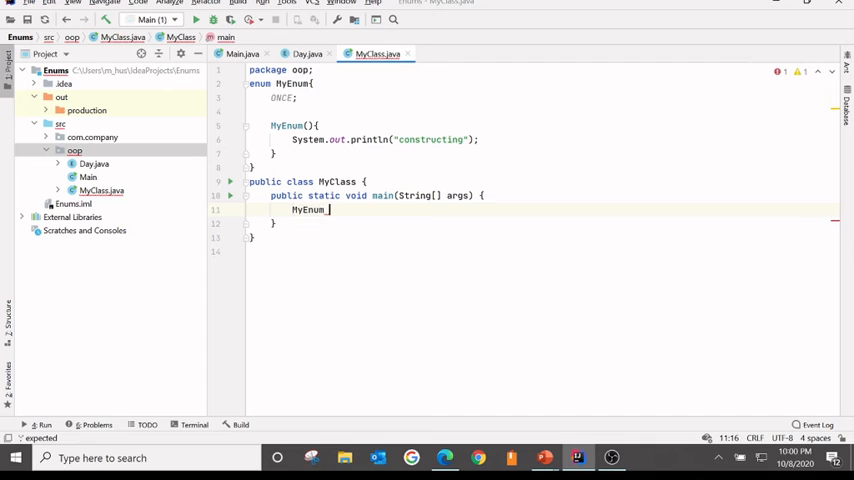
type("e1 = MyEnum.ONCE;")
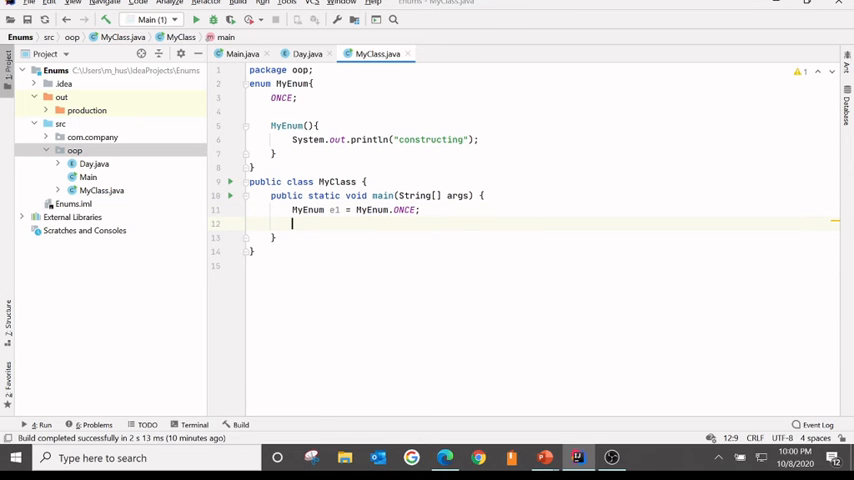
type("MyEnum")
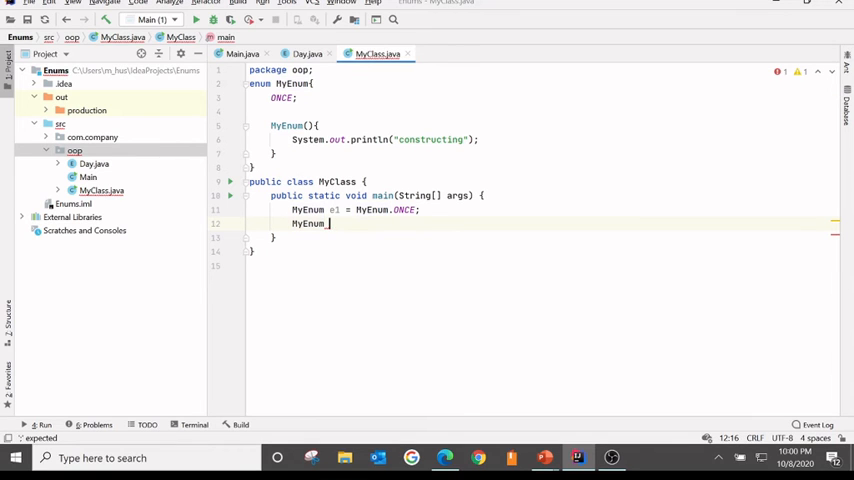
type("e2 =")
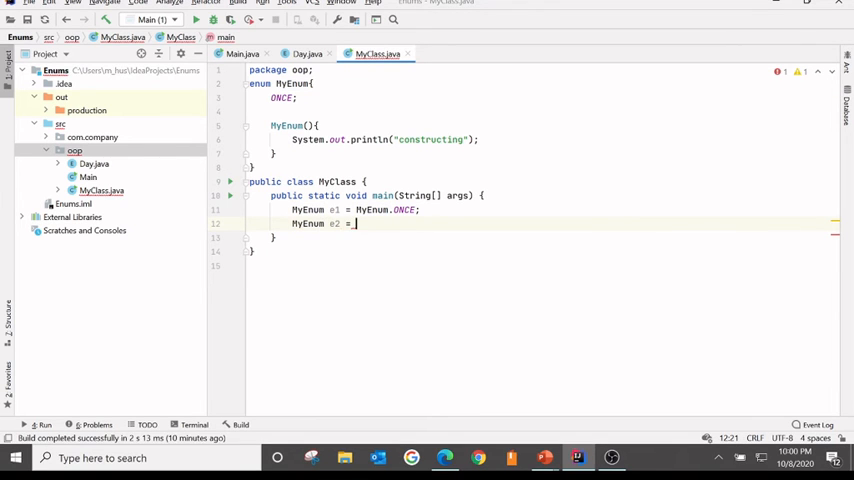
type("MyEnum.ONCE;")
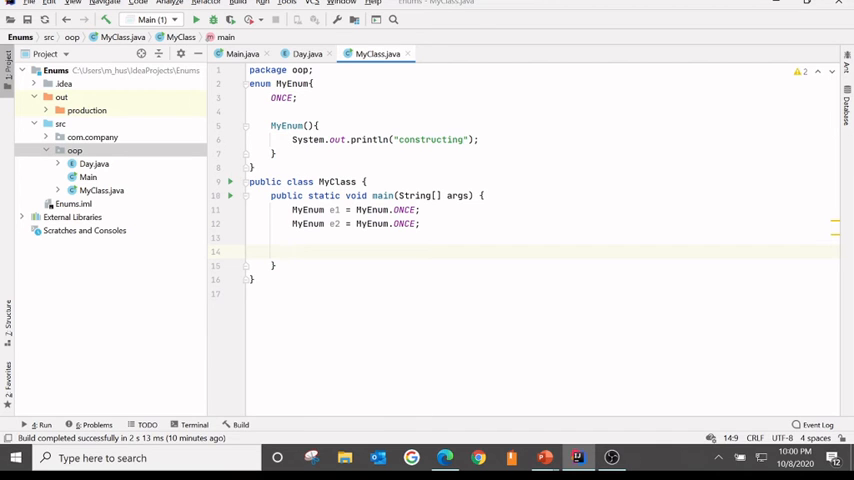
Print e1 and e2 together with System.out.println, run MyClass, then return to Main.java
type("System.out.println();")
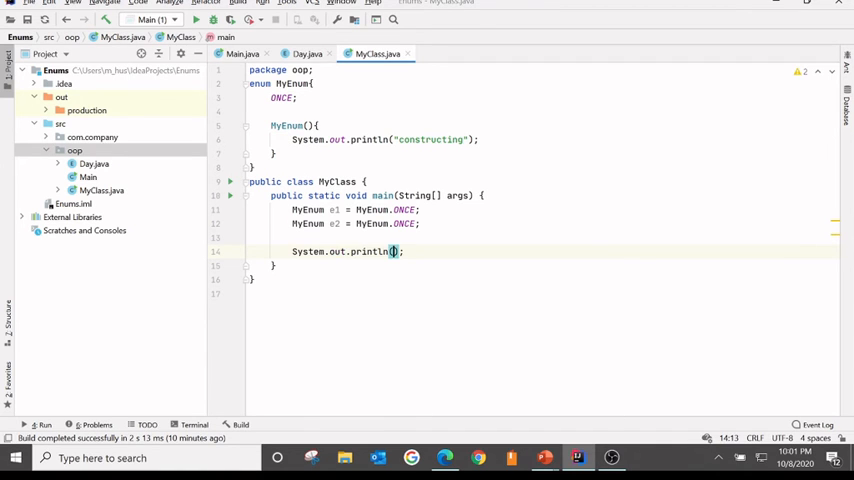
type("e1 + \" \" + e2")
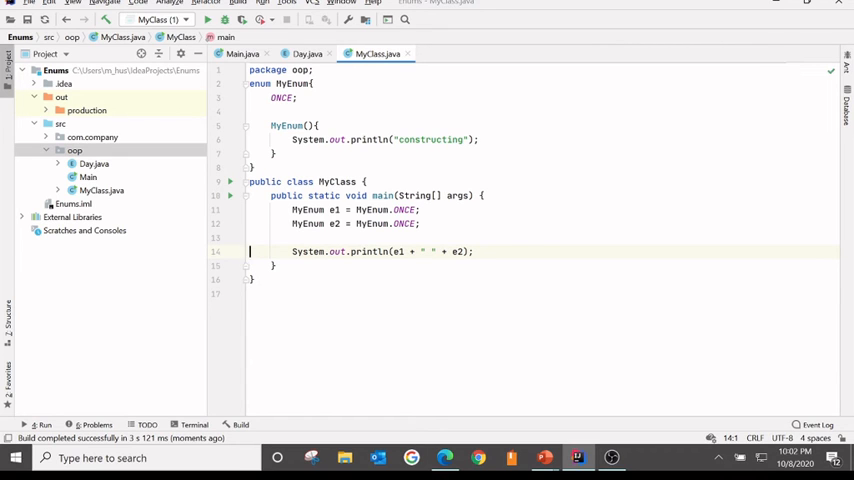
key("alt+tab")
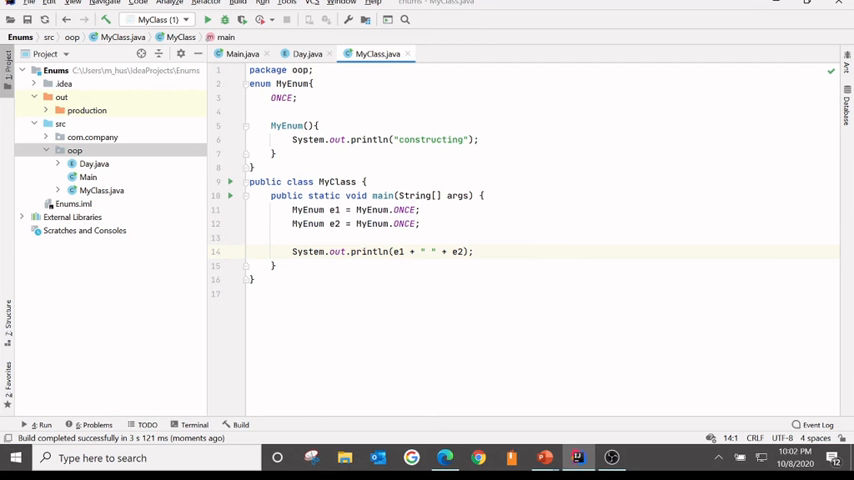
left_click(290, 125)
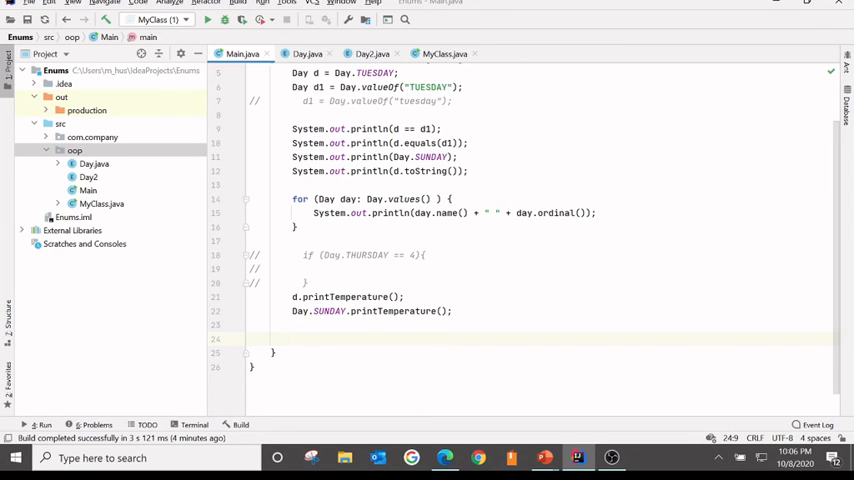
Start a switch on d with a SUNDAY case printing "Go to beach" and a break
type("switch (")
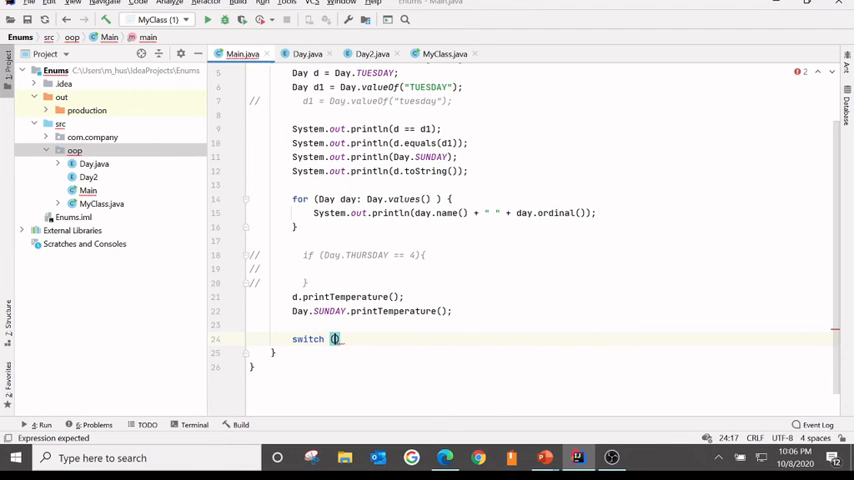
type("d")
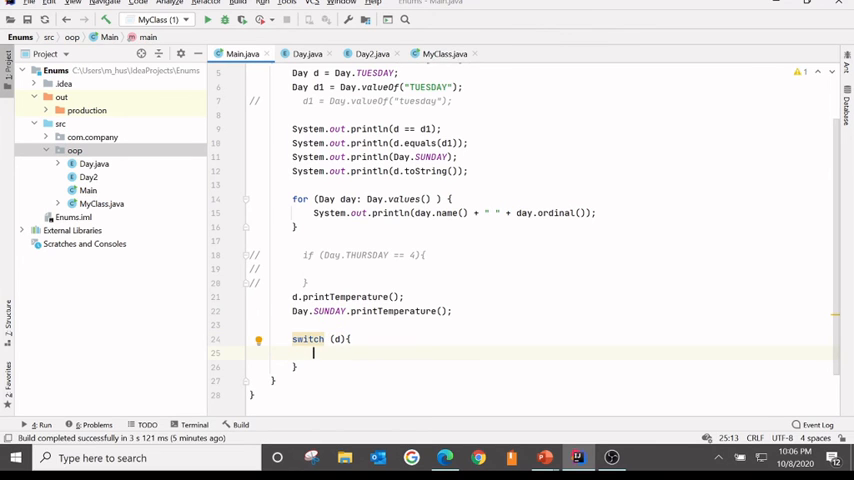
type("case SUNDAY")
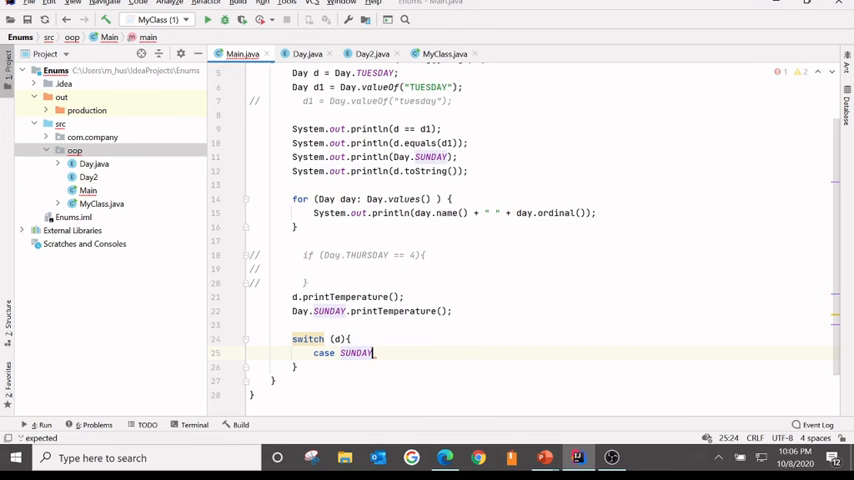
type("s")
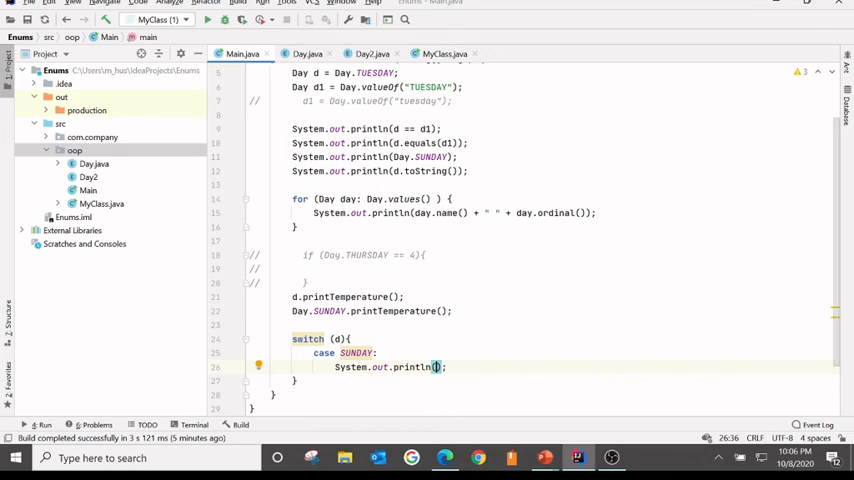
type("Go to beach\"")
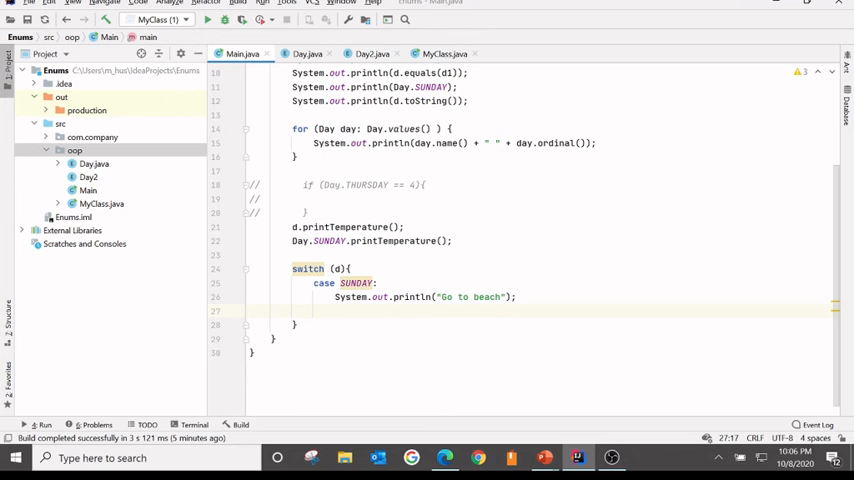
type("break;")
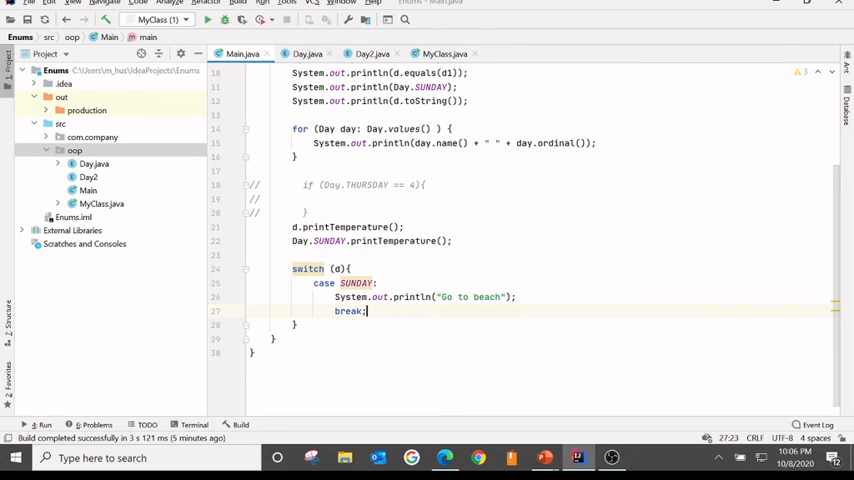
Add a MONDAY case printing "Go back to work" followed by break
type("case MONDAY:")
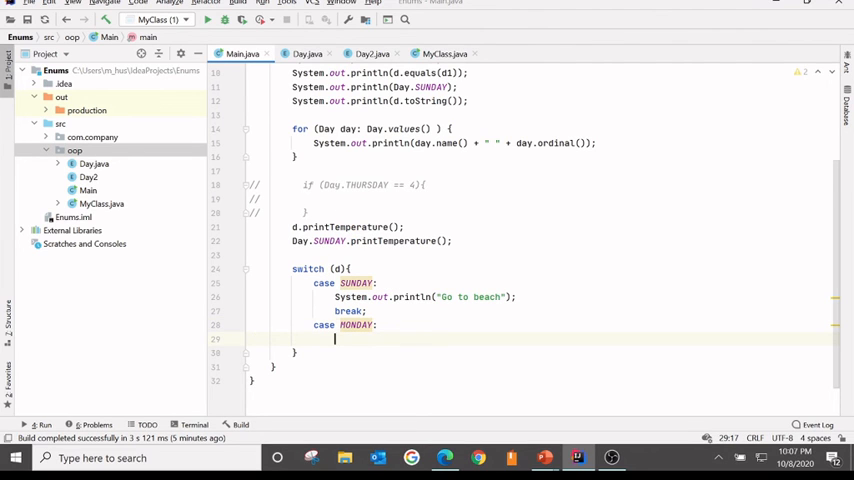
type("System.out.println();")
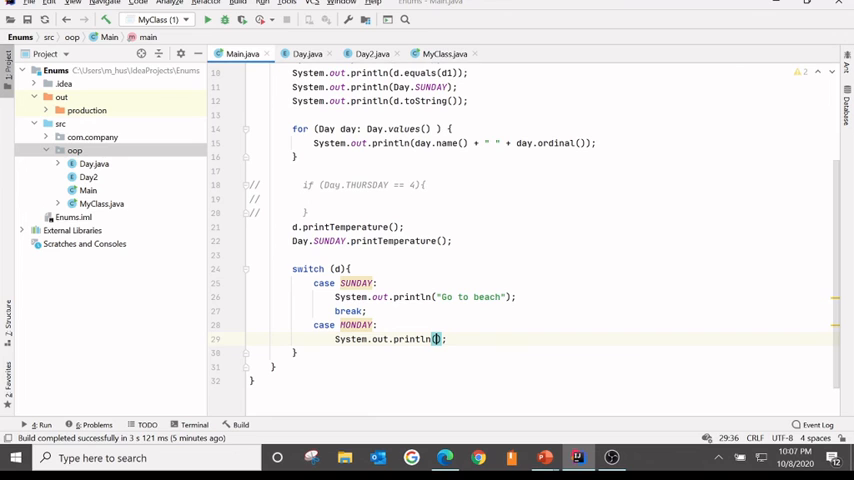
type("\"")
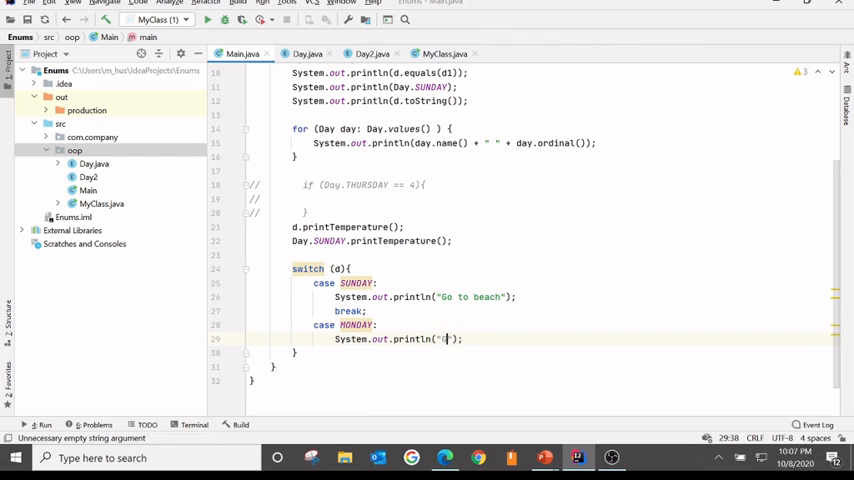
type("Go back to")
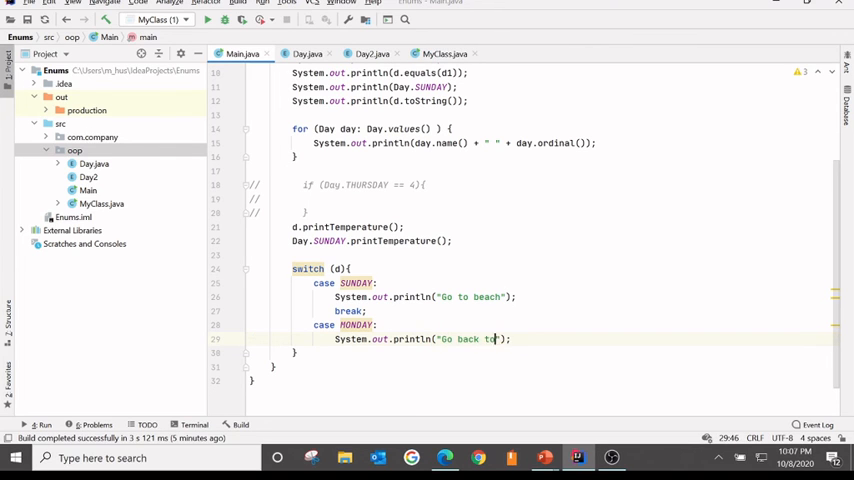
type("ork")
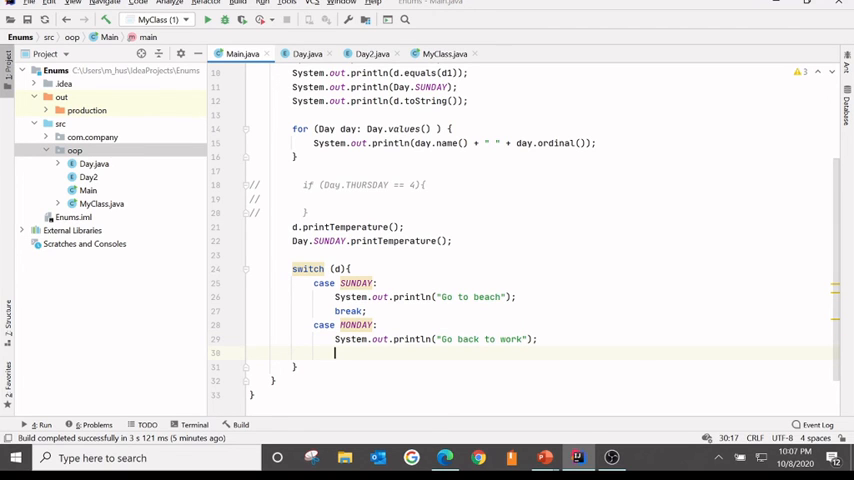
type("break;")
type("case TUESDAY:")
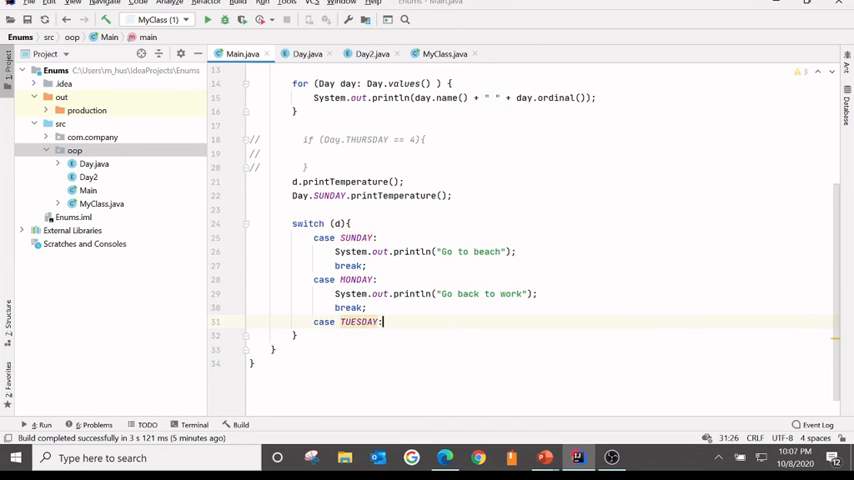
Give the TUESDAY case a println of "I am at work" and a break
key("enter")
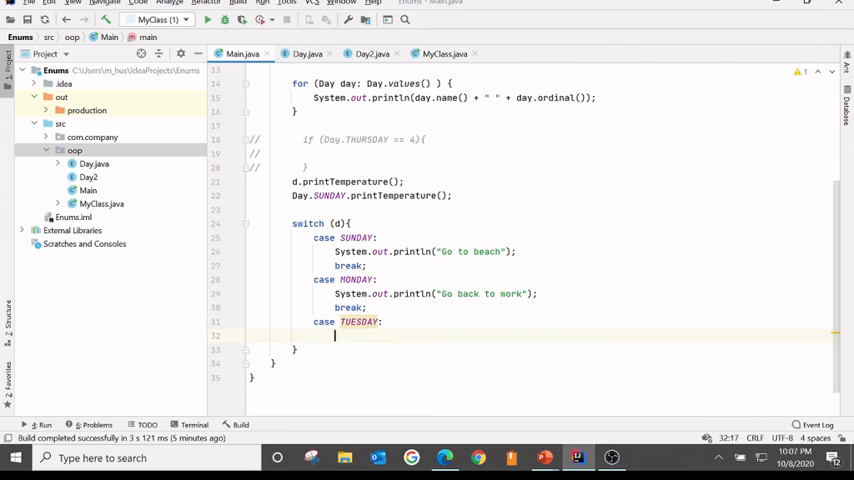
type("System.out.println();")
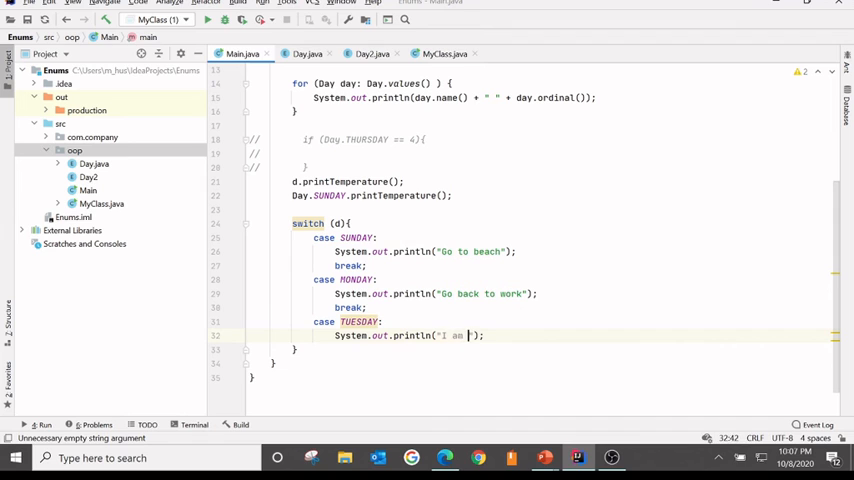
type("at work")
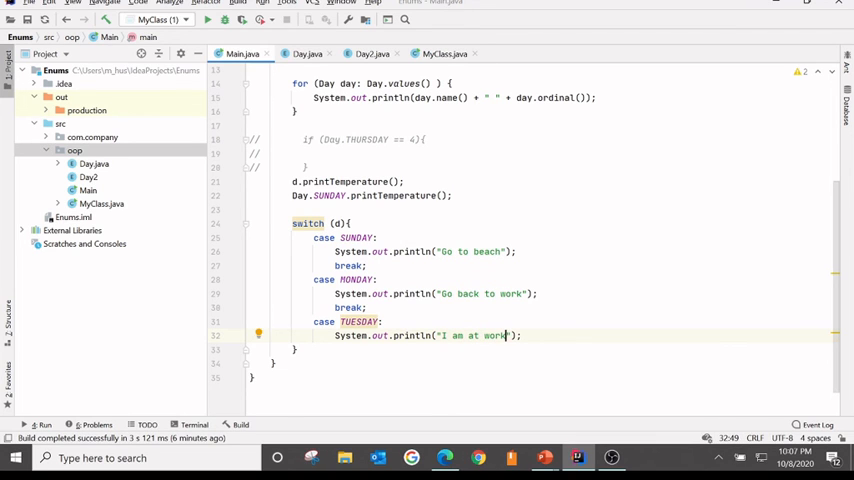
type("break;")
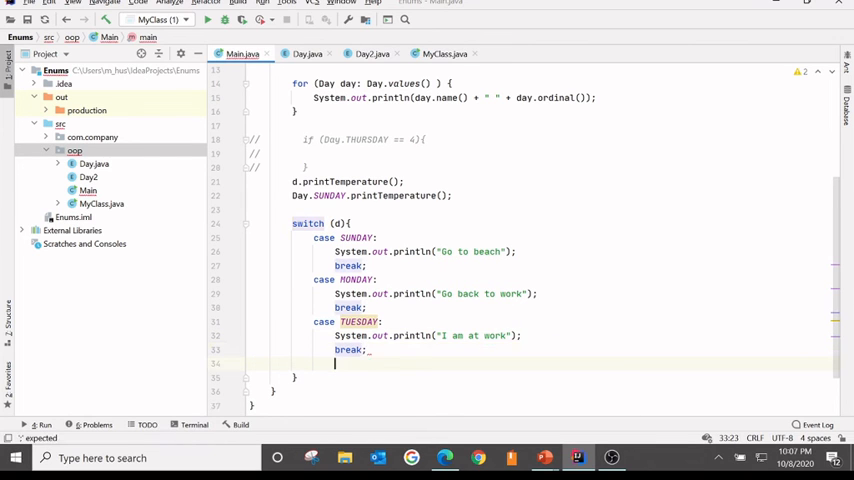
Add a default branch printing an "Are you..." message
type("default:")
type("System.out.println(\"\");")
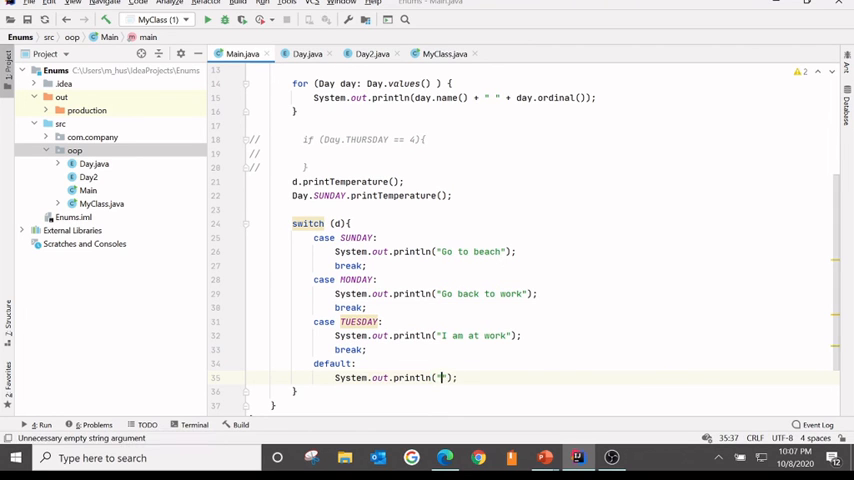
type("I")
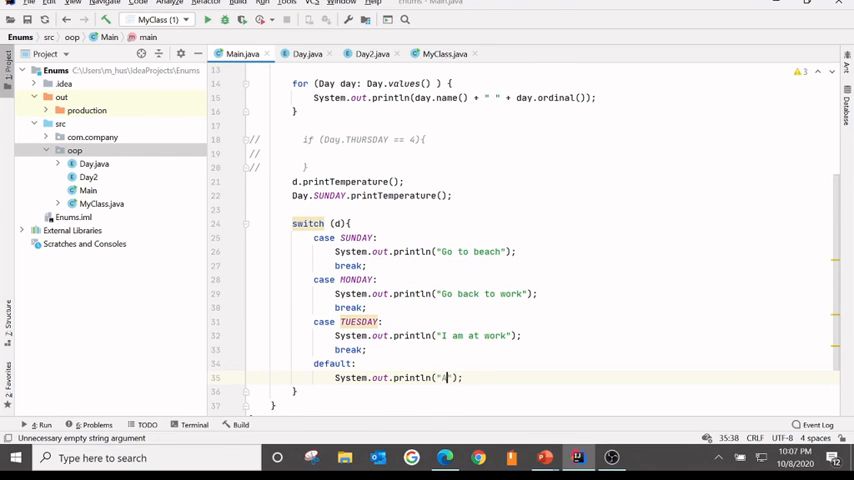
type("Are you")
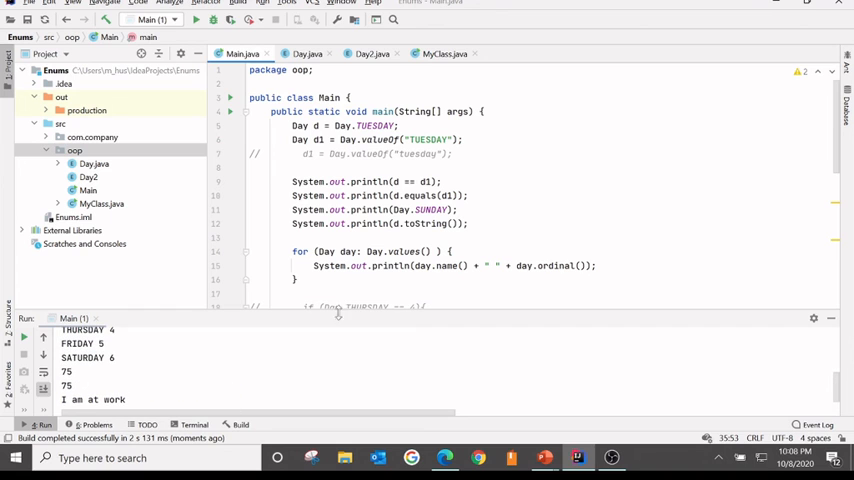
Scroll back down to the switch after reviewing the Run output
scroll("down", 3)
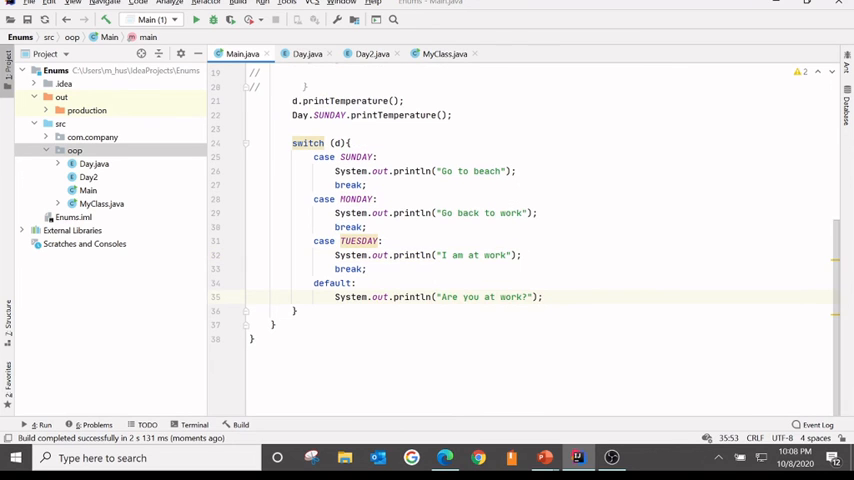
Try Day.TUESDAY and 2 as the case label, then revert to TUESDAY with an //Error- Day.TUESDAY: comment
left_click(340, 241)
type("Day.")
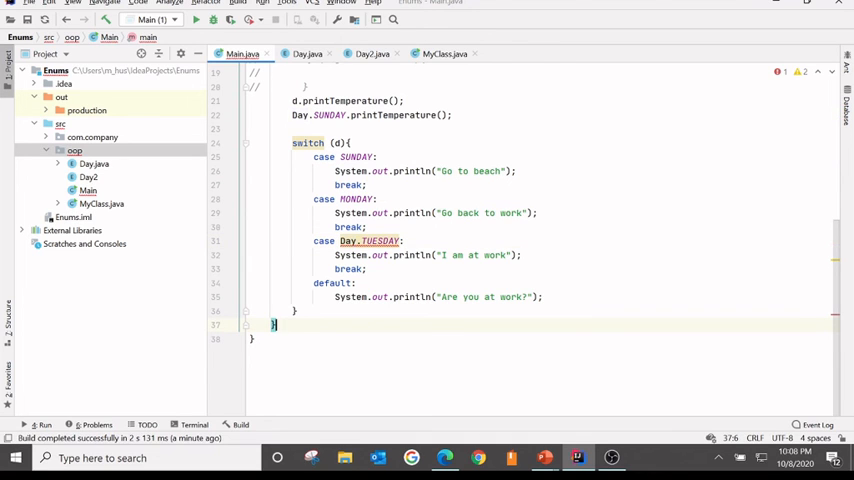
mouse_move(348, 241)
type("//")
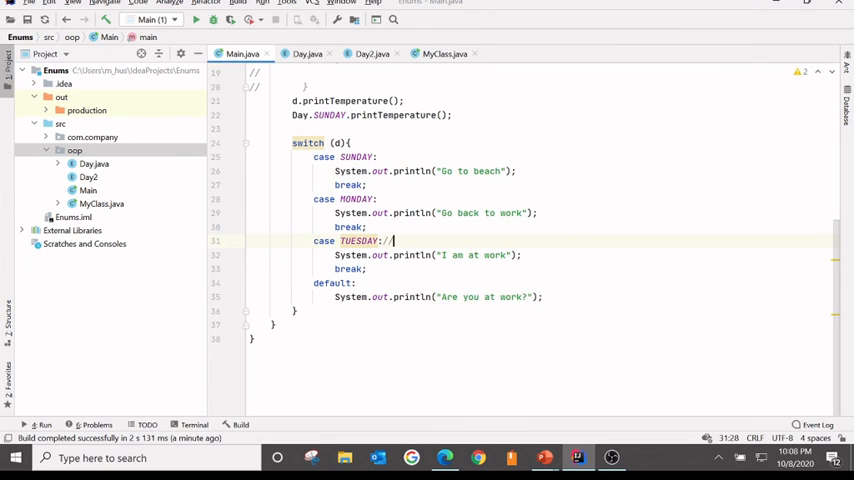
type("Day.TUESDAY:")
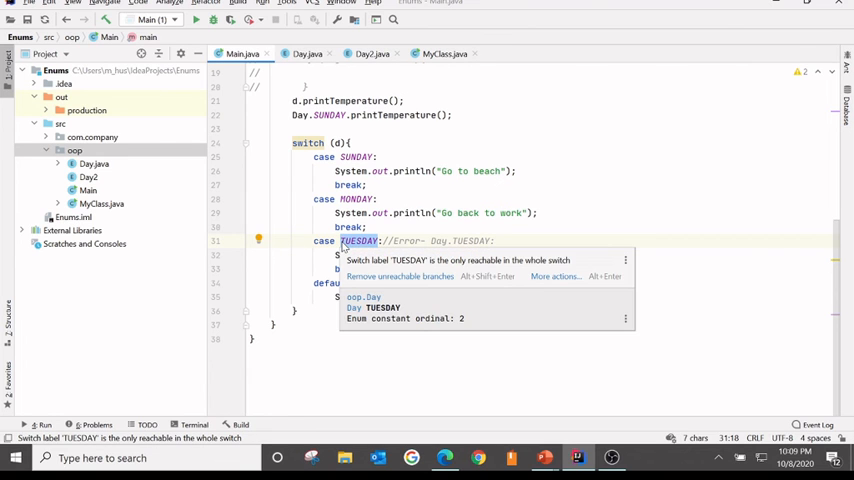
type("2")
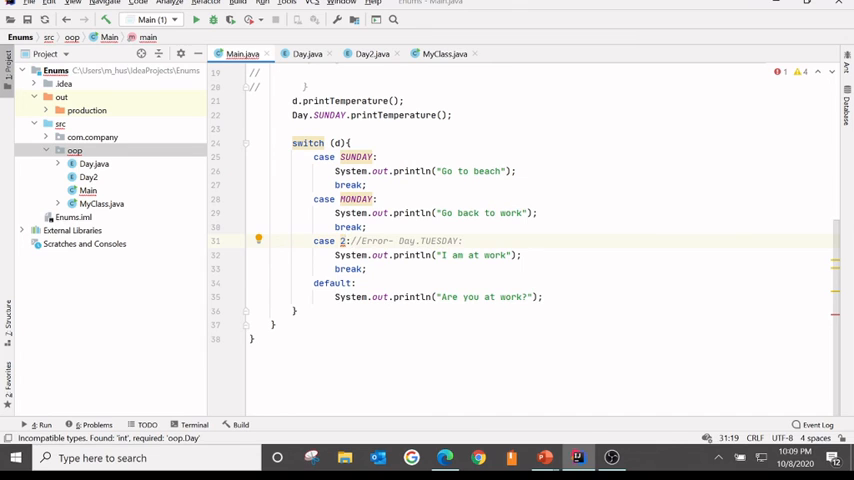
type("TUESDAY")
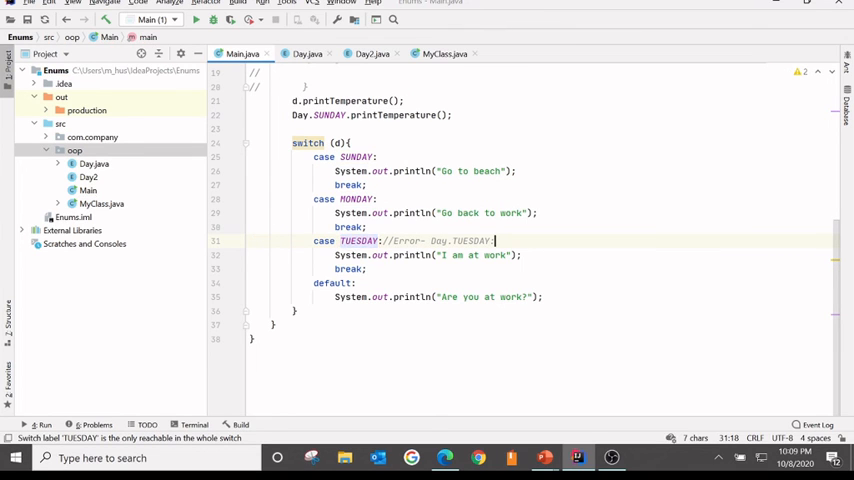